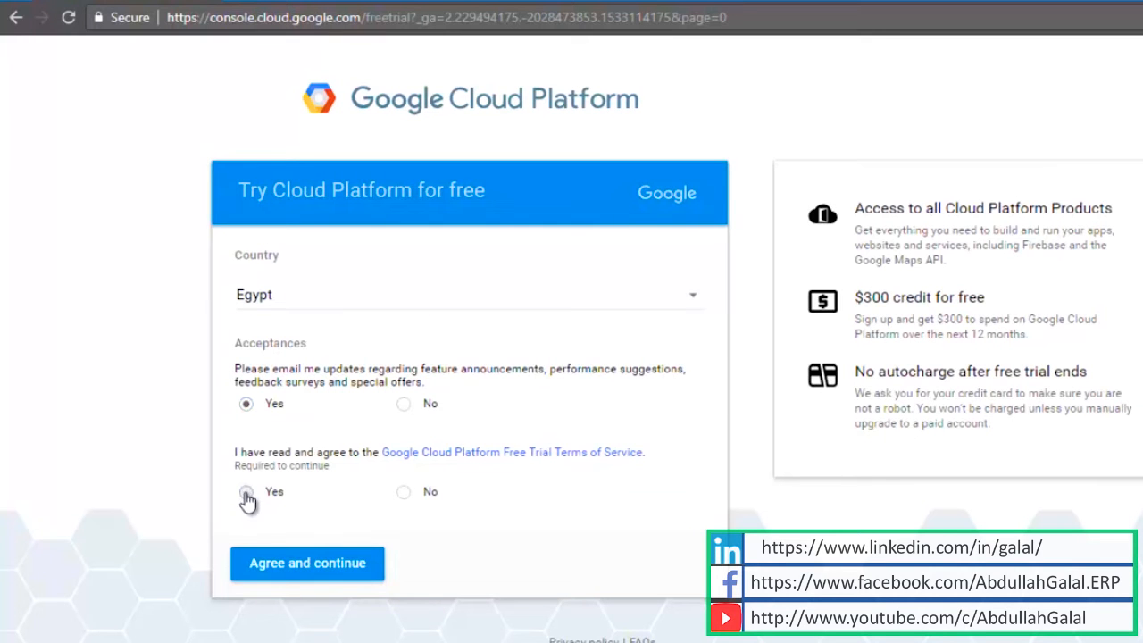
Step: Agree to the Terms of Service and start the $300 Google Cloud free trial
{"action": "left_click", "coordinate": [246, 493]}
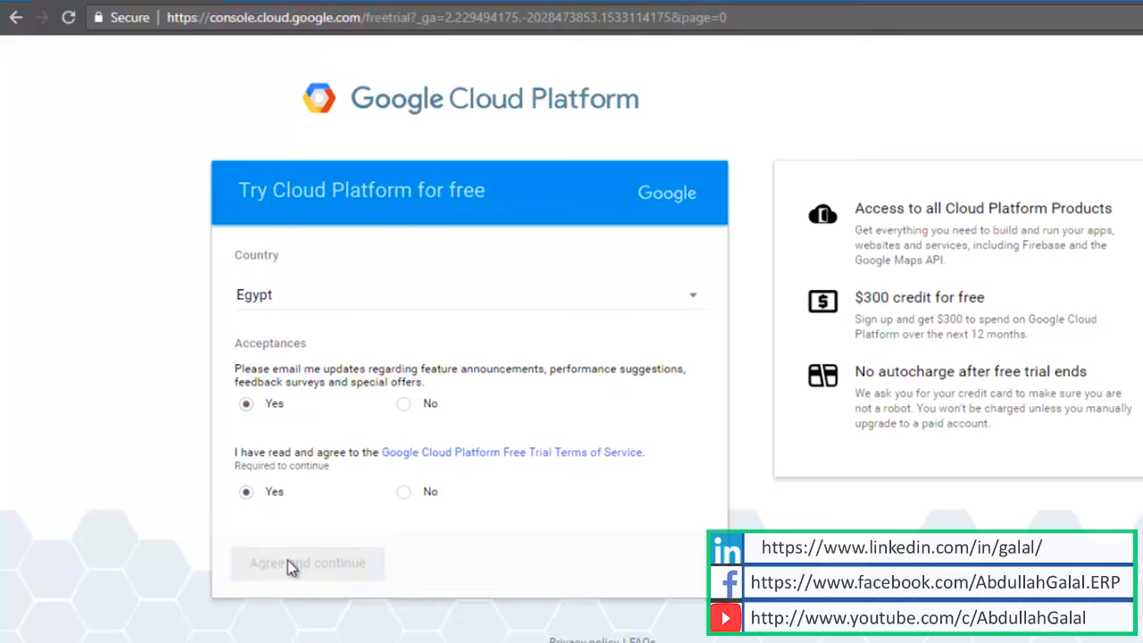
{"action": "left_click", "coordinate": [308, 563]}
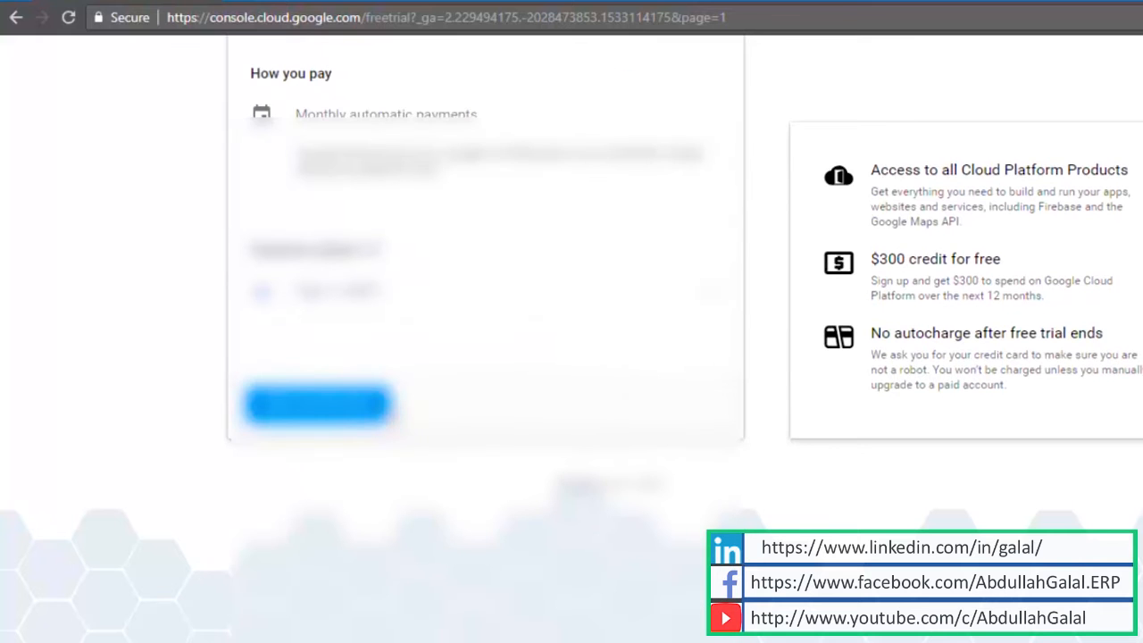
{"action": "left_click", "coordinate": [318, 403]}
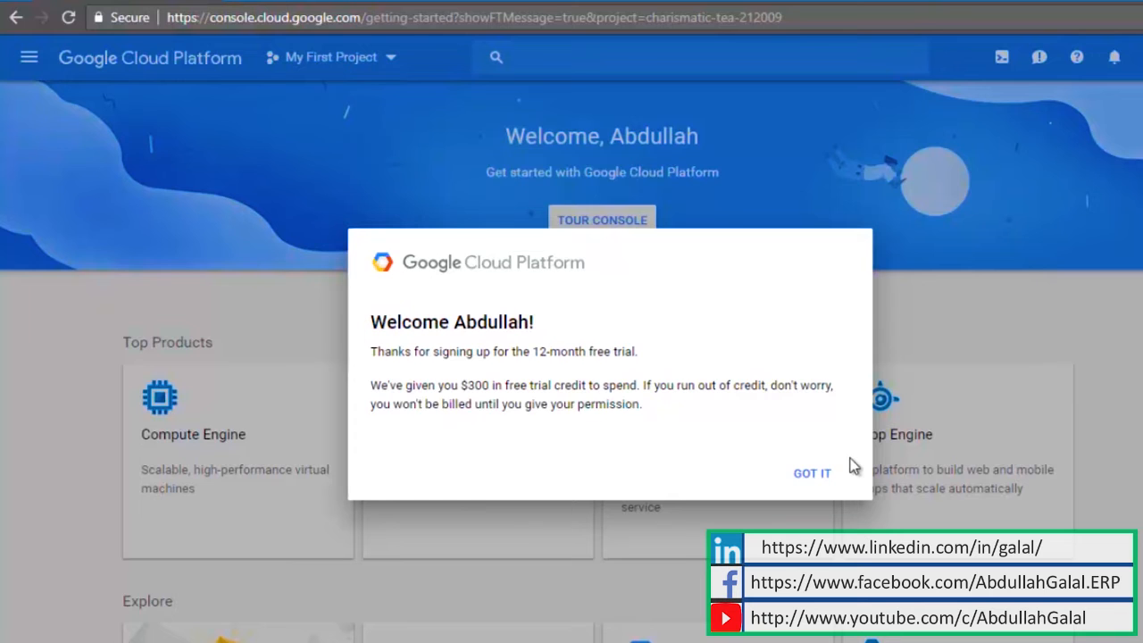
Step: Create a new project named S4HANA 1709 from the project dropdown
{"action": "left_click", "coordinate": [810, 472]}
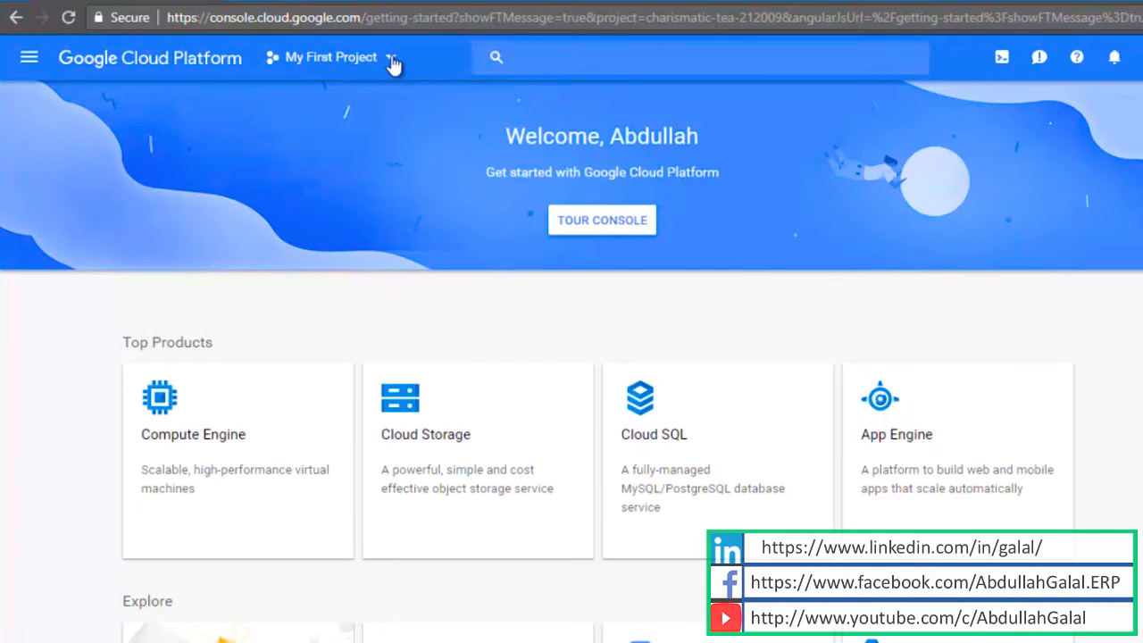
{"action": "left_click", "coordinate": [330, 56]}
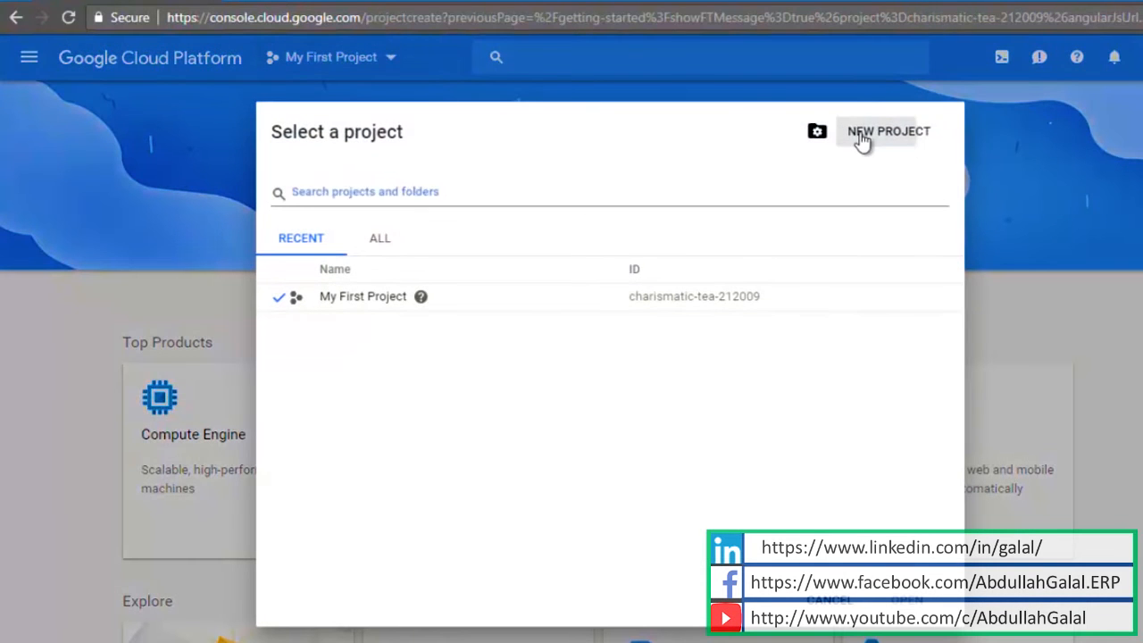
{"action": "left_click", "coordinate": [887, 132]}
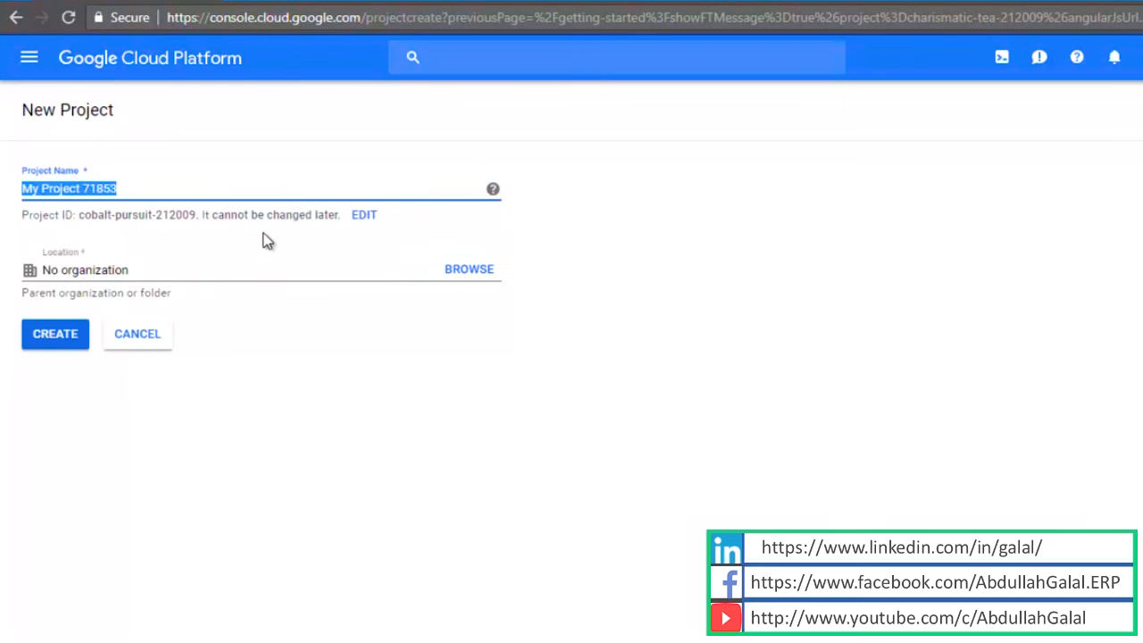
{"action": "type", "text": "S4HANA"}
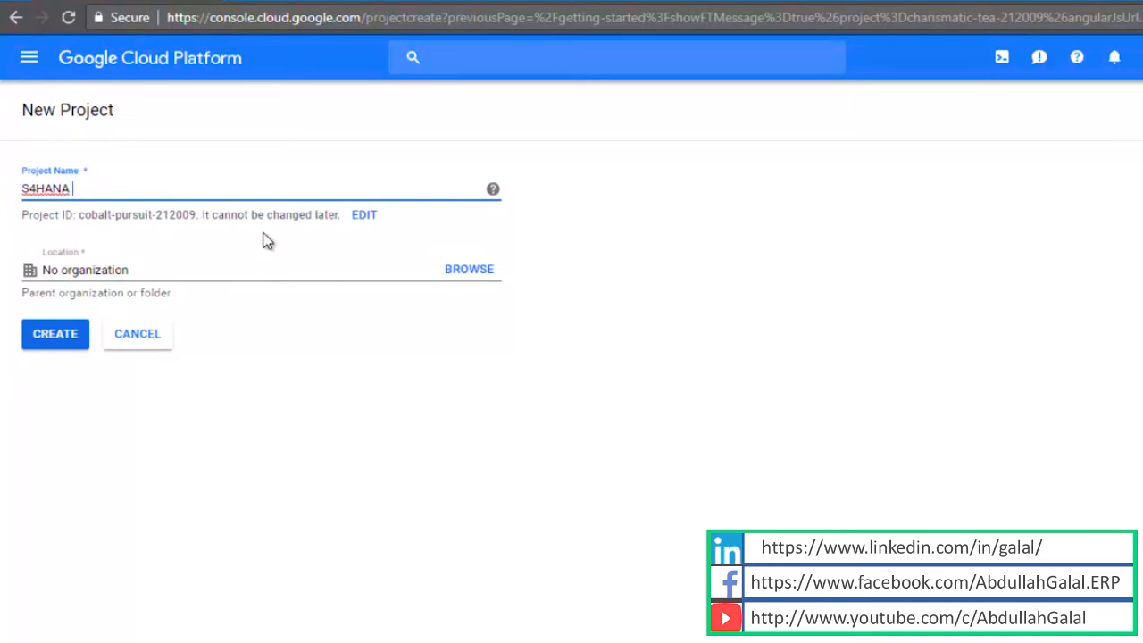
{"action": "type", "text": "1709"}
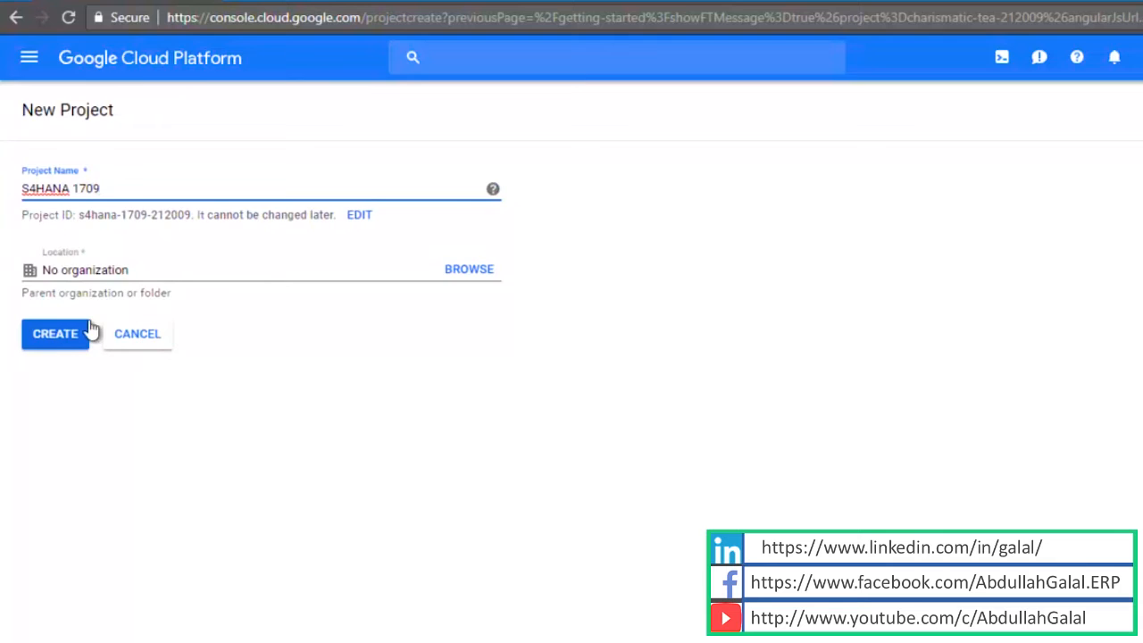
{"action": "left_click", "coordinate": [53, 334]}
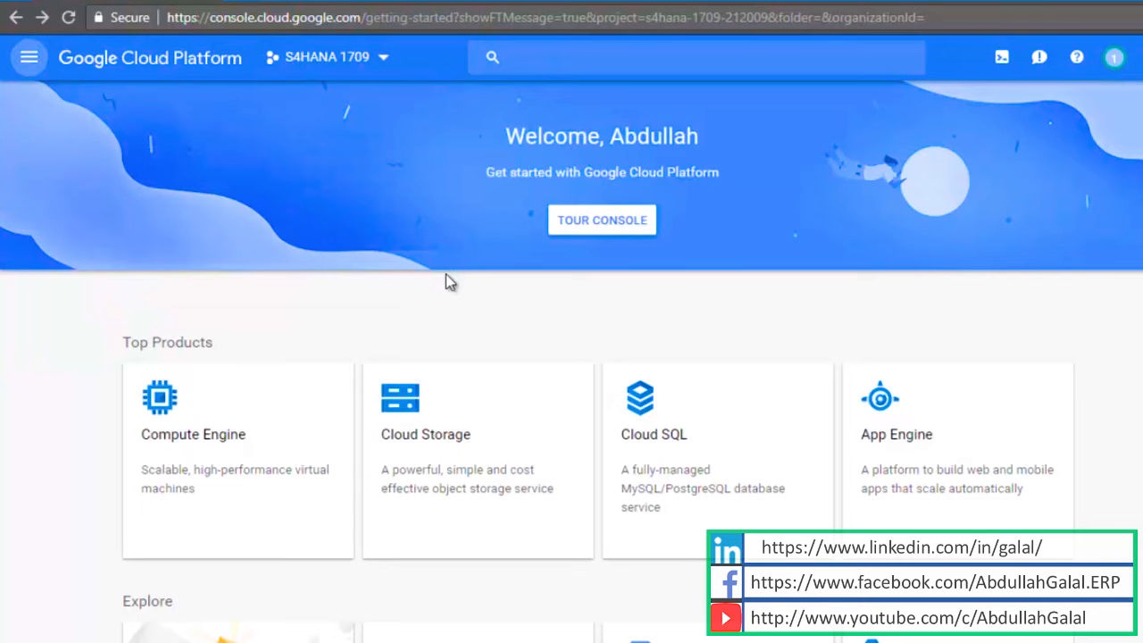
{"action": "mouse_move", "coordinate": [29, 57]}
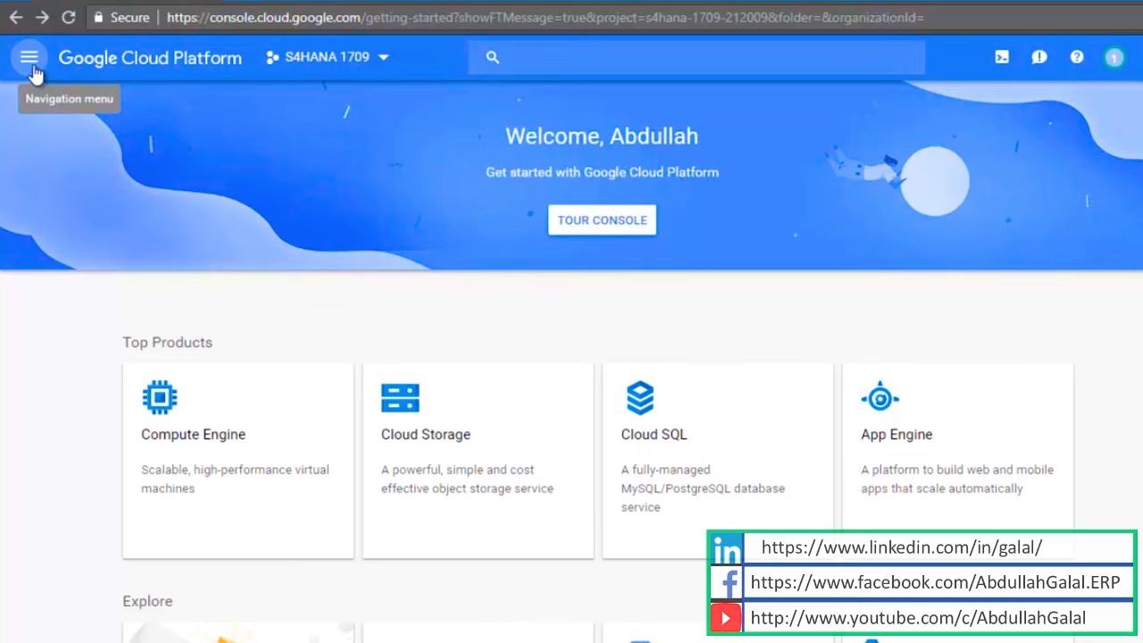
Step: Start a new service account named S4HANA 1709 under IAM & admin
{"action": "left_click", "coordinate": [28, 57]}
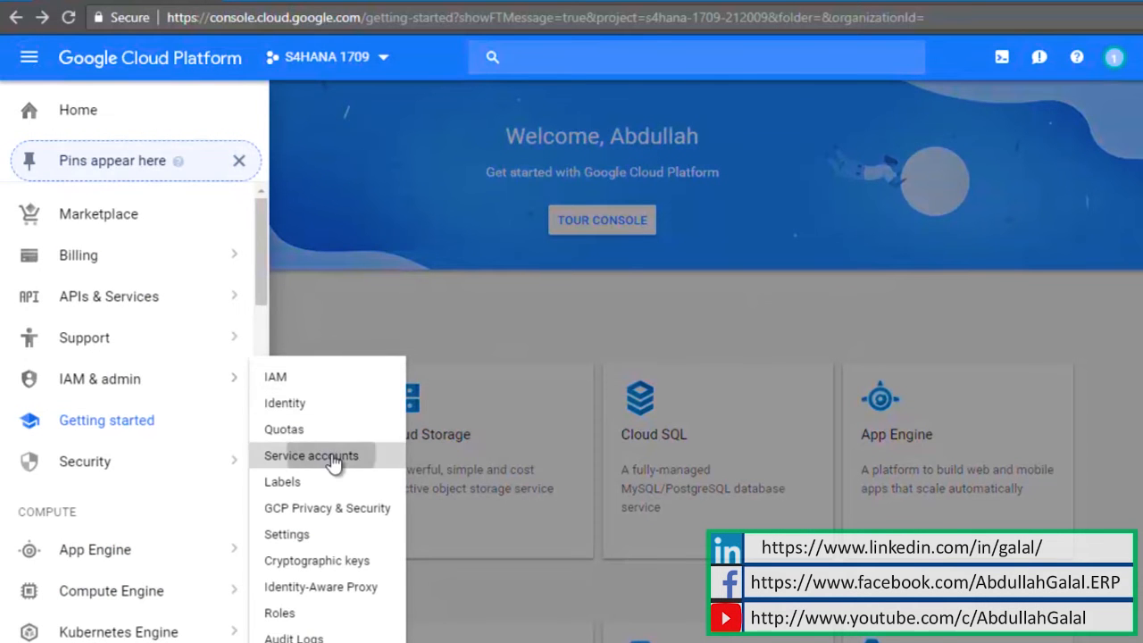
{"action": "left_click", "coordinate": [310, 455]}
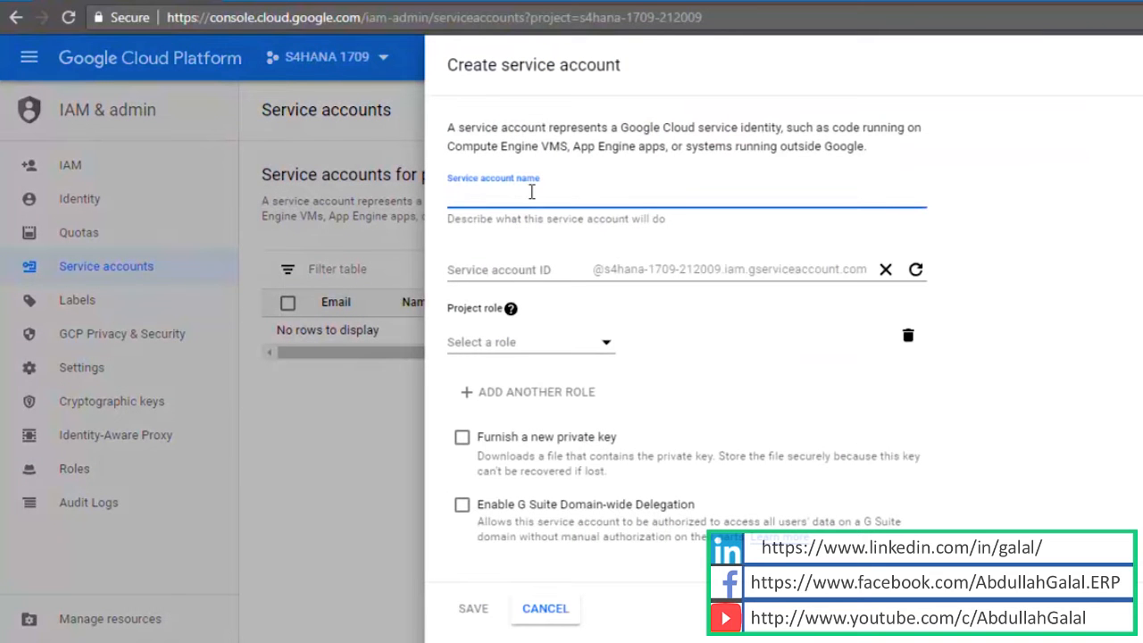
{"action": "type", "text": "S4HANA 1"}
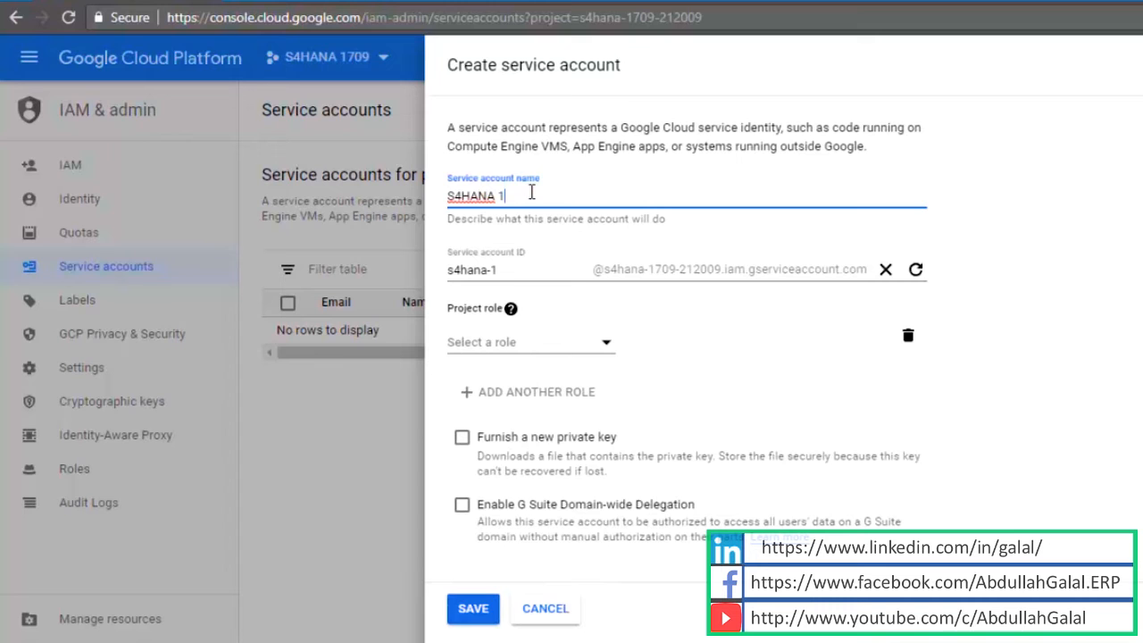
{"action": "type", "text": "709"}
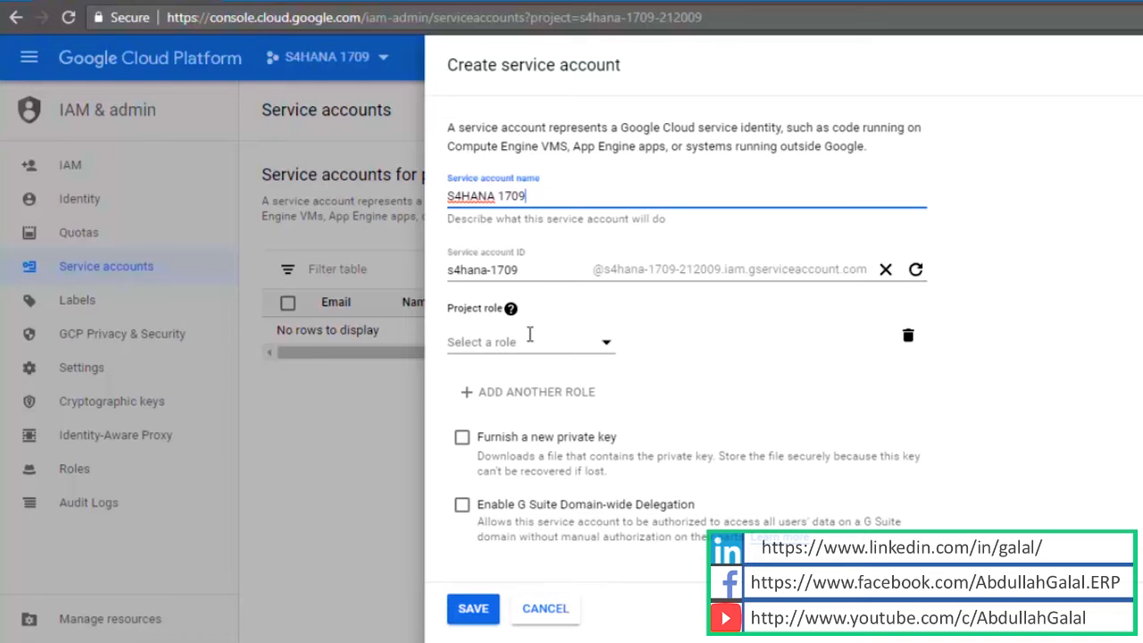
Step: Add Compute Network, Security and Instance admin roles, request a JSON private key, and save
{"action": "left_click", "coordinate": [527, 343]}
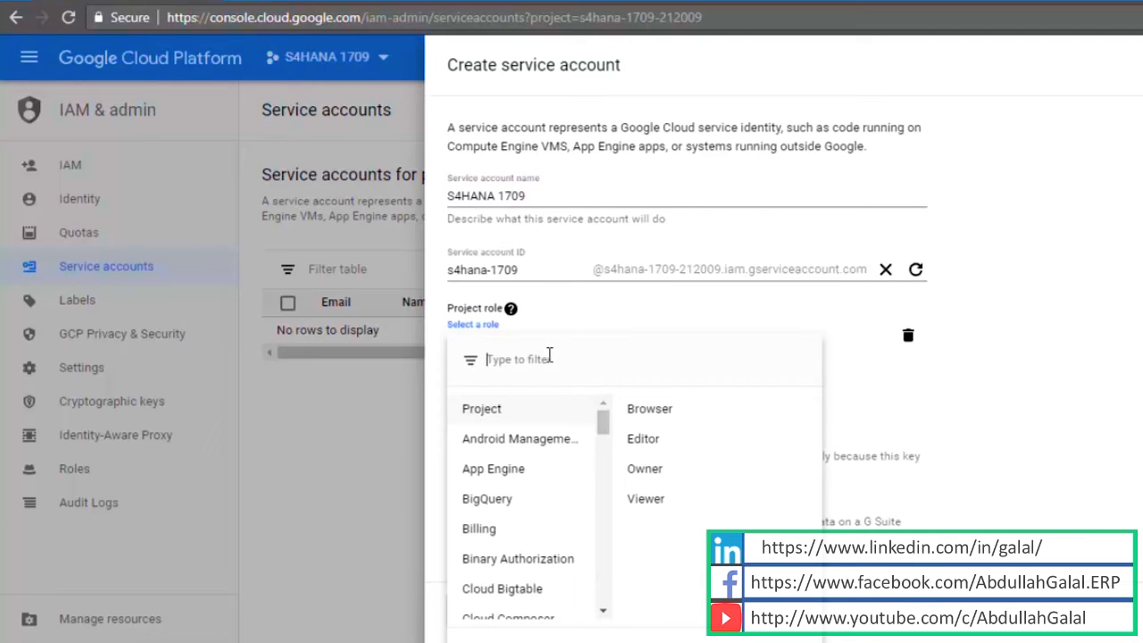
{"action": "type", "text": "Compute Netw"}
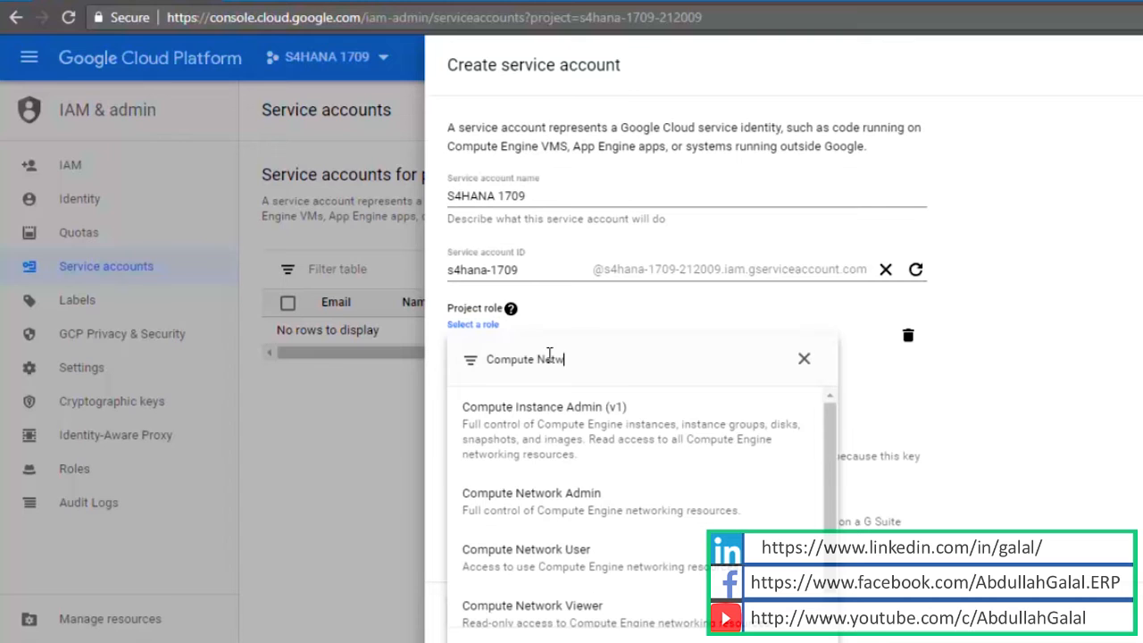
{"action": "left_click", "coordinate": [532, 493]}
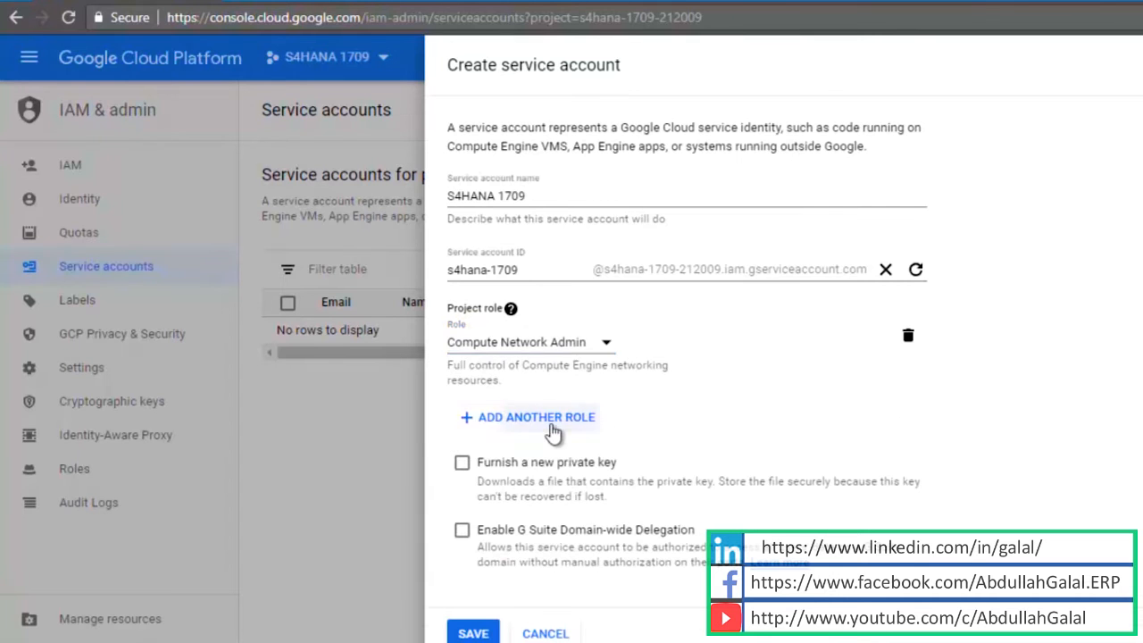
{"action": "left_click", "coordinate": [527, 418]}
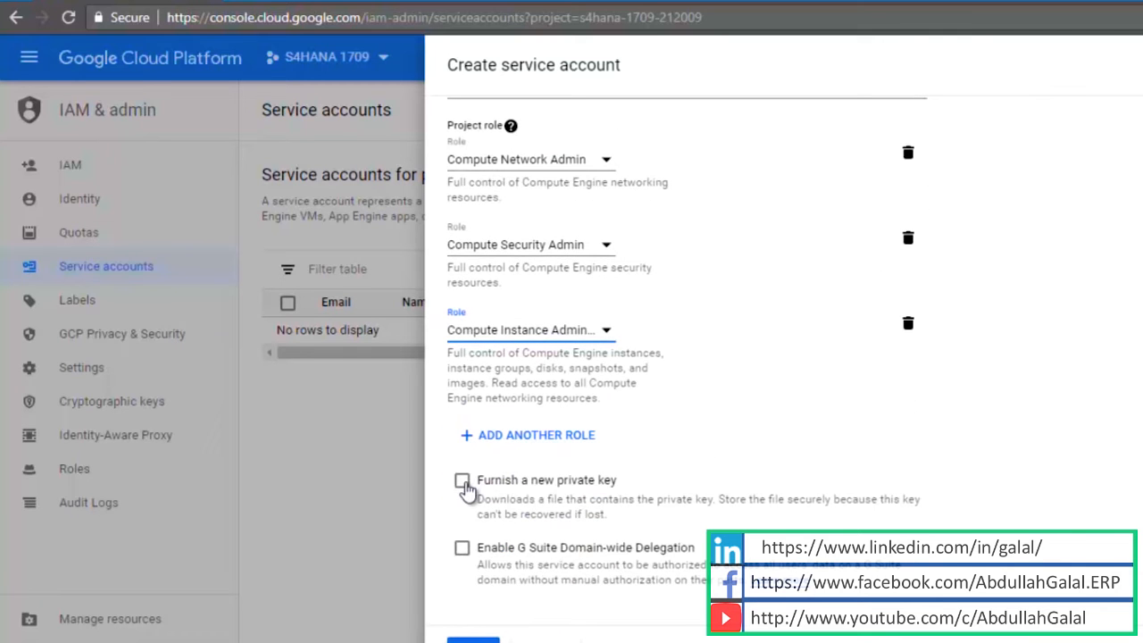
{"action": "left_click", "coordinate": [461, 478]}
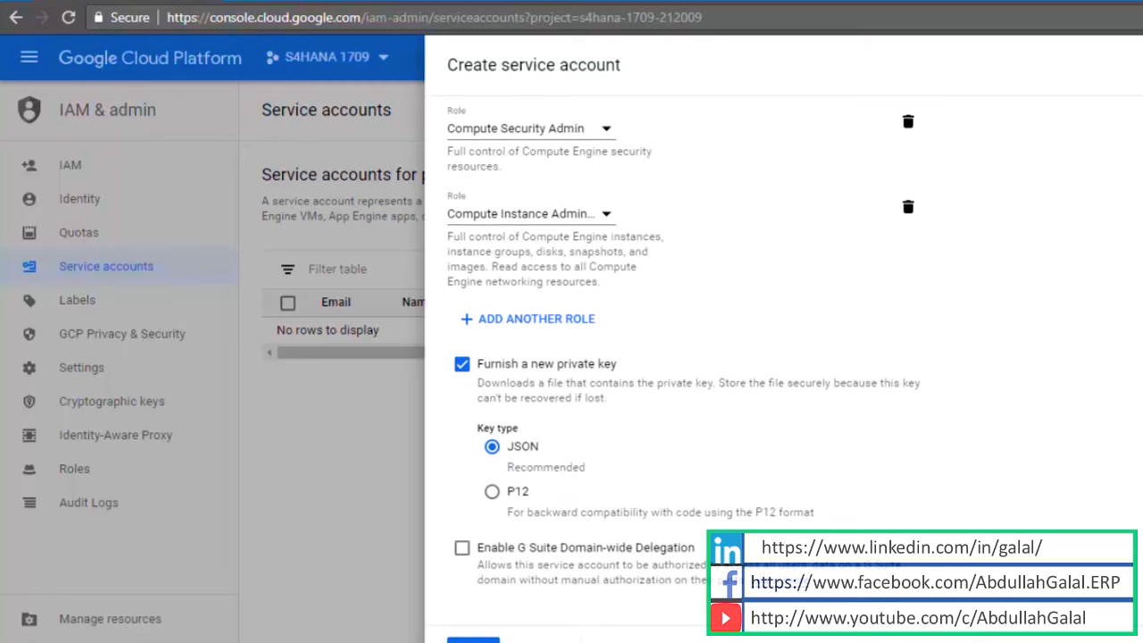
{"action": "left_click", "coordinate": [474, 639]}
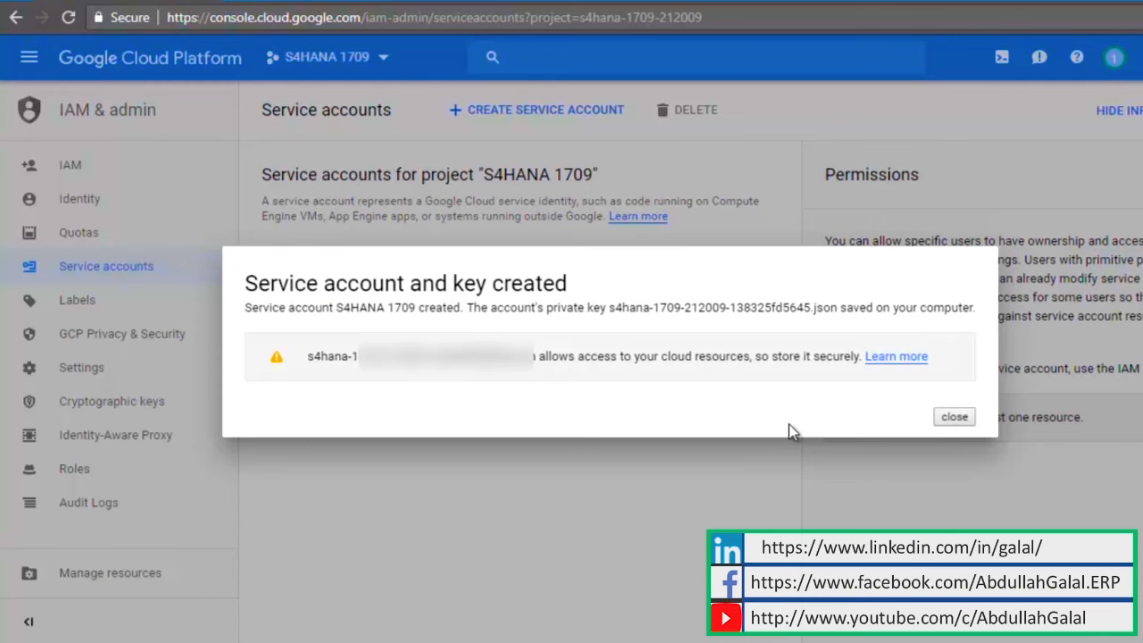
{"action": "mouse_move", "coordinate": [621, 404]}
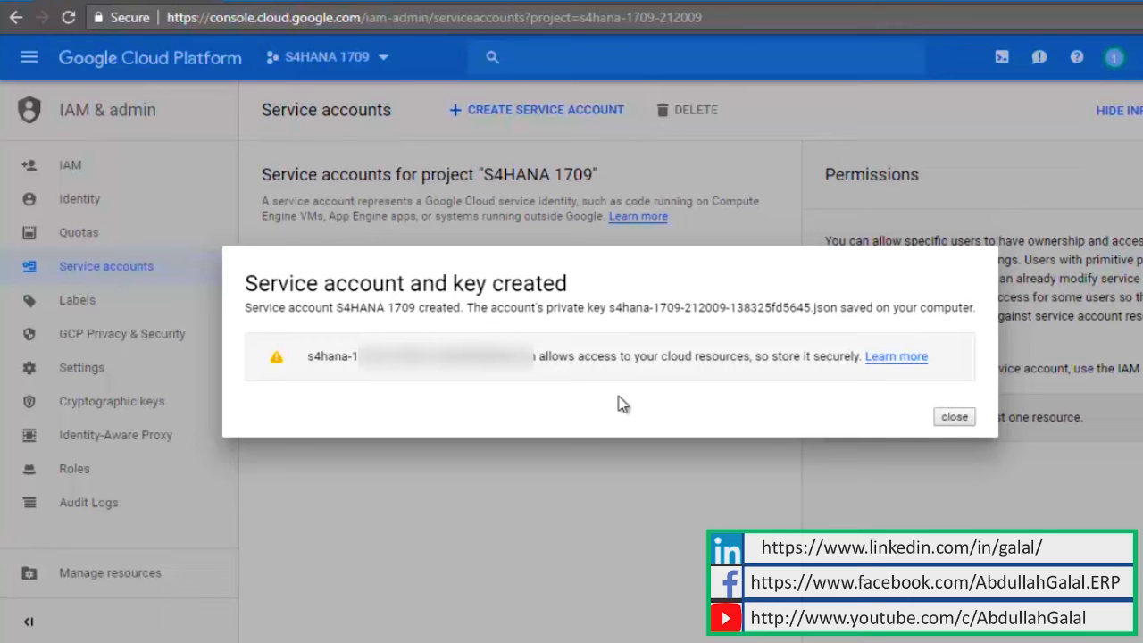
Step: Enable the Compute Engine API from the APIs & Services library
{"action": "left_click", "coordinate": [954, 416]}
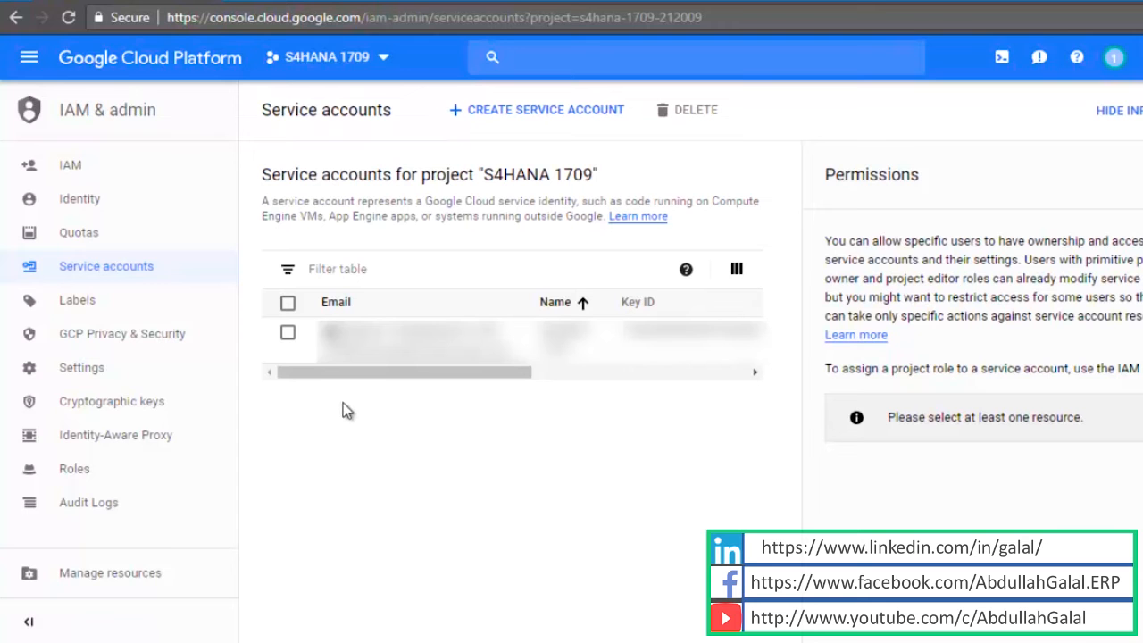
{"action": "left_click", "coordinate": [29, 58]}
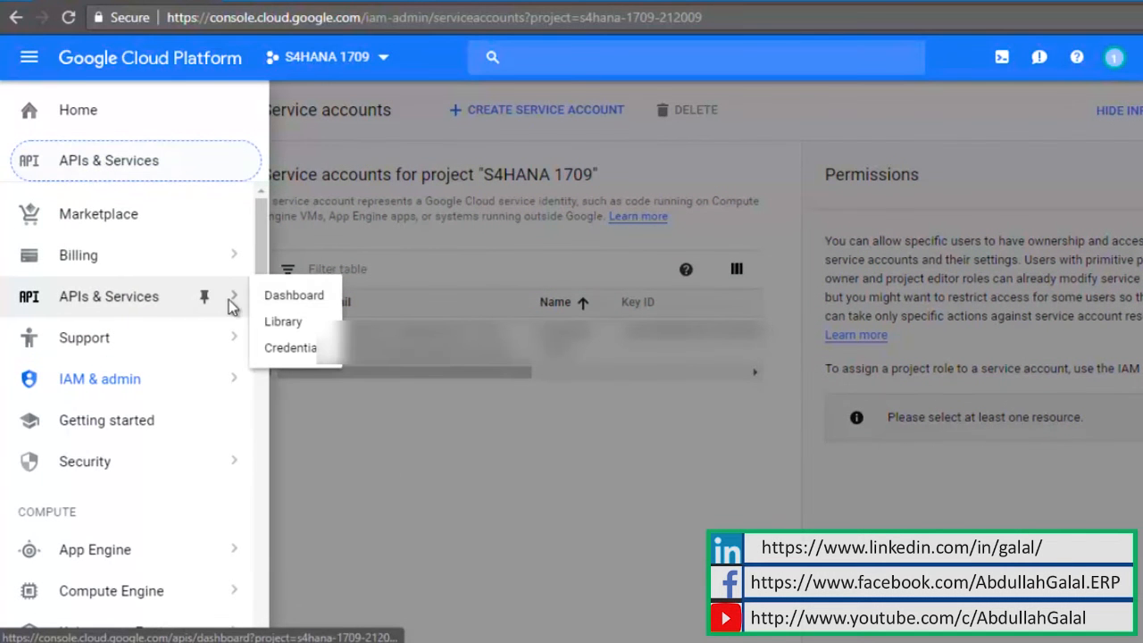
{"action": "left_click", "coordinate": [293, 295]}
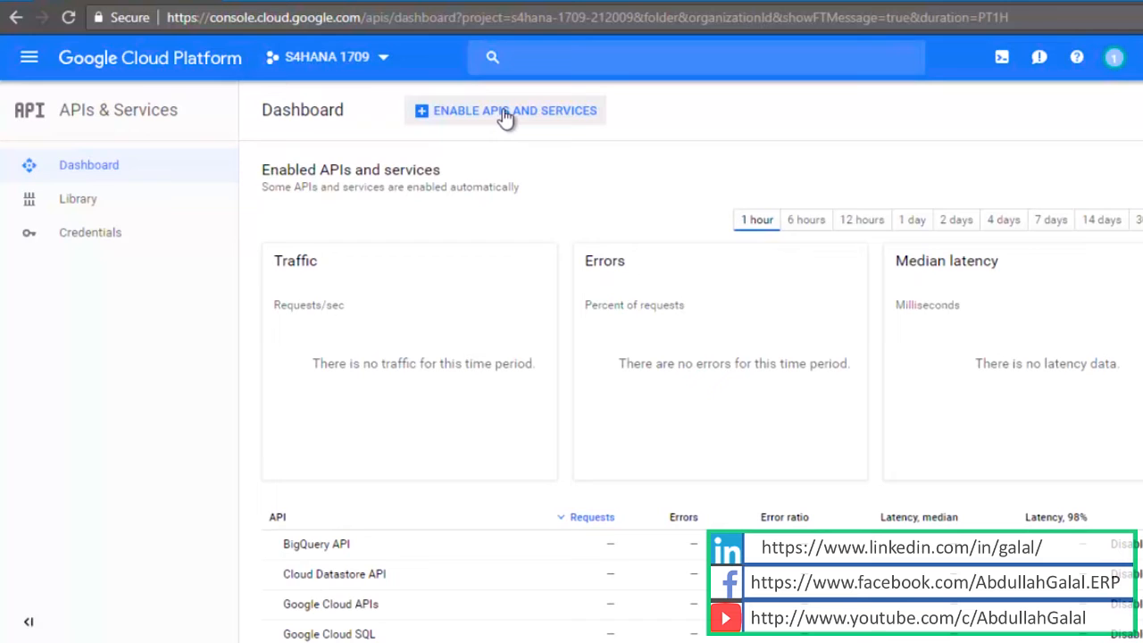
{"action": "left_click", "coordinate": [504, 111]}
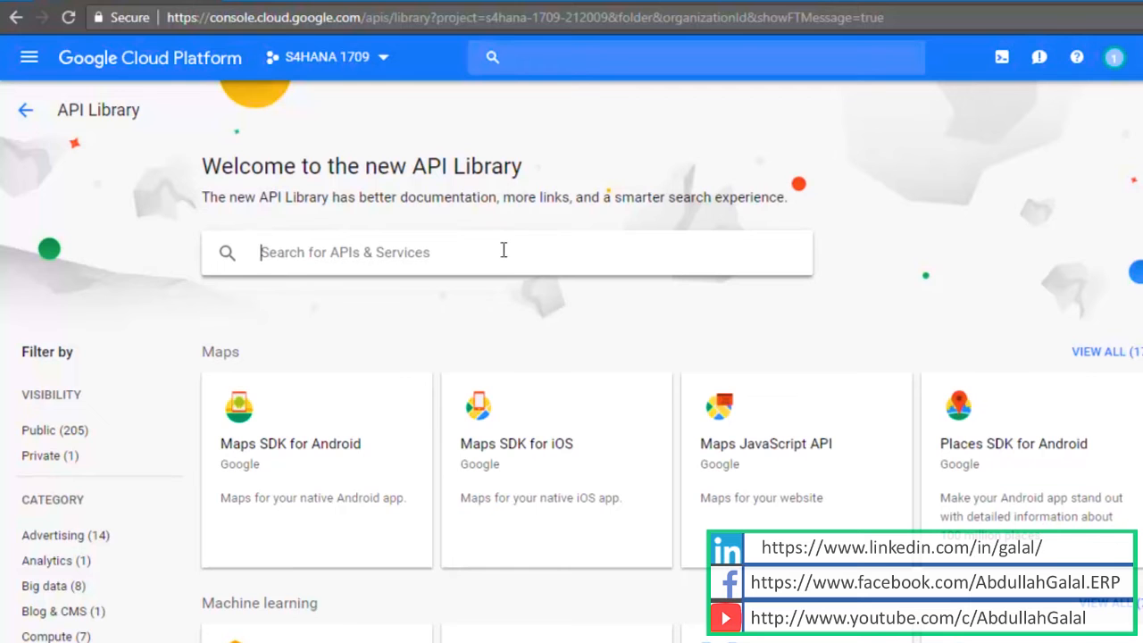
{"action": "type", "text": "Com"}
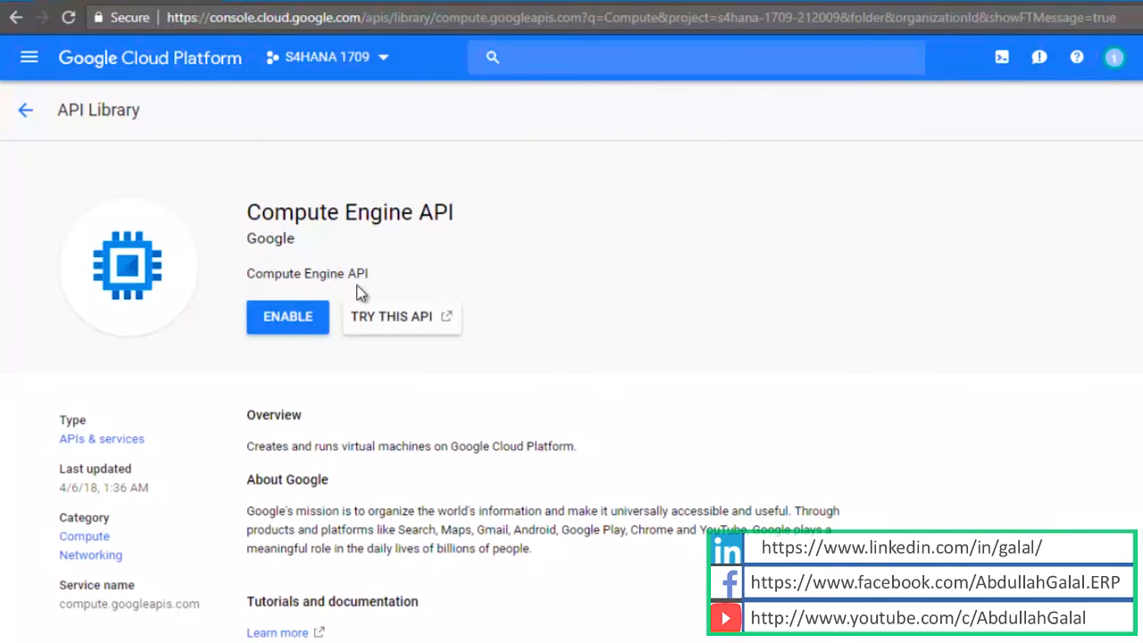
{"action": "left_click", "coordinate": [288, 316]}
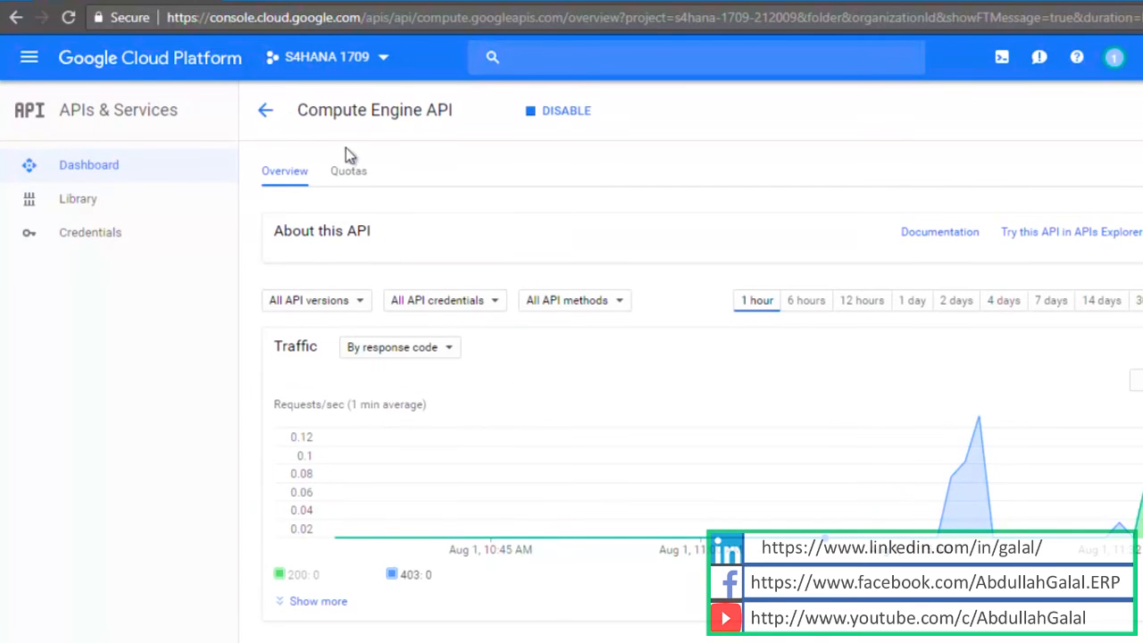
Step: Search the API library for 'Cloud res' and open the Cloud Resource Manager API
{"action": "left_click", "coordinate": [264, 111]}
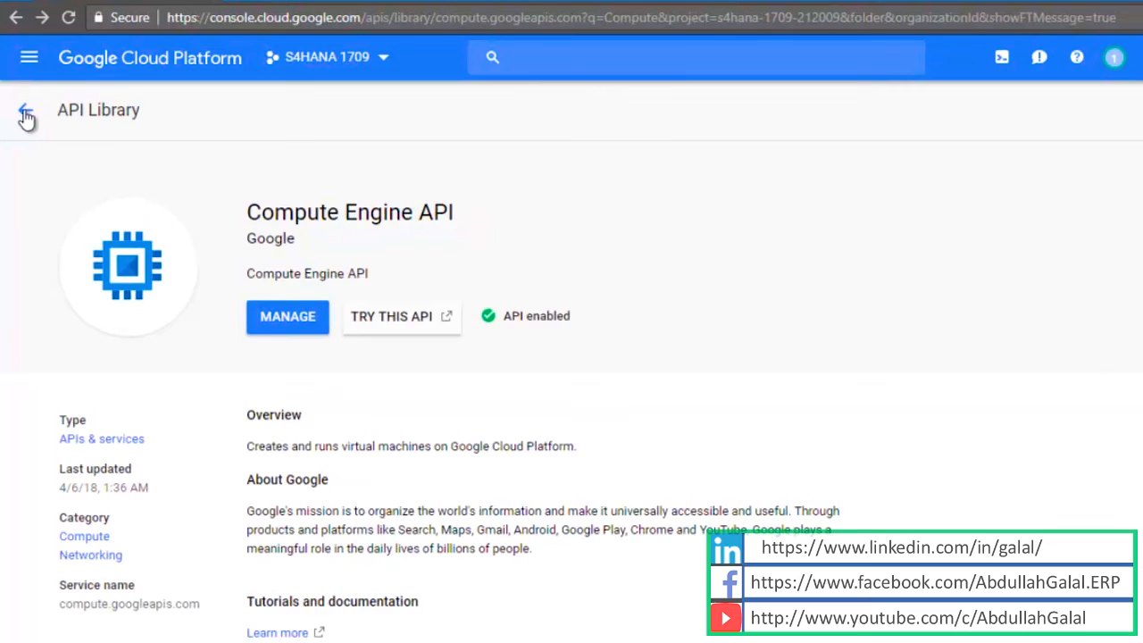
{"action": "left_click", "coordinate": [25, 118]}
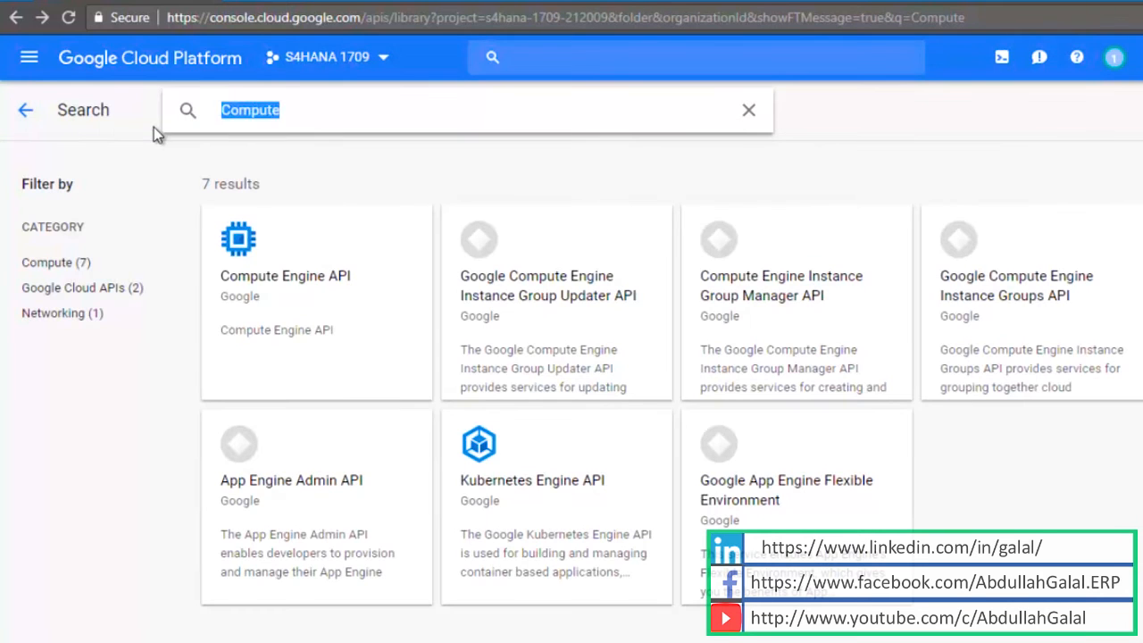
{"action": "type", "text": "Cloud res"}
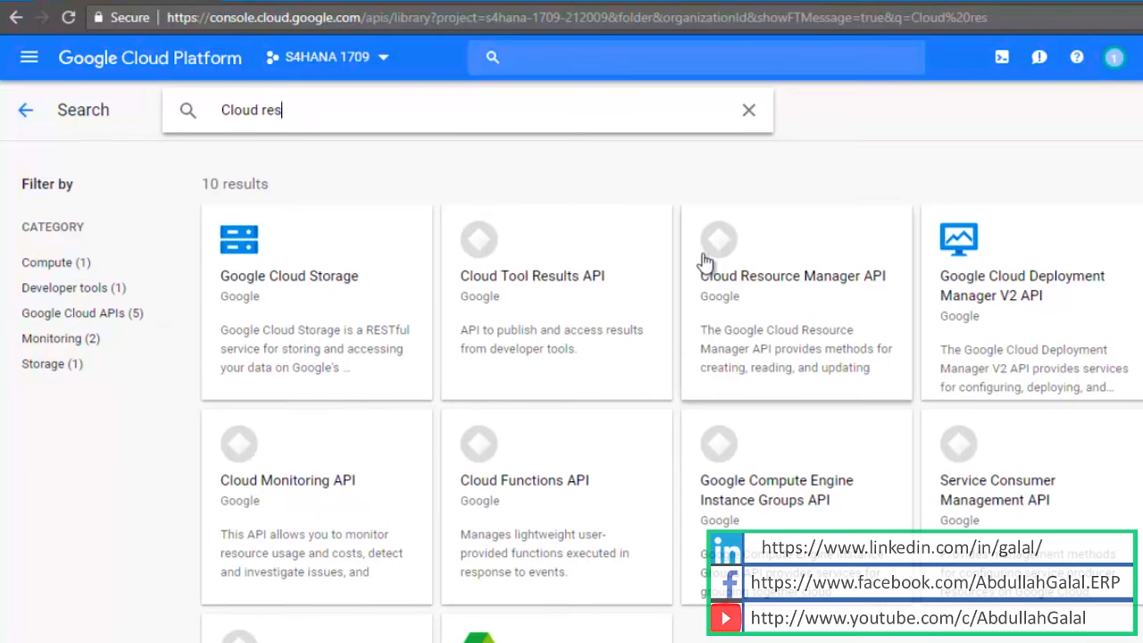
{"action": "left_click", "coordinate": [791, 275]}
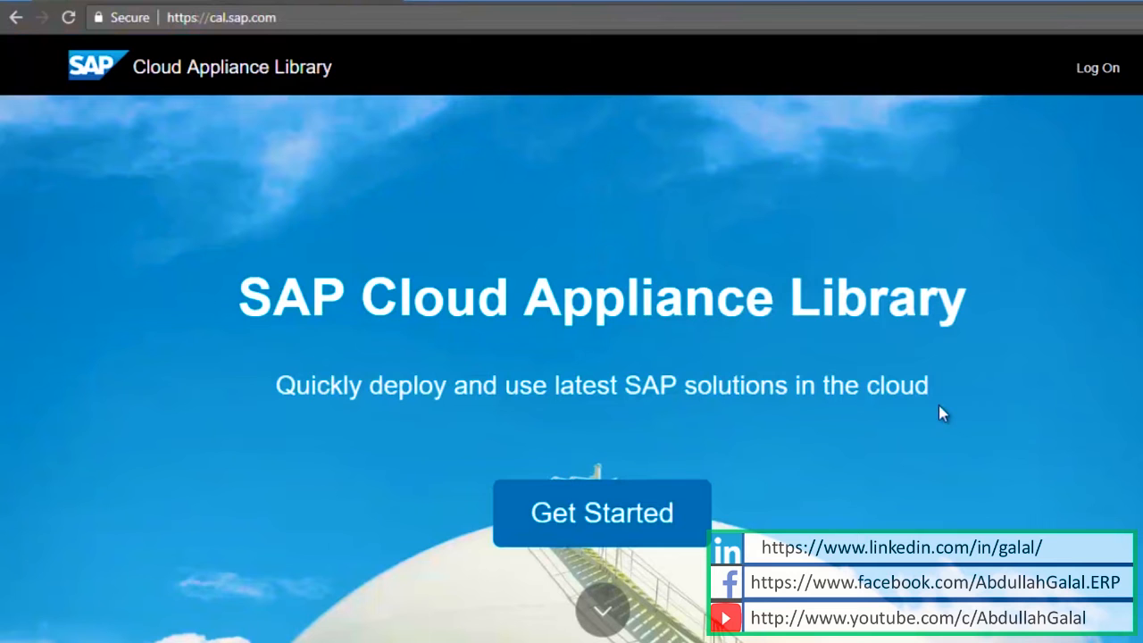
{"action": "mouse_move", "coordinate": [443, 322]}
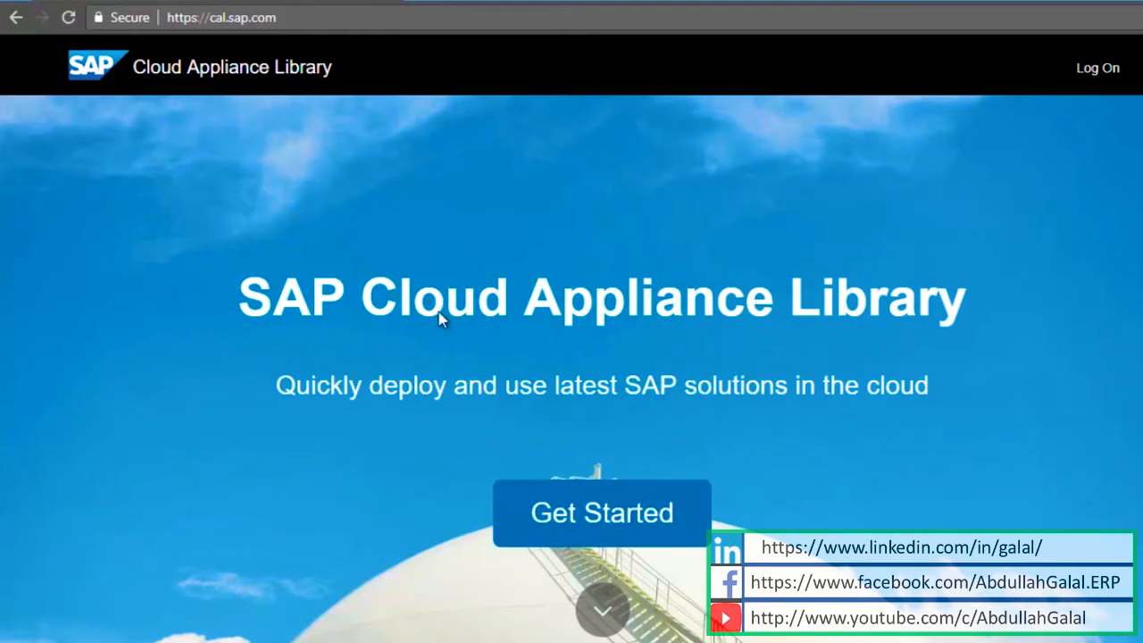
Step: Filter the solutions catalog by searching 1709 to show the five S/4HANA 1709 offerings
{"action": "left_click", "coordinate": [600, 512]}
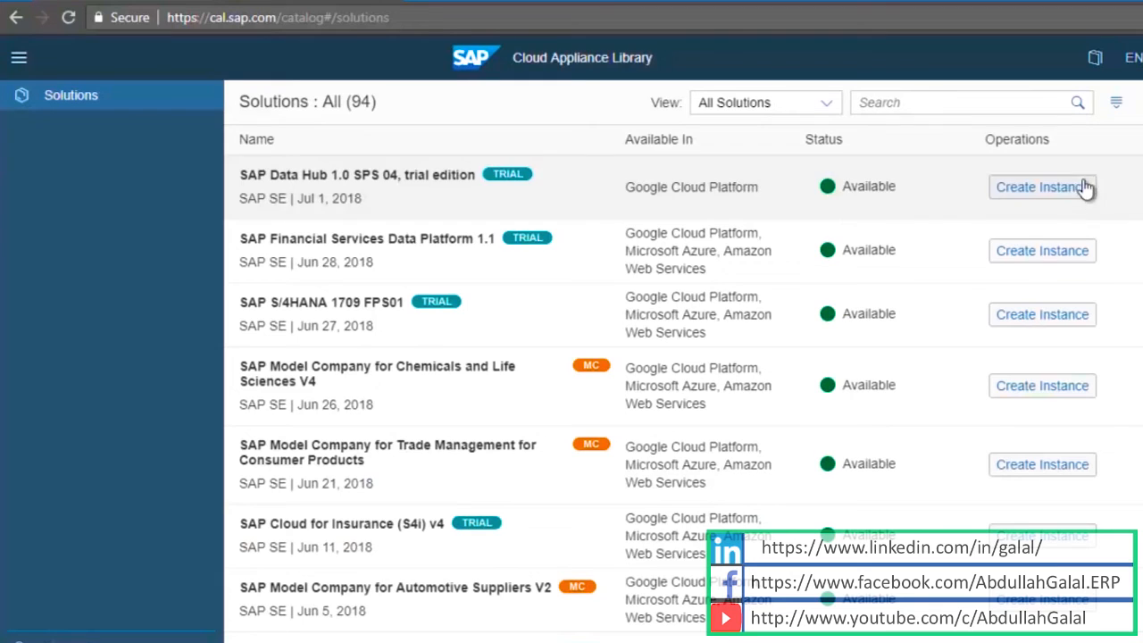
{"action": "mouse_move", "coordinate": [920, 148]}
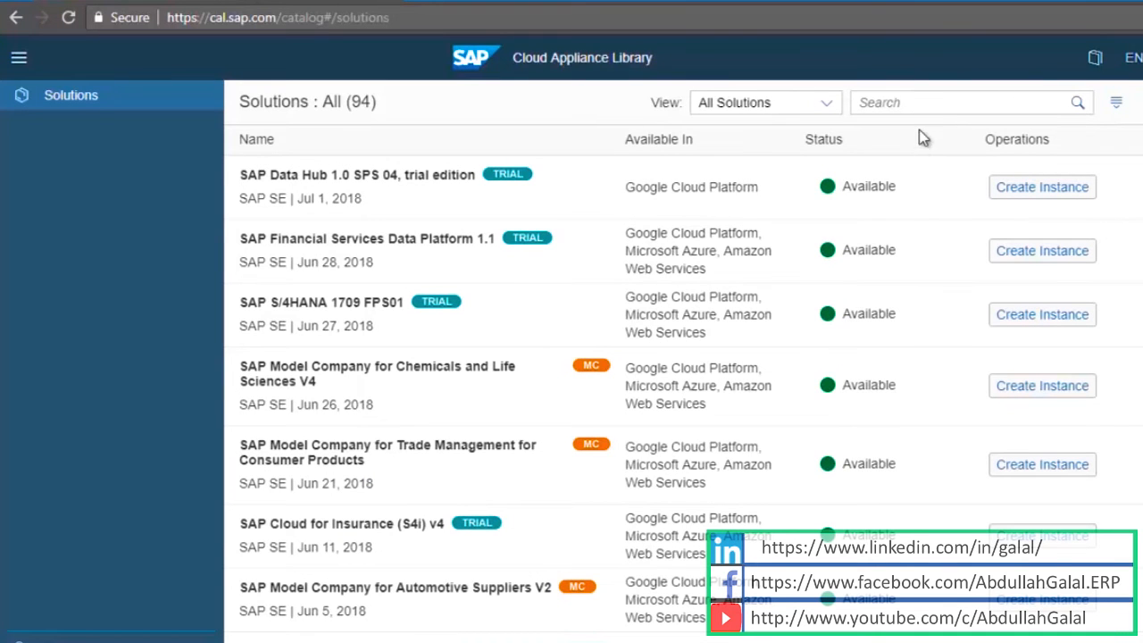
{"action": "type", "text": "1"}
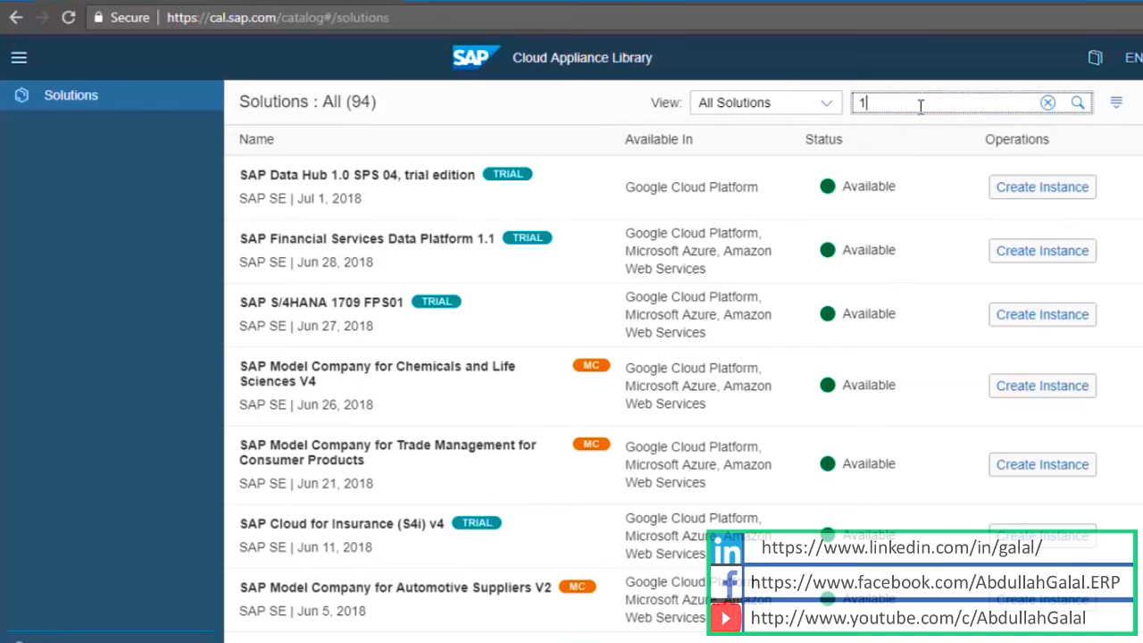
{"action": "type", "text": "709"}
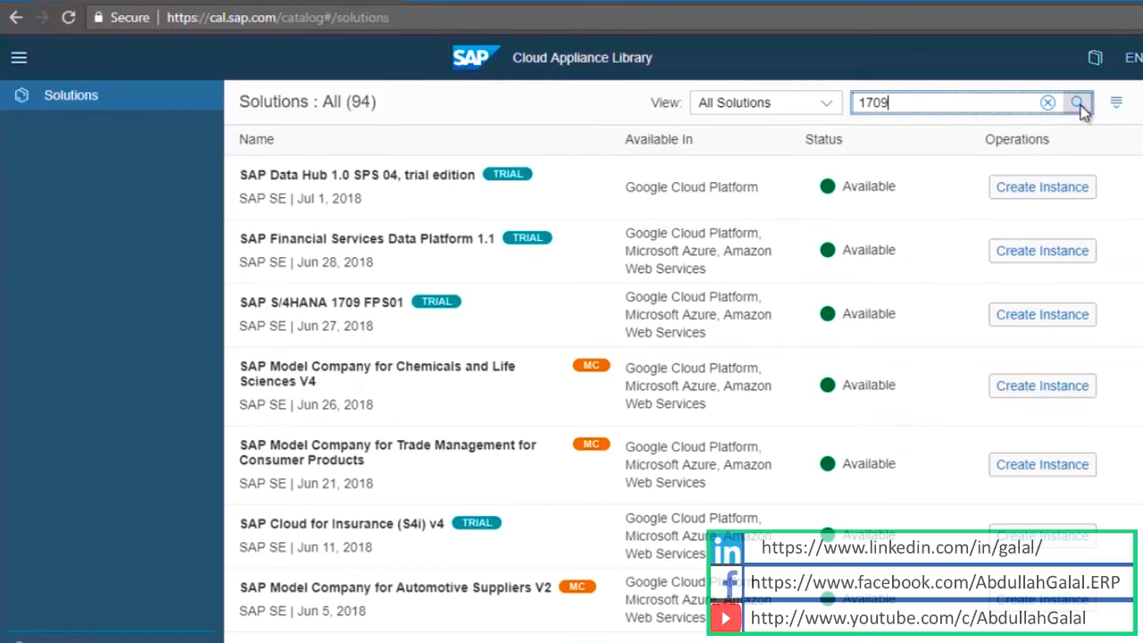
{"action": "left_click", "coordinate": [1079, 102]}
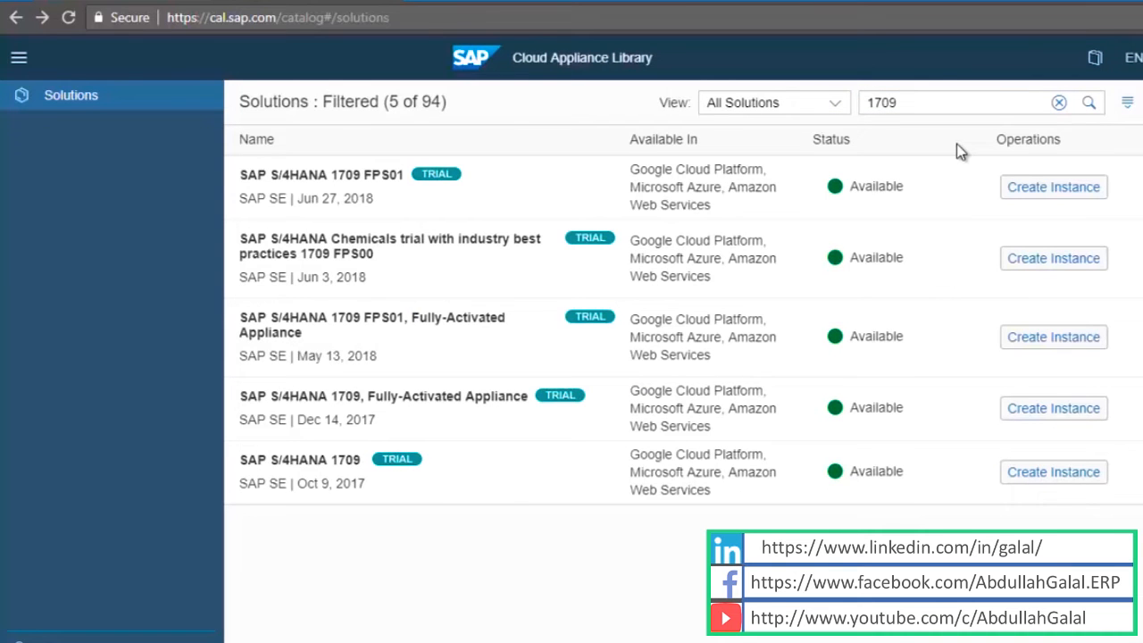
{"action": "mouse_move", "coordinate": [447, 370]}
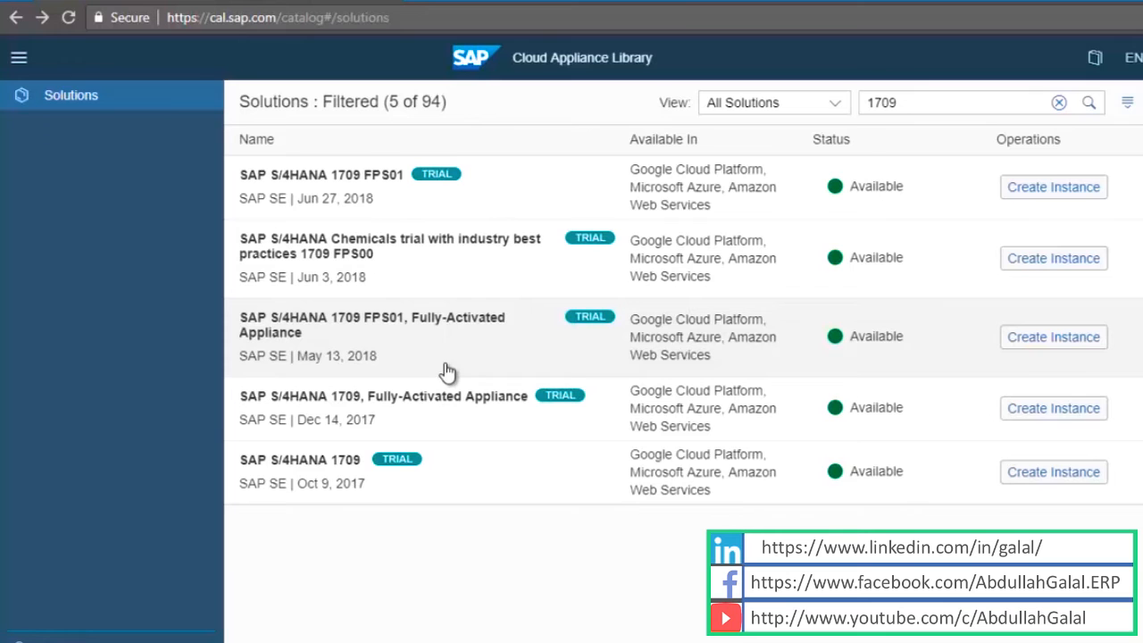
Step: Create an instance of the SAP S/4HANA 1709 FPS01 Fully-Activated Appliance
{"action": "left_click", "coordinate": [371, 325]}
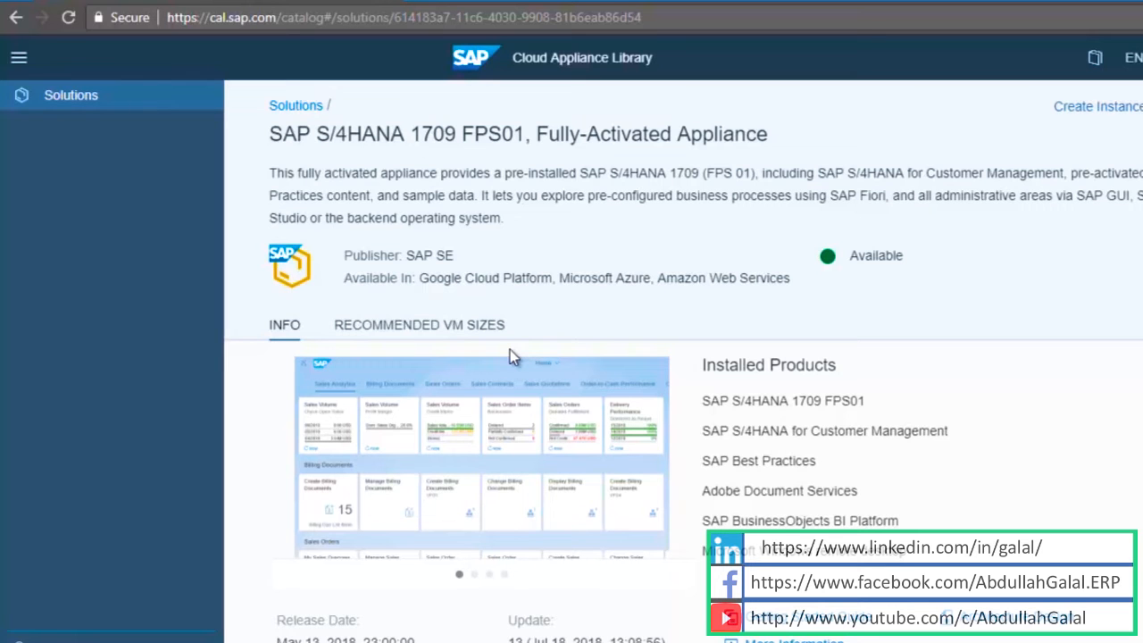
{"action": "mouse_move", "coordinate": [886, 171]}
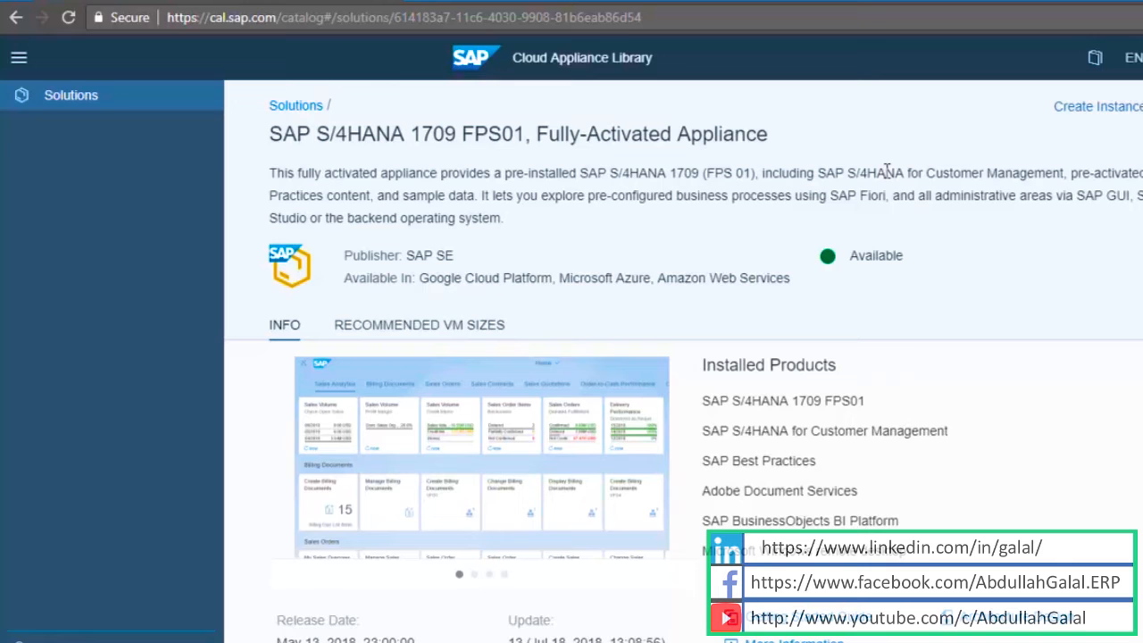
{"action": "mouse_move", "coordinate": [1096, 114]}
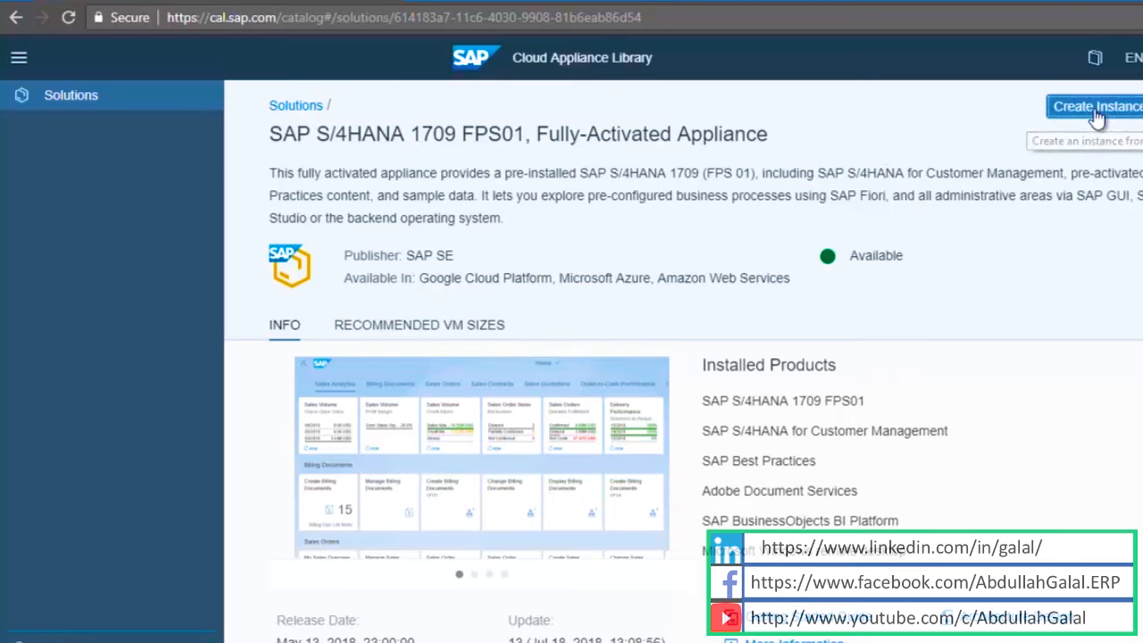
{"action": "left_click", "coordinate": [1097, 107]}
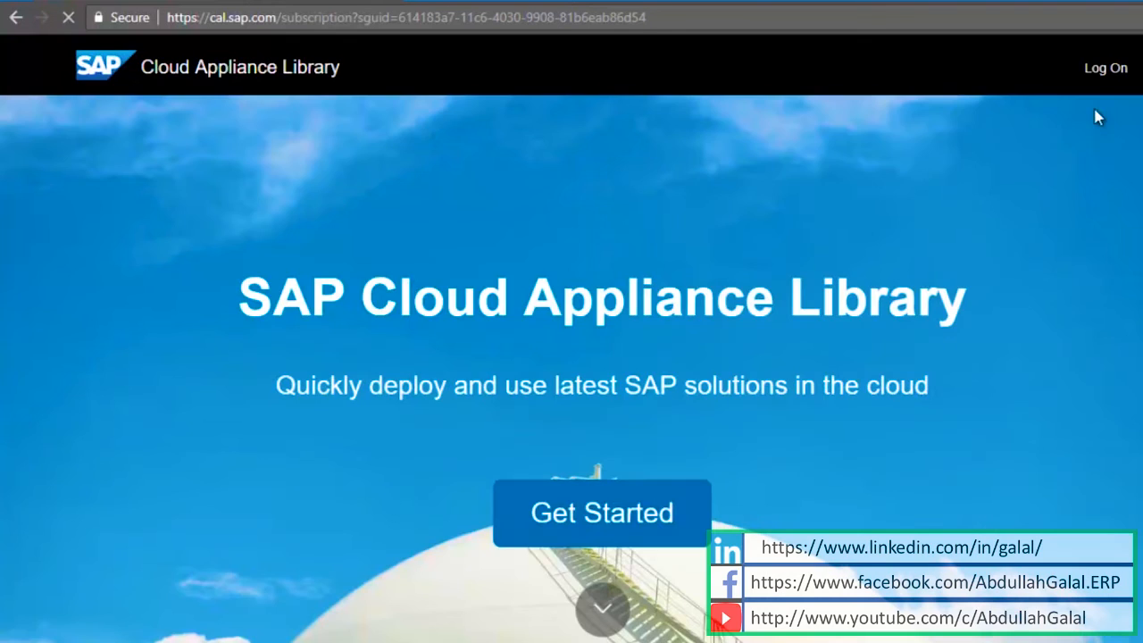
Step: Log on and switch the Create Instance form to Advanced Mode
{"action": "left_click", "coordinate": [601, 512]}
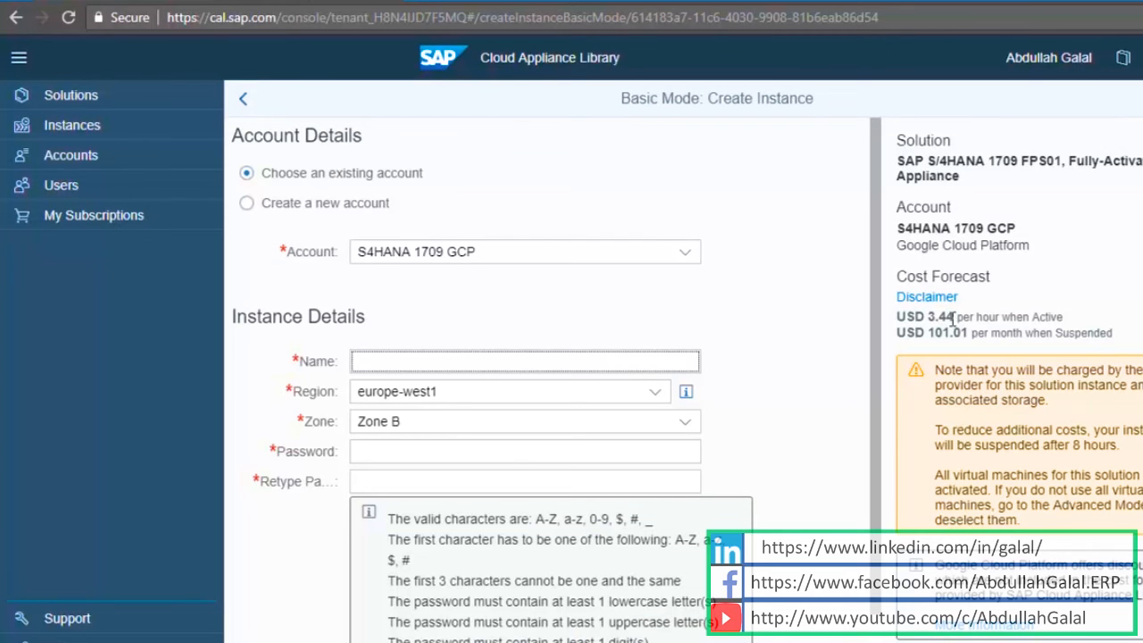
{"action": "left_click", "coordinate": [526, 361]}
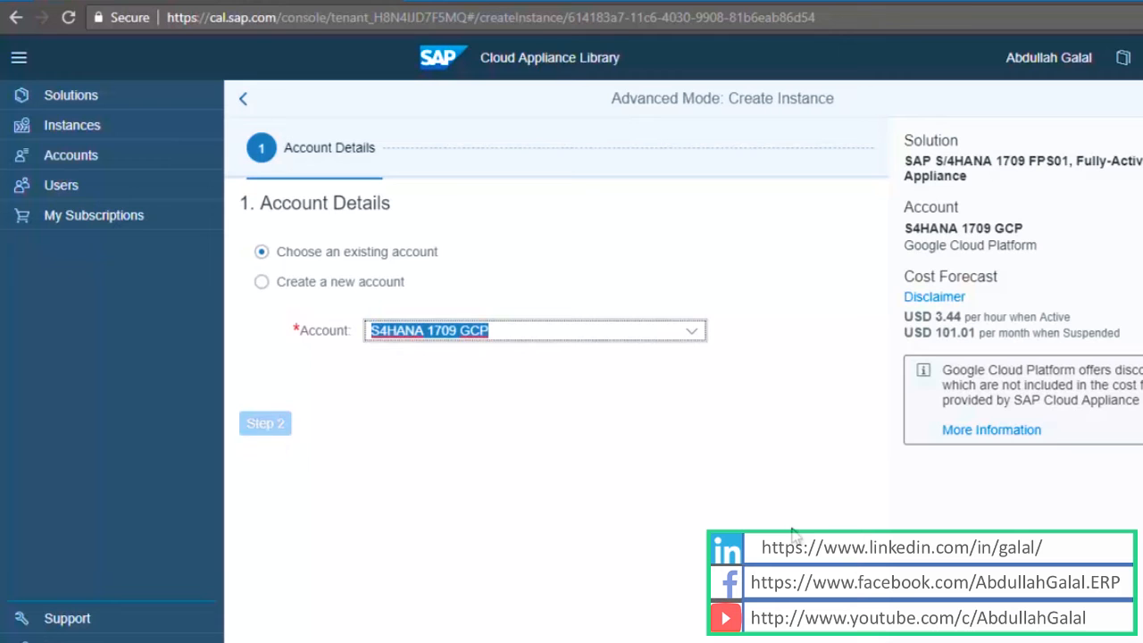
Step: Create a new Google Cloud Platform account S4HANA 1709 and upload its JSON key file
{"action": "left_click", "coordinate": [261, 283]}
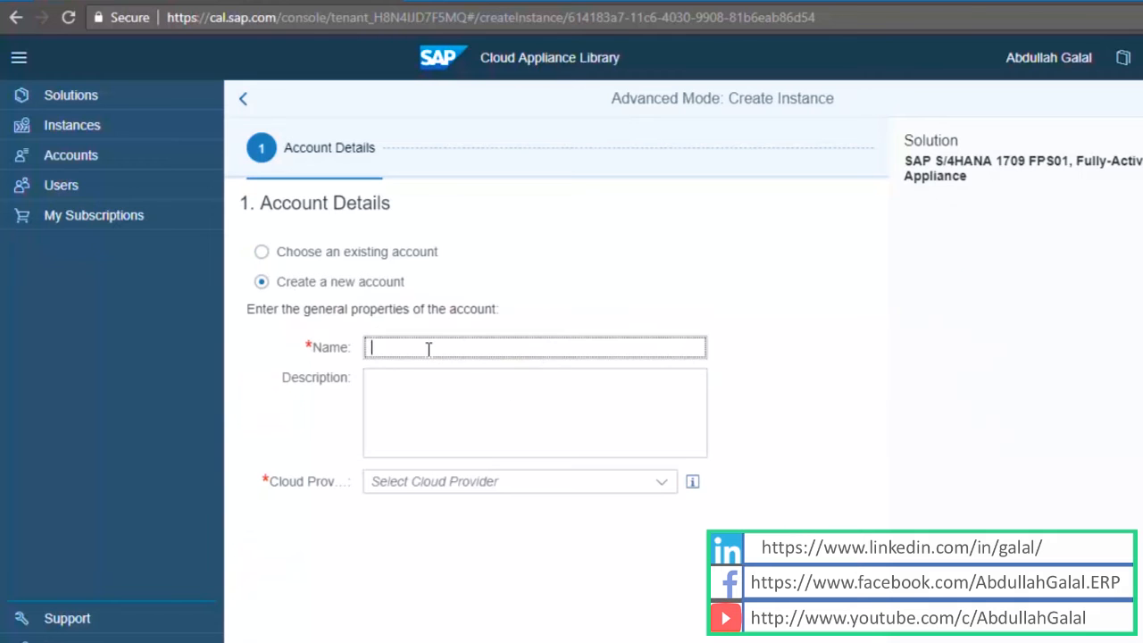
{"action": "type", "text": "S4HANA 1709"}
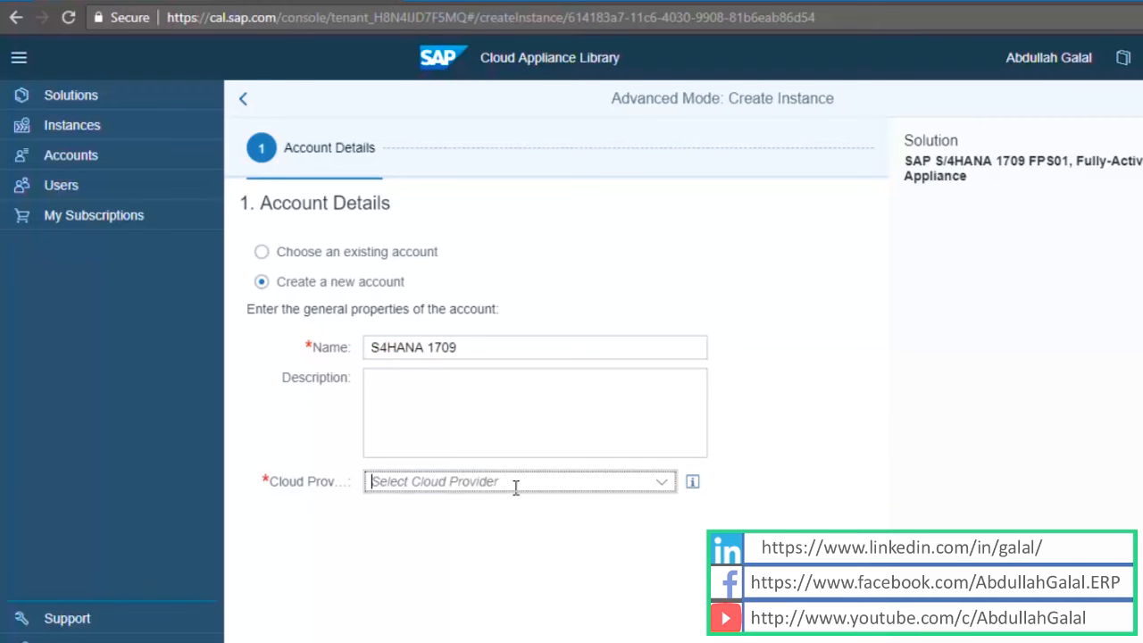
{"action": "left_click", "coordinate": [518, 483]}
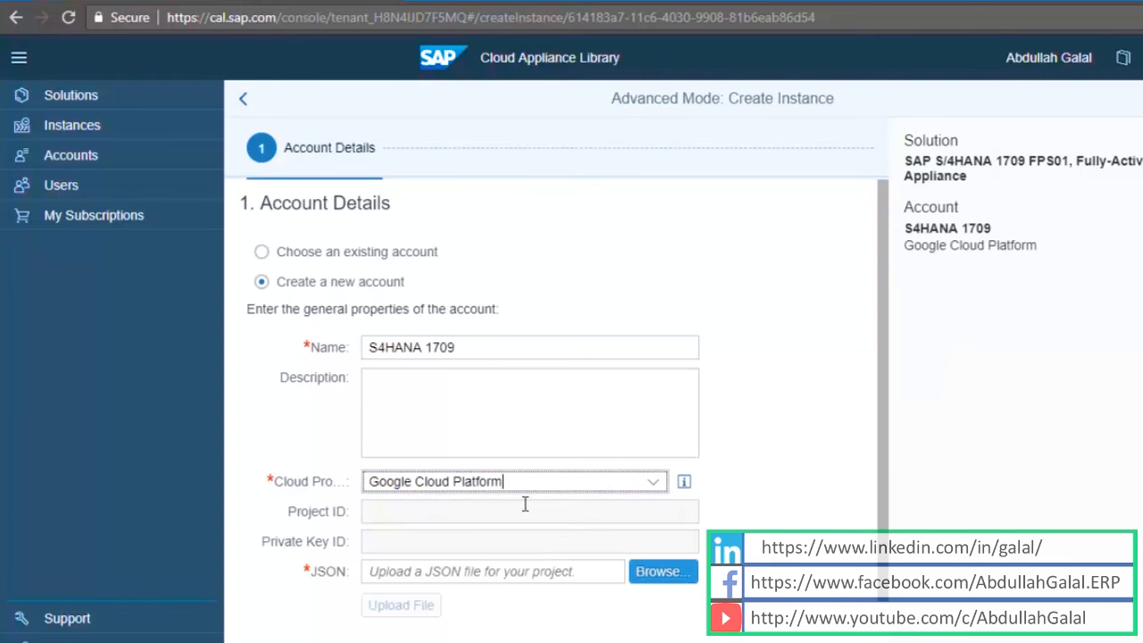
{"action": "mouse_move", "coordinate": [321, 598]}
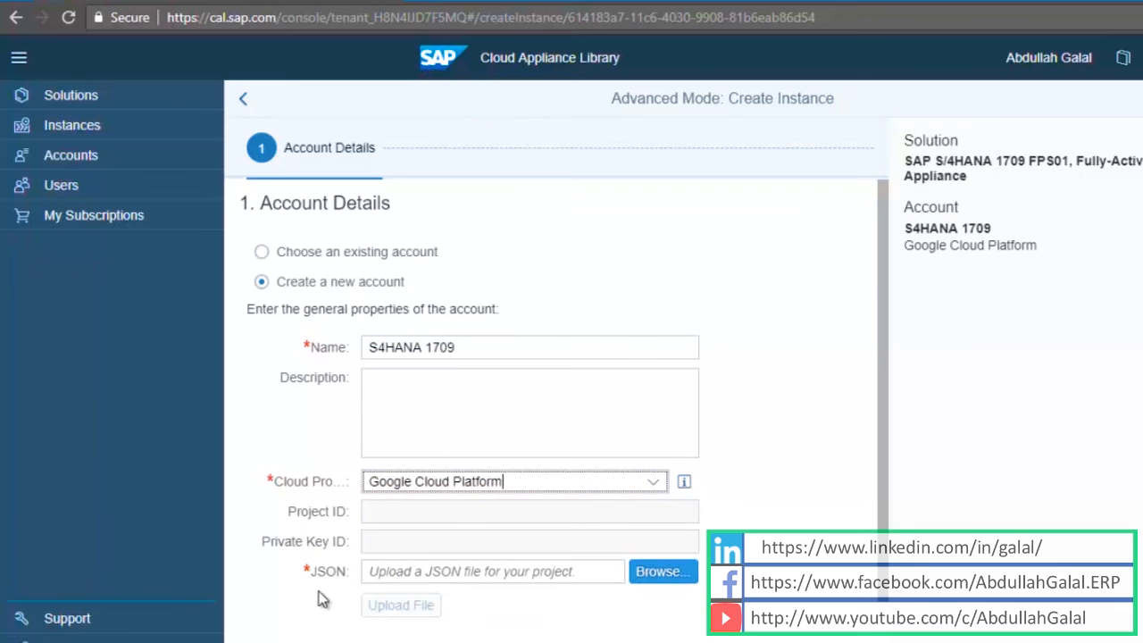
{"action": "mouse_move", "coordinate": [346, 595]}
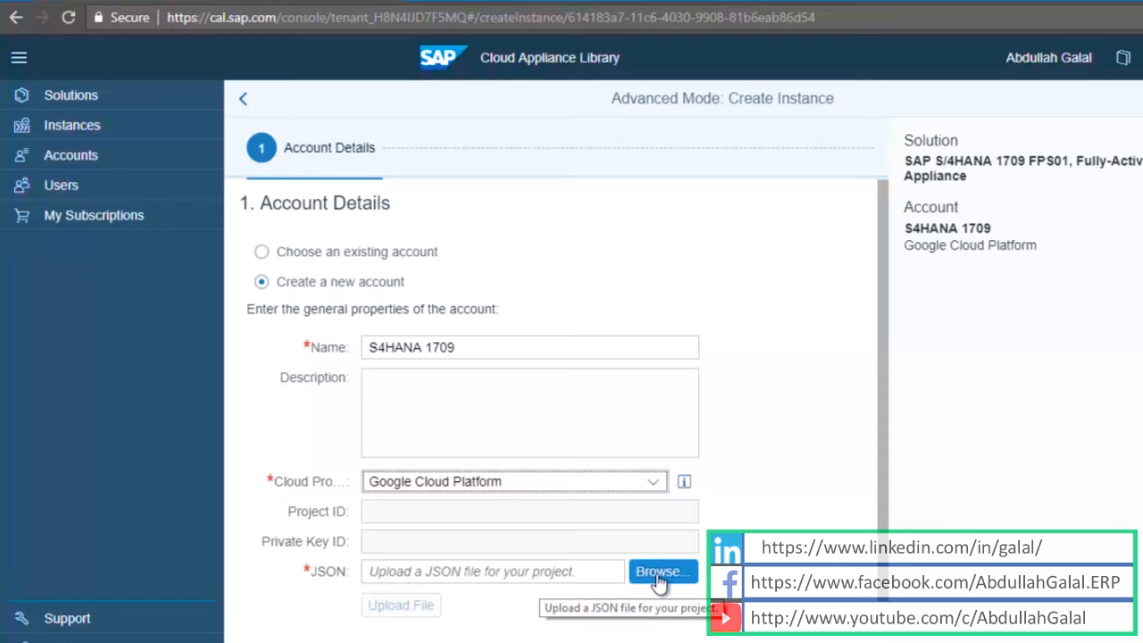
{"action": "mouse_move", "coordinate": [661, 575]}
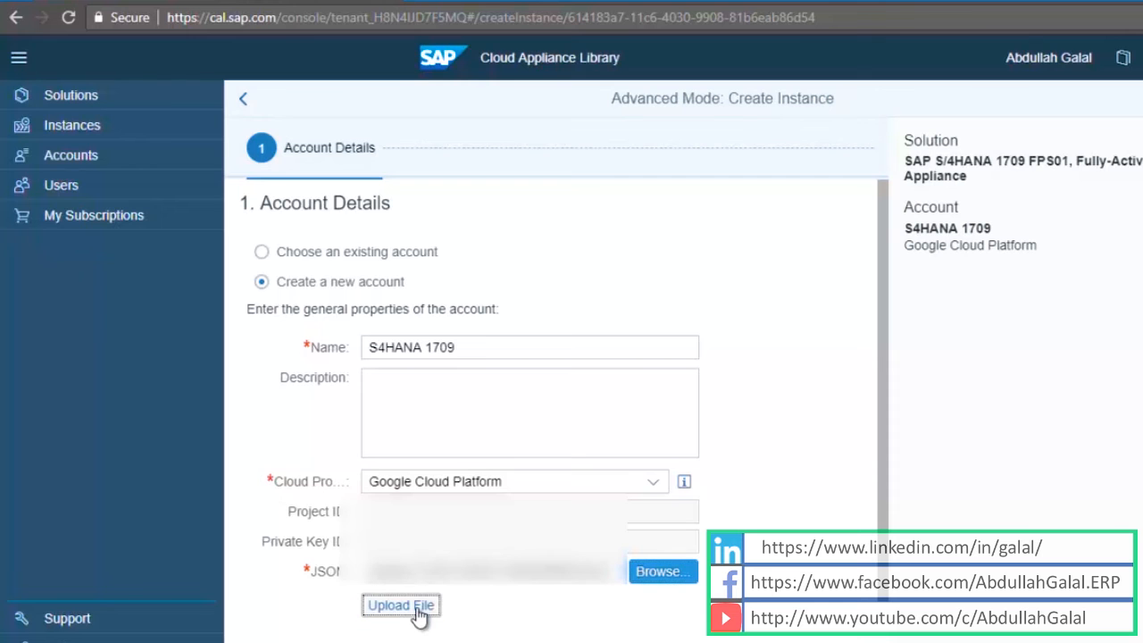
{"action": "left_click", "coordinate": [400, 604]}
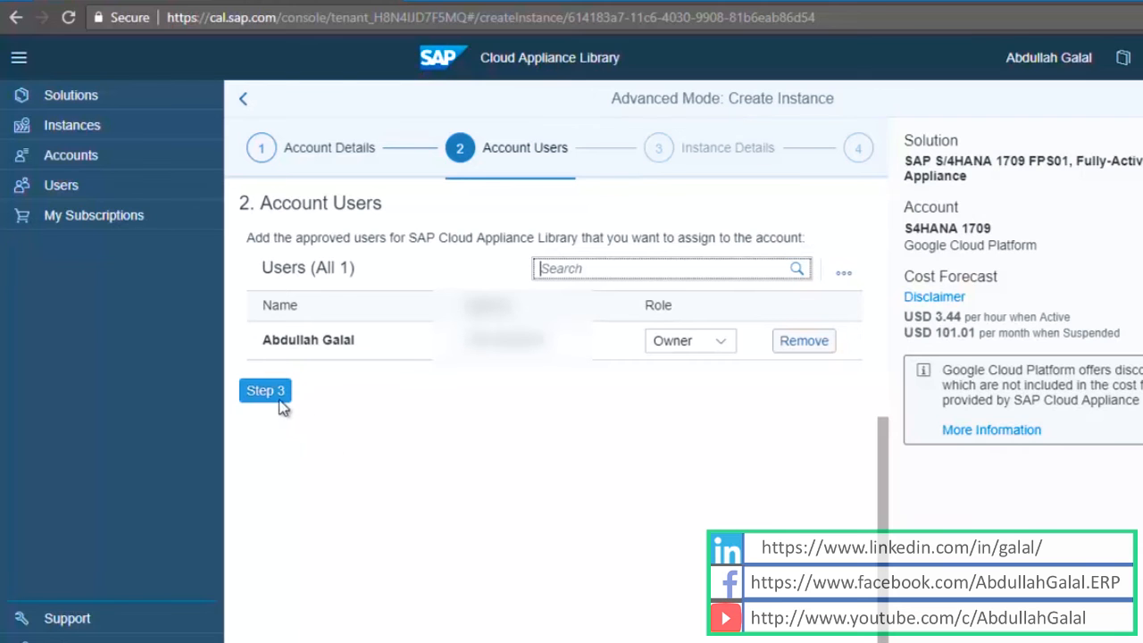
Step: Name the instance S4Hana 1809, keep europe-west1 Zone B, and continue to Virtual Machines
{"action": "left_click", "coordinate": [264, 390]}
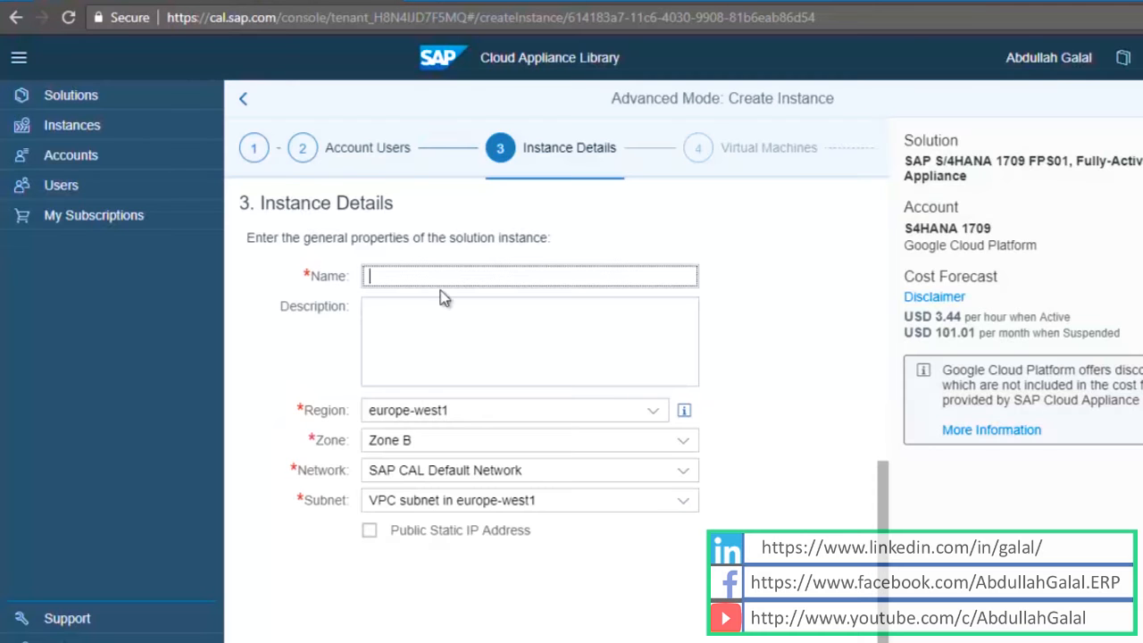
{"action": "type", "text": "S4Hana 1809"}
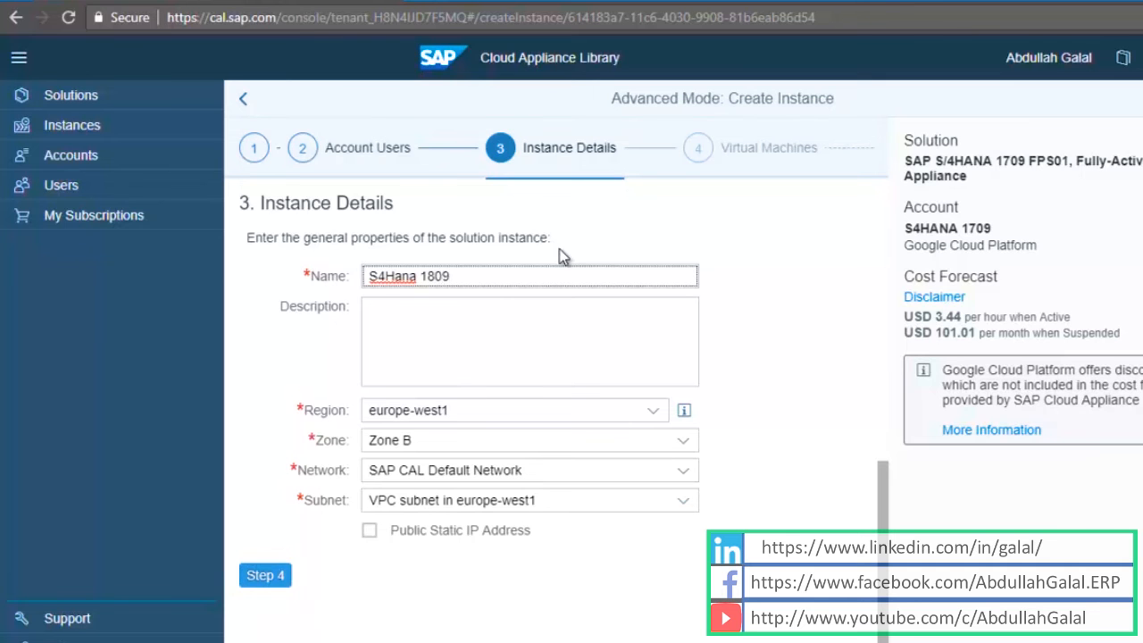
{"action": "left_click", "coordinate": [265, 575]}
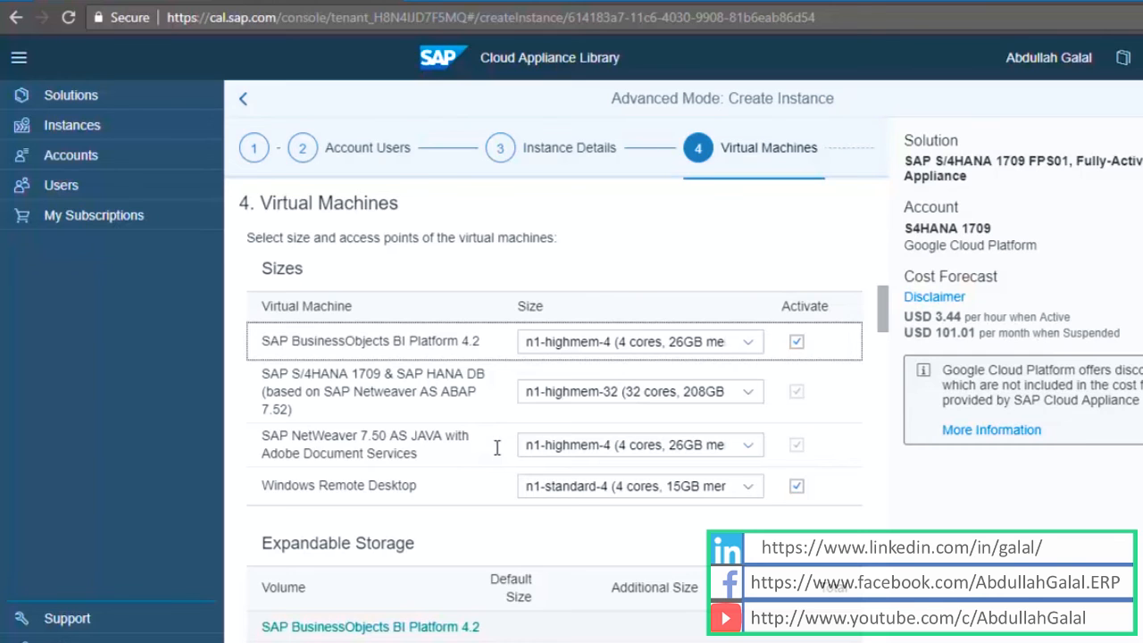
{"action": "mouse_move", "coordinate": [509, 364]}
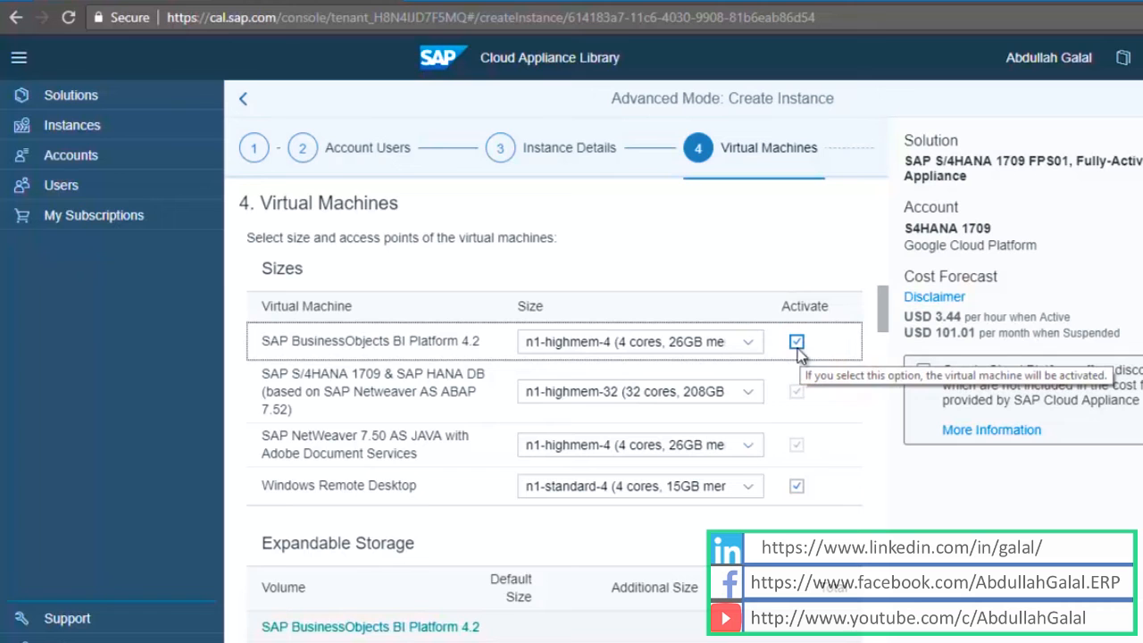
Step: Uncheck Activate for BusinessObjects BI Platform 4.2 and Windows Remote Desktop, then continue to Step 5
{"action": "left_click", "coordinate": [797, 341]}
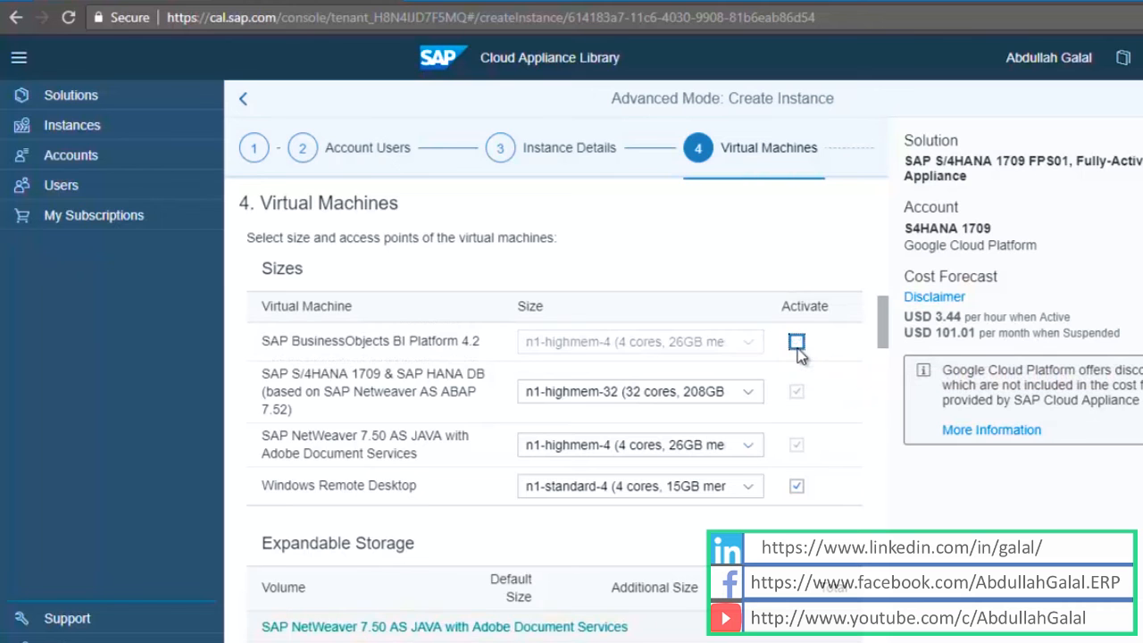
{"action": "left_click", "coordinate": [796, 341]}
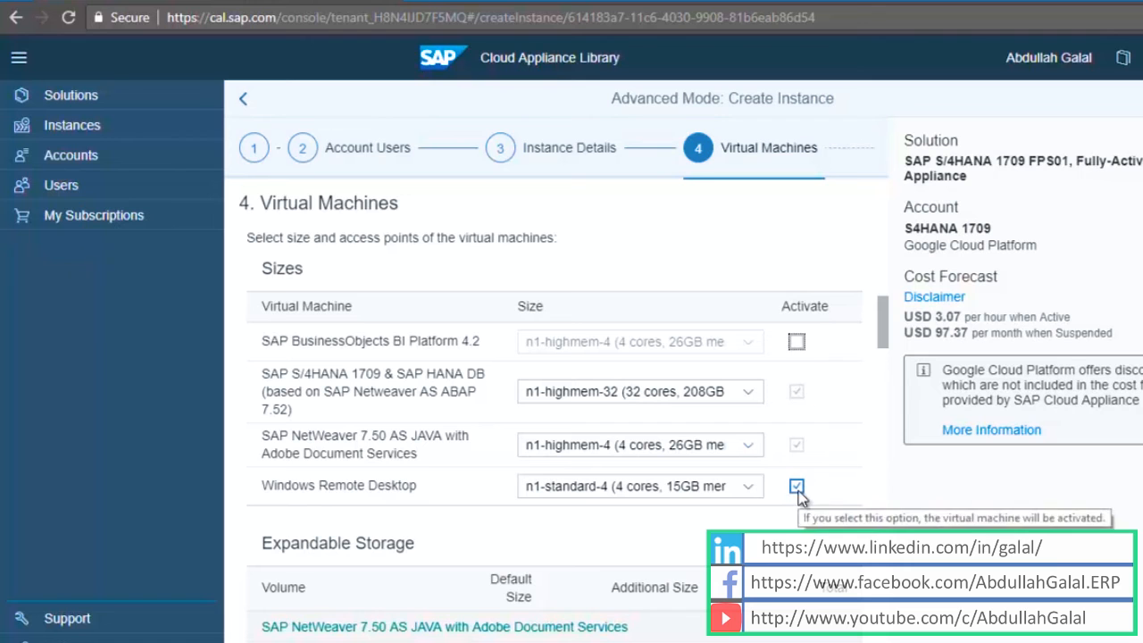
{"action": "left_click", "coordinate": [797, 486]}
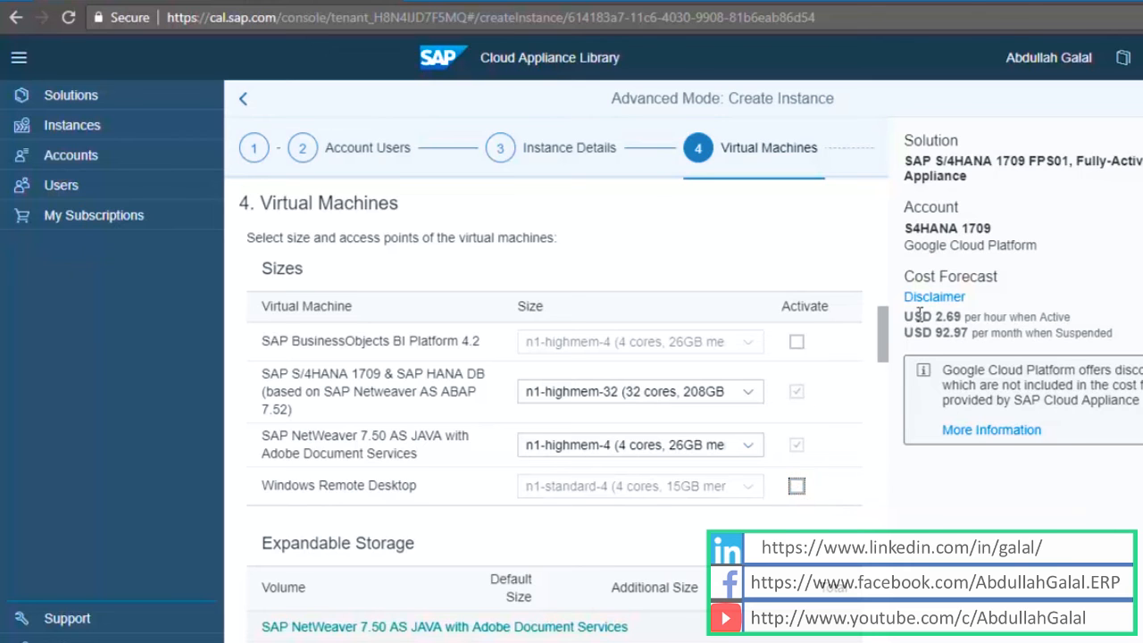
{"action": "mouse_move", "coordinate": [937, 317]}
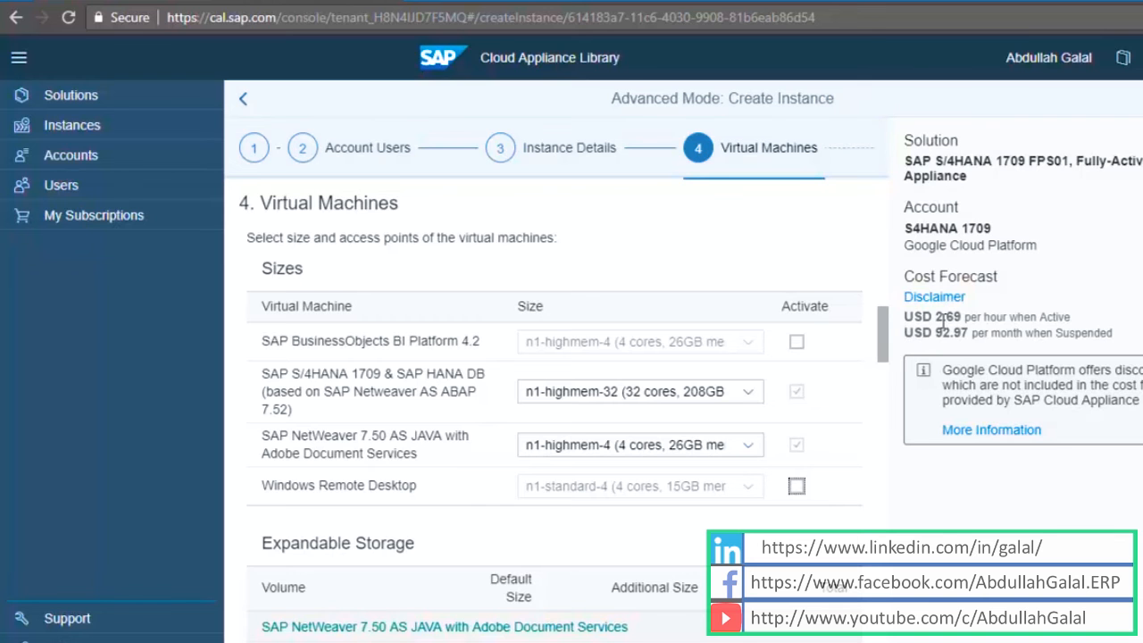
{"action": "scroll", "scroll_direction": "down", "scroll_amount": 3}
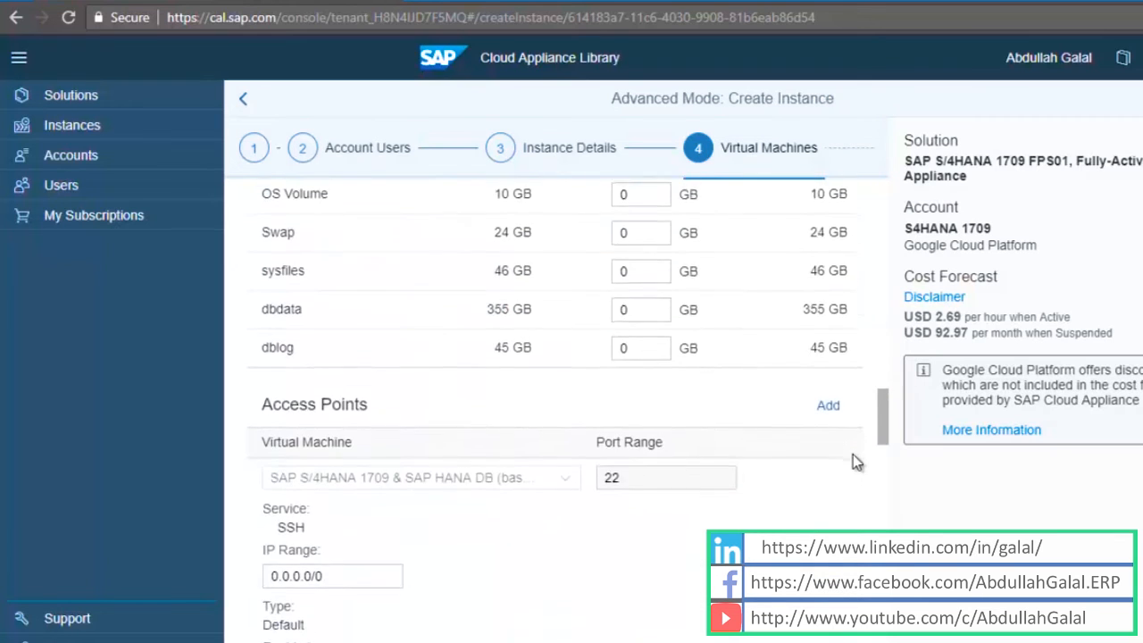
{"action": "scroll", "scroll_direction": "down", "scroll_amount": 3}
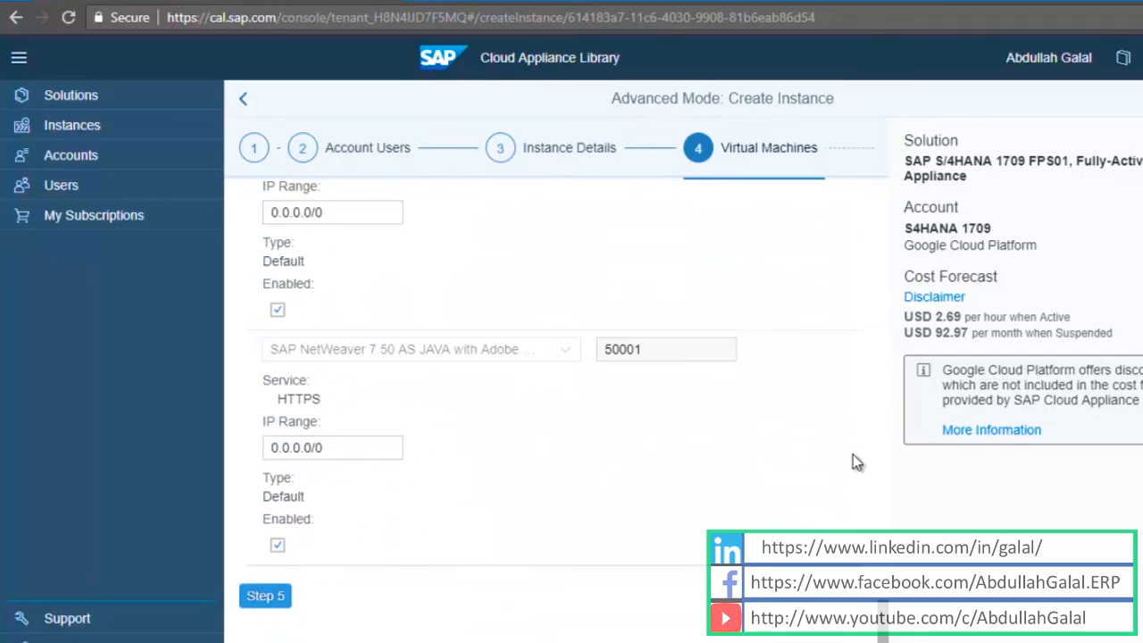
{"action": "left_click", "coordinate": [265, 597]}
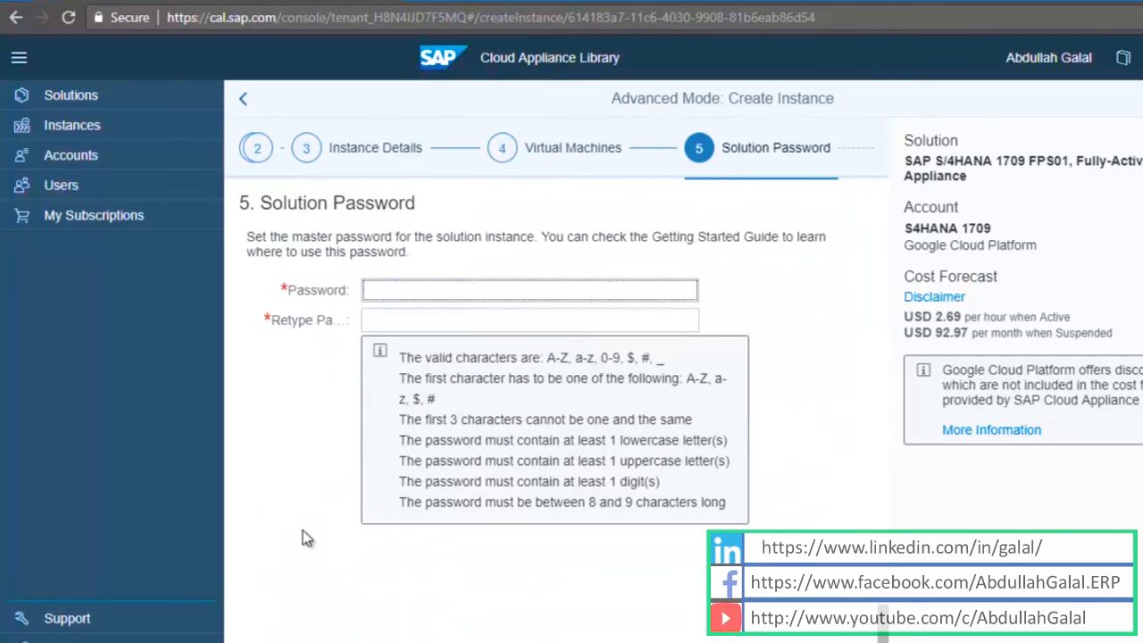
Step: Enter and confirm the master password, then advance to Step 6 Schedule Details
{"action": "left_click", "coordinate": [528, 290]}
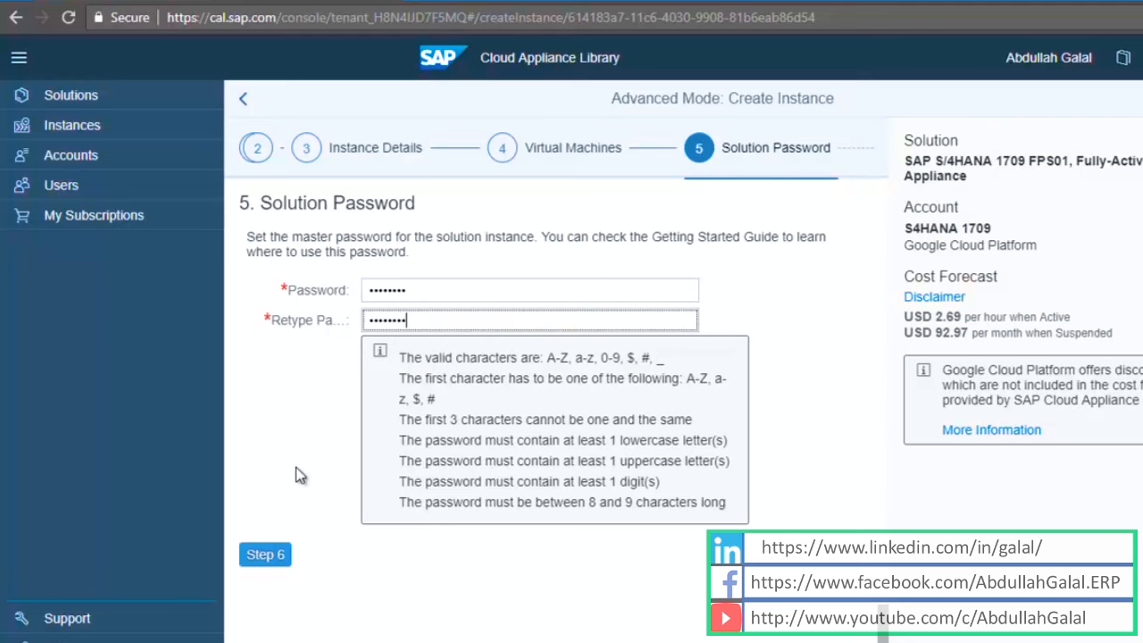
{"action": "left_click", "coordinate": [264, 554]}
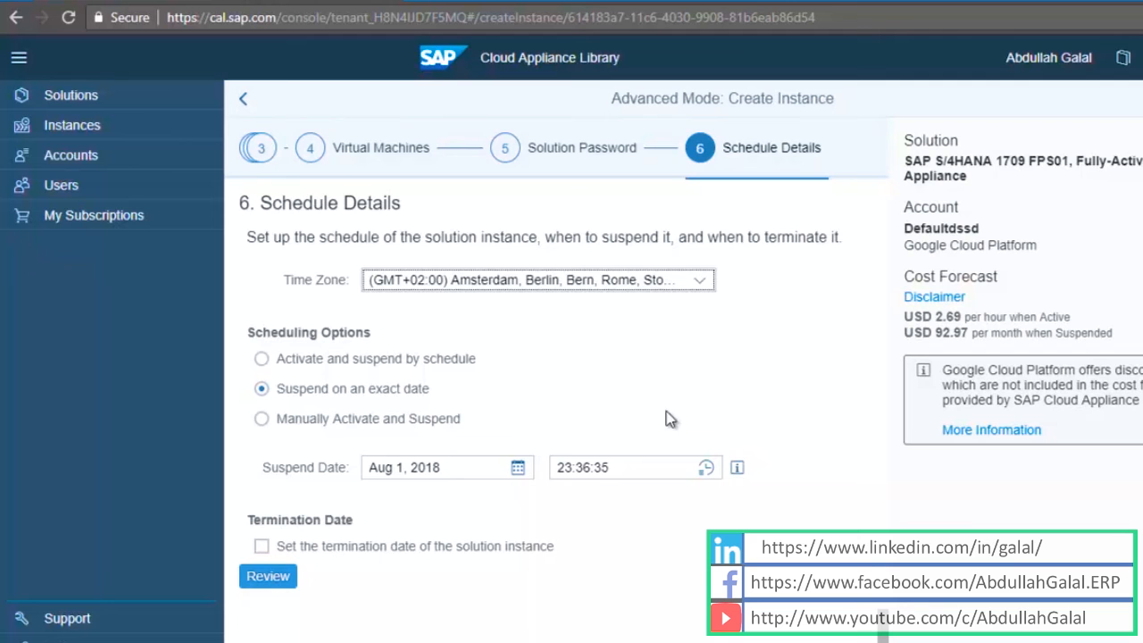
{"action": "mouse_move", "coordinate": [793, 365]}
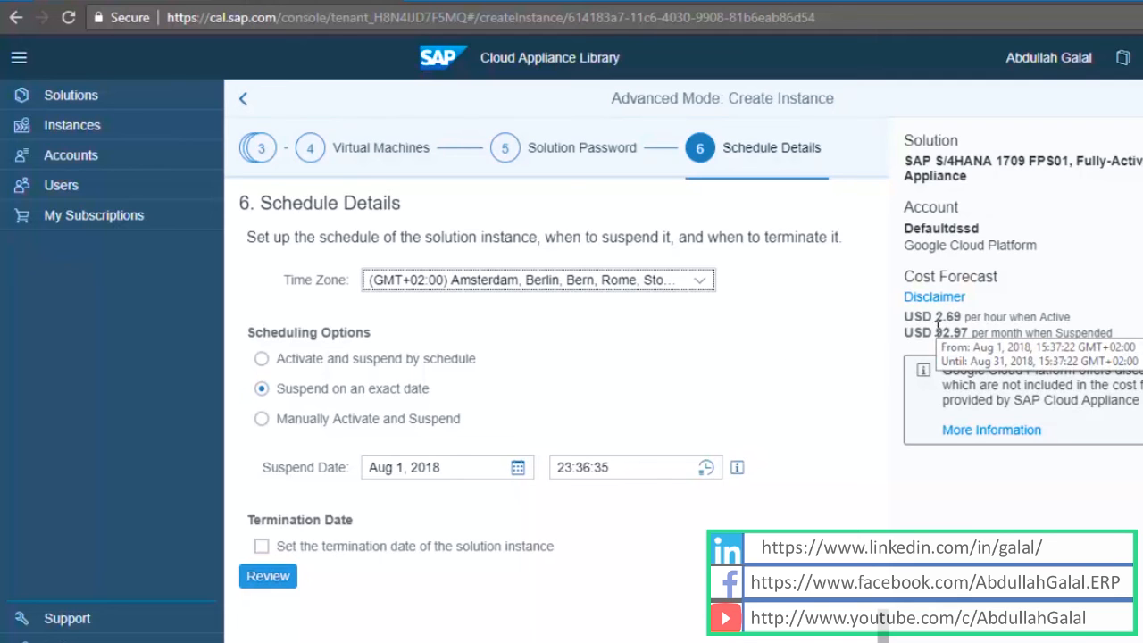
{"action": "mouse_move", "coordinate": [886, 339]}
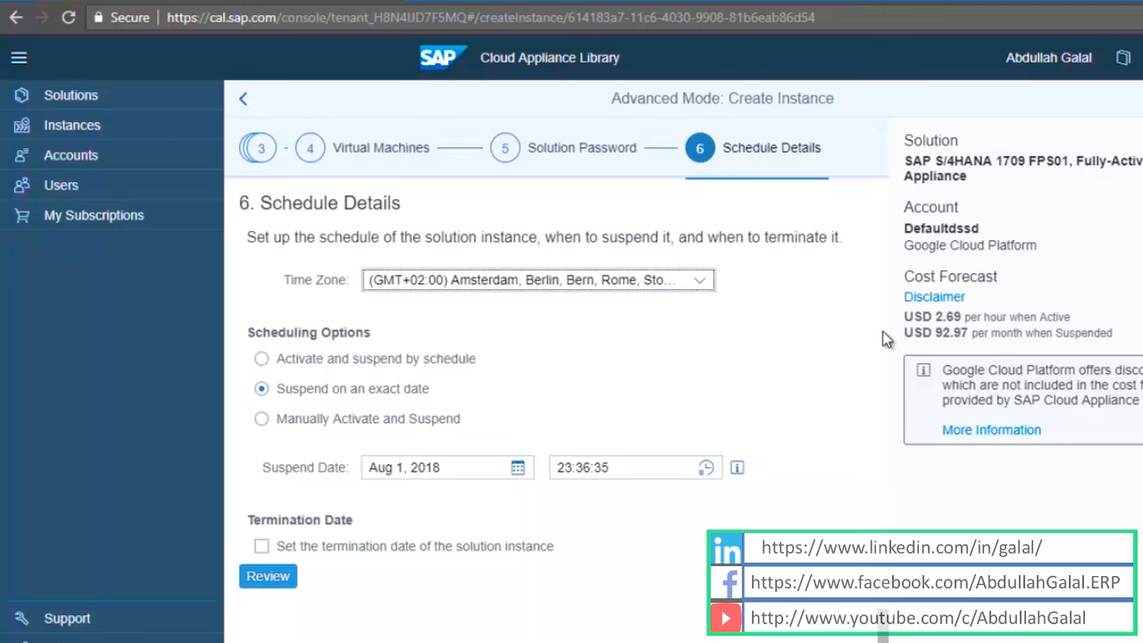
Step: Keep 'Suspend on an exact date' scheduling and proceed to Review to create the instance
{"action": "left_click", "coordinate": [268, 575]}
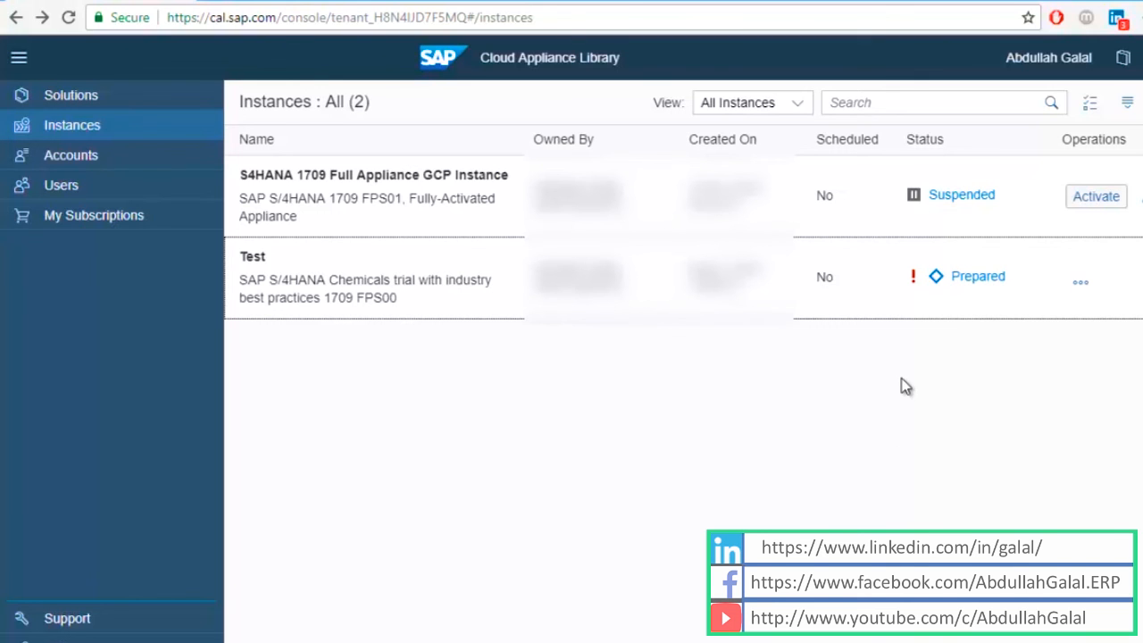
{"action": "mouse_move", "coordinate": [915, 275]}
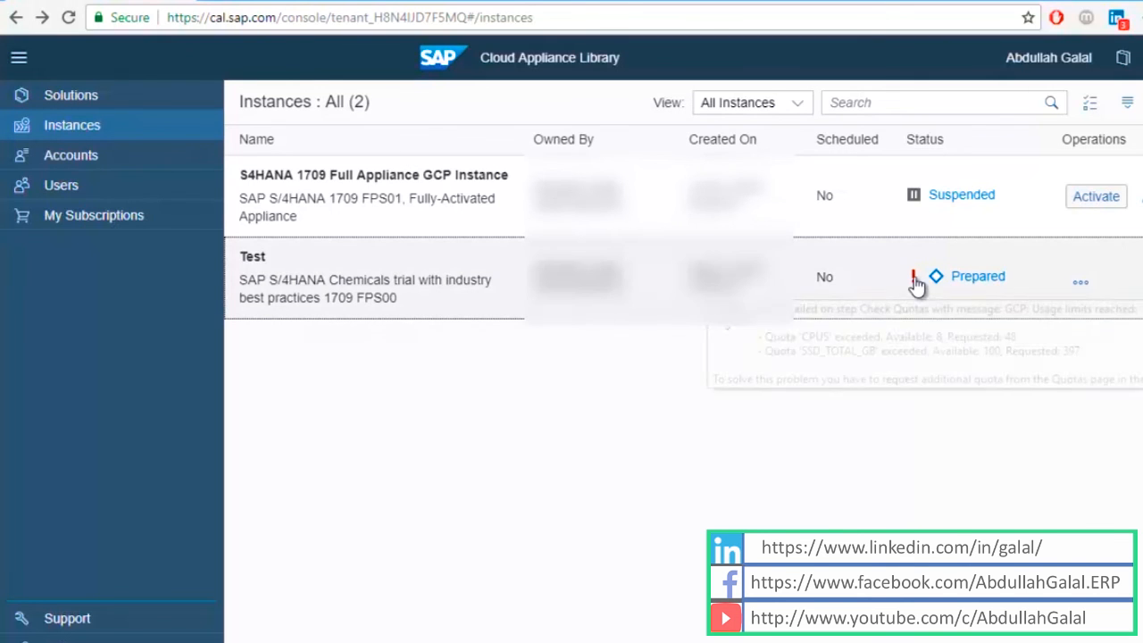
Step: Show the Test instance's Failed Operation Details and select the CPU/SSD quota-exceeded error text
{"action": "left_click", "coordinate": [254, 257]}
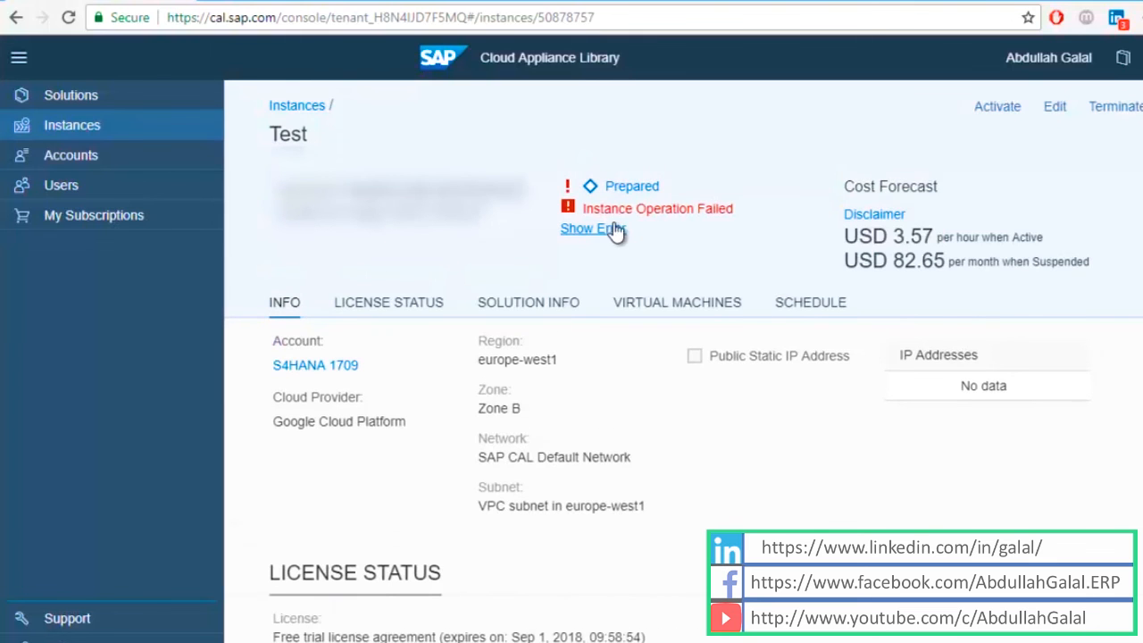
{"action": "left_click", "coordinate": [593, 228]}
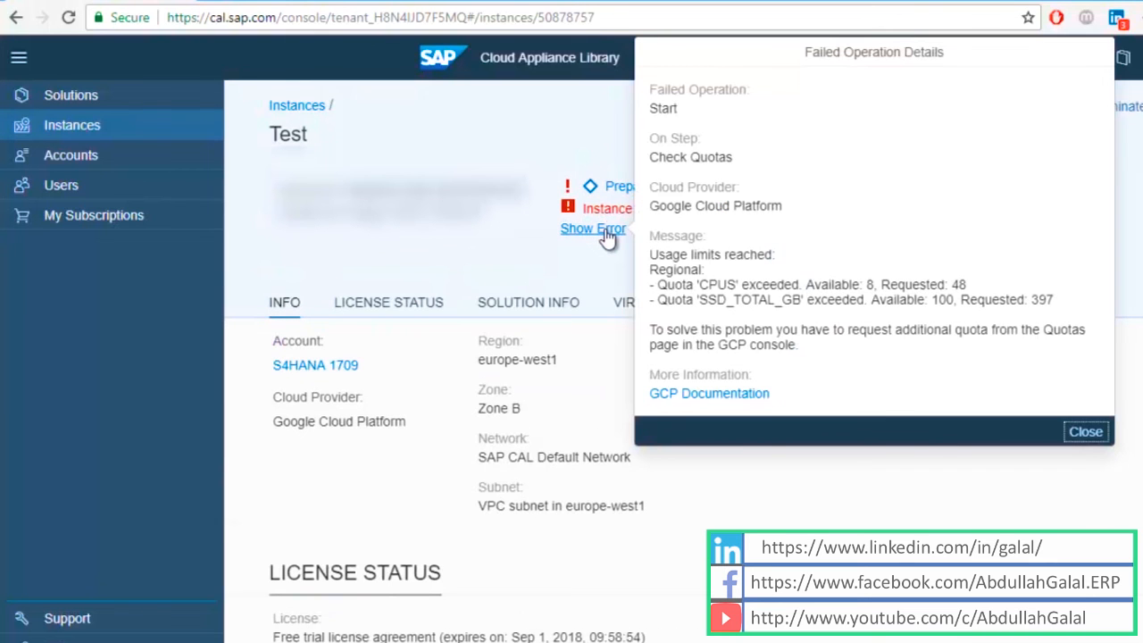
{"action": "mouse_move", "coordinate": [611, 236]}
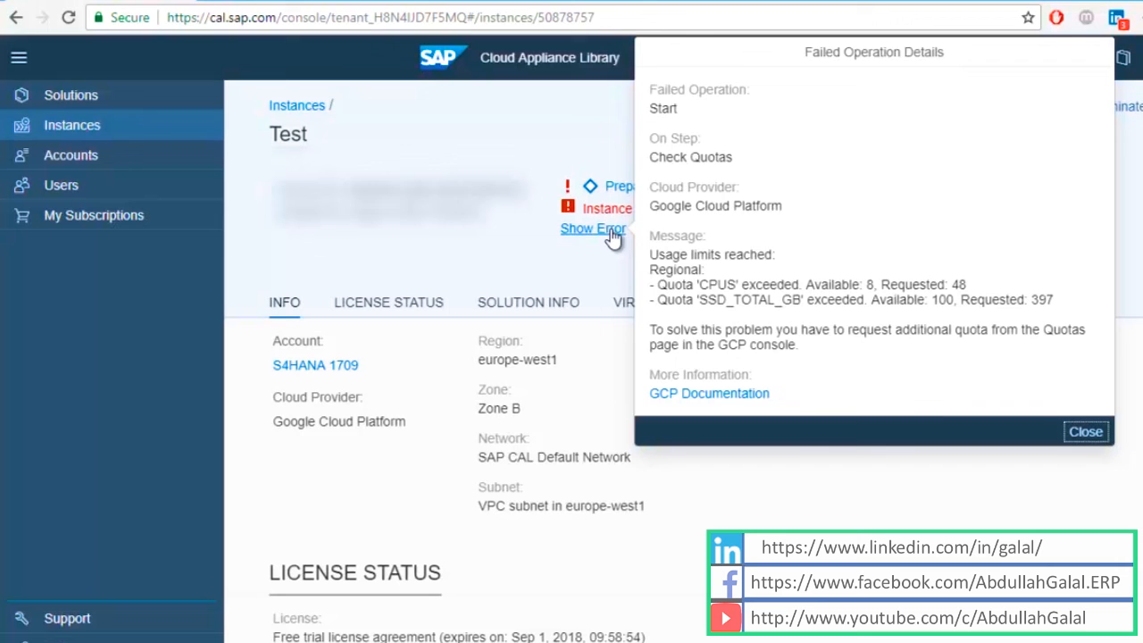
{"action": "mouse_move", "coordinate": [657, 259]}
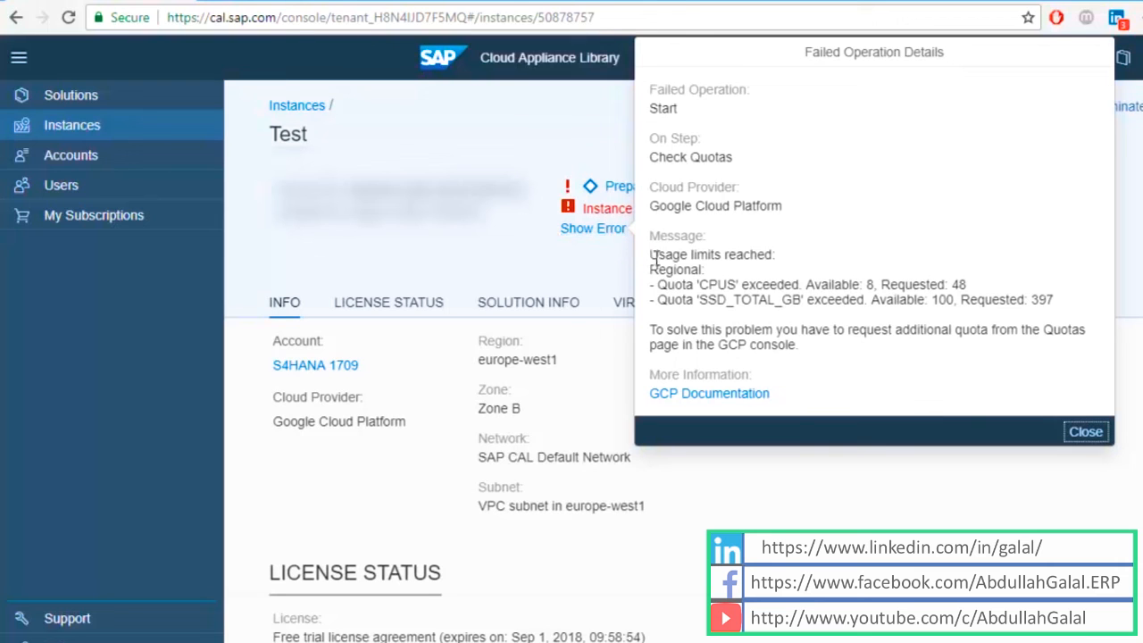
{"action": "mouse_move", "coordinate": [694, 300]}
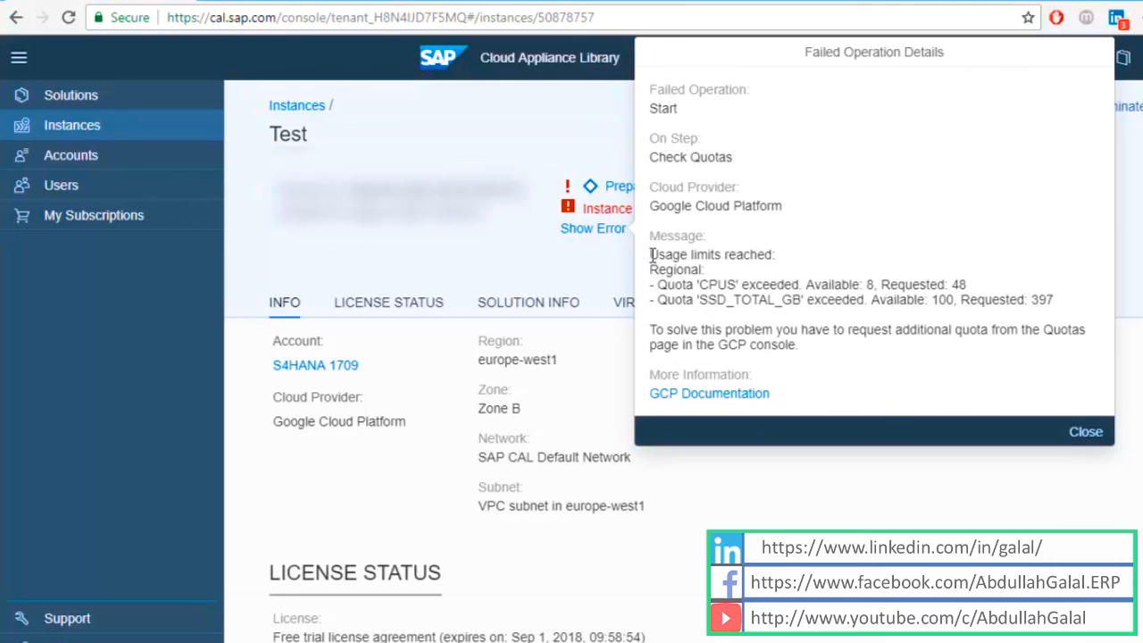
{"action": "left_click_drag", "start_coordinate": [650, 254], "coordinate": [1052, 300]}
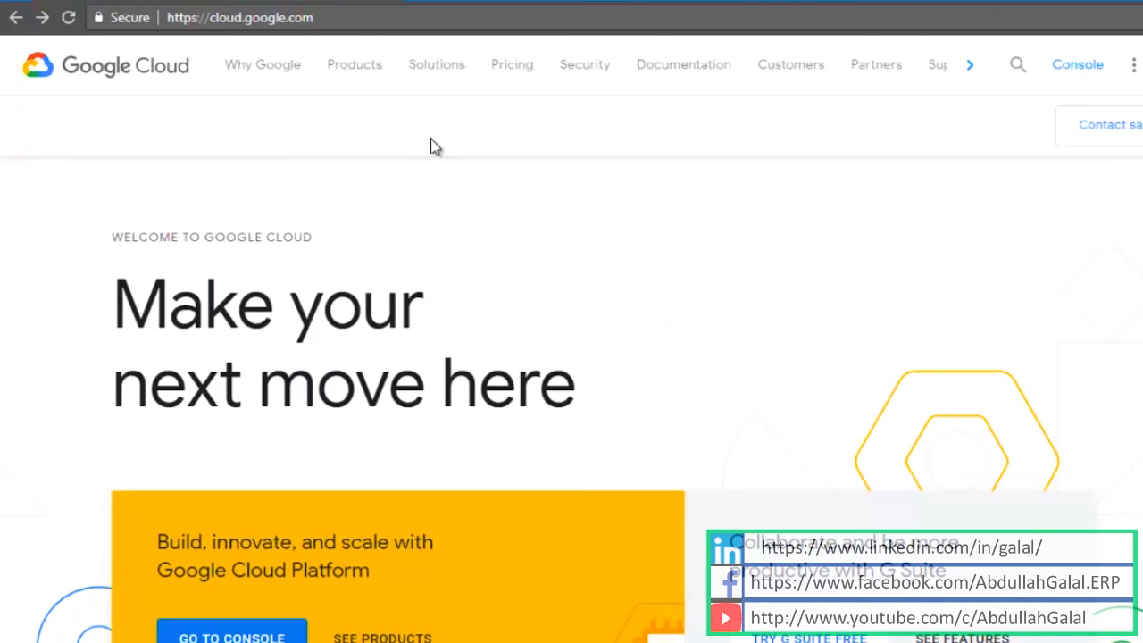
{"action": "mouse_move", "coordinate": [1079, 64]}
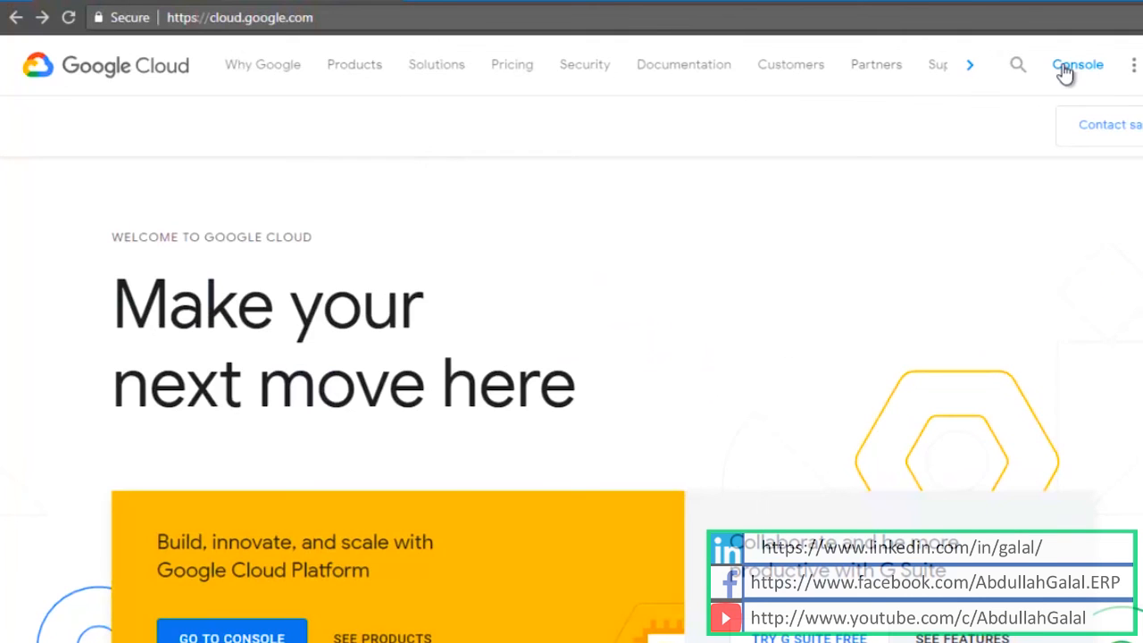
Step: Reach IAM & admin > Quotas for project S4HANA, upgrade the account, and view the Compute Engine CPUs quota
{"action": "left_click", "coordinate": [1077, 64]}
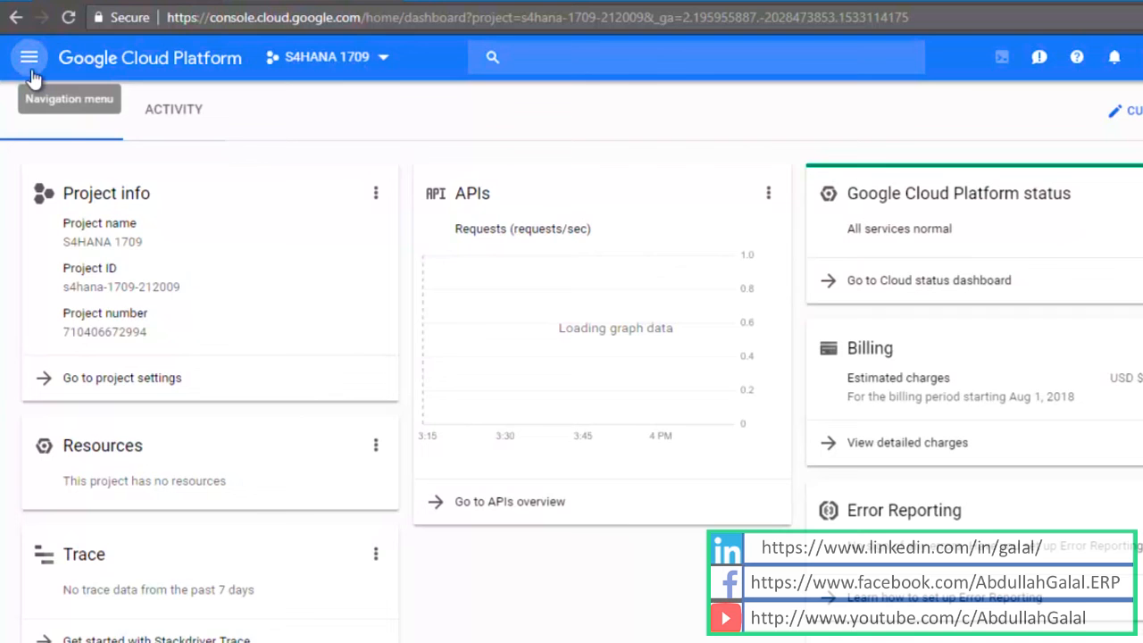
{"action": "left_click", "coordinate": [28, 57]}
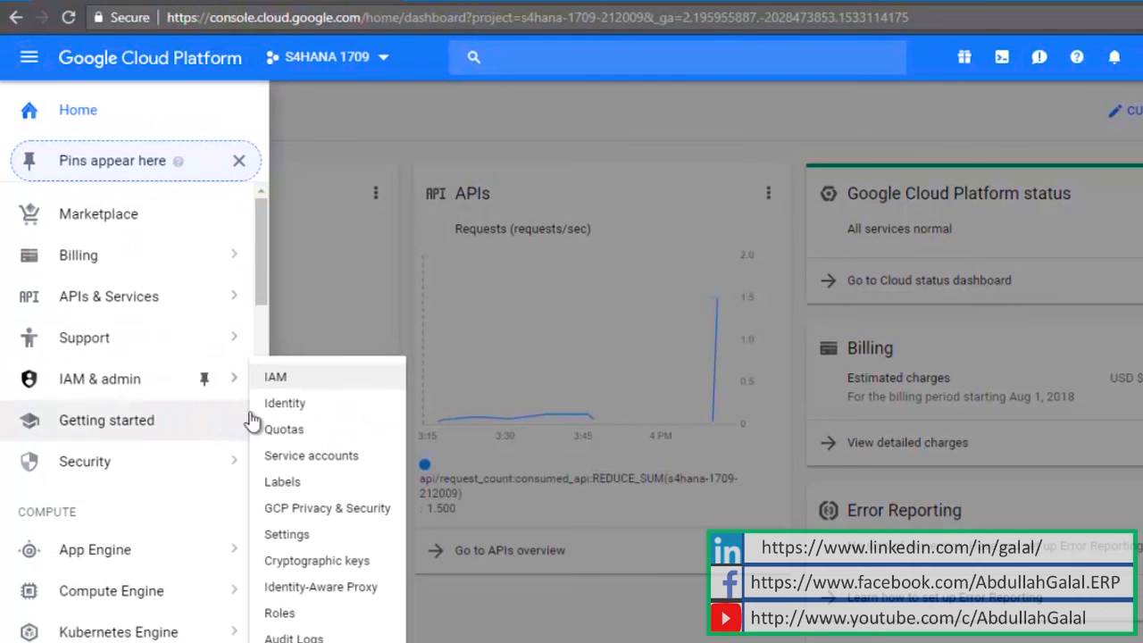
{"action": "left_click", "coordinate": [284, 429]}
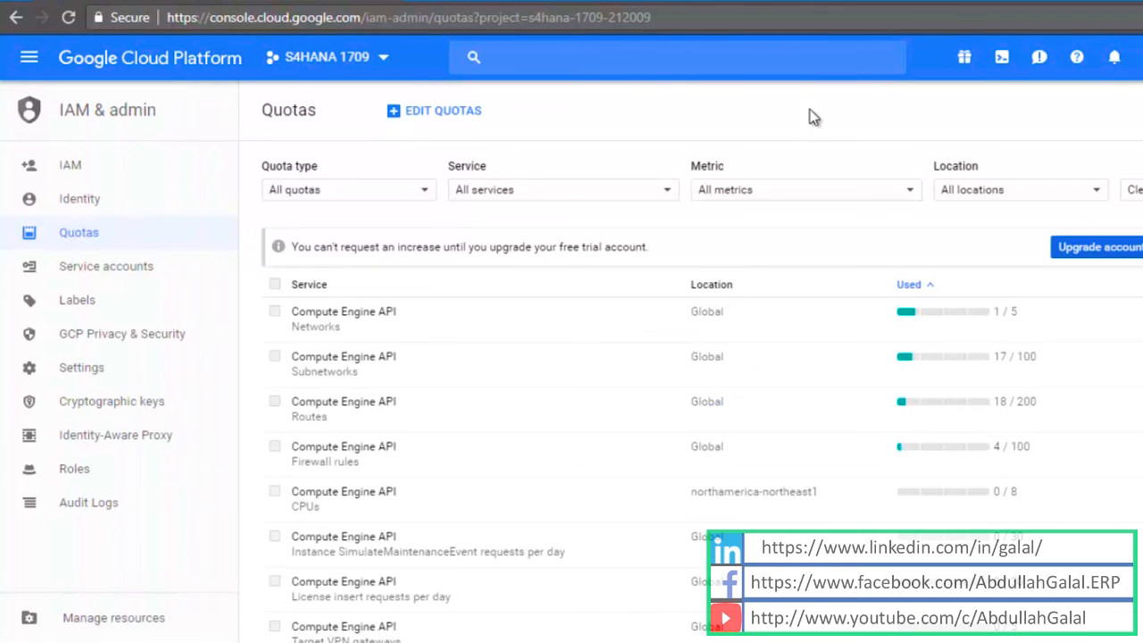
{"action": "mouse_move", "coordinate": [1057, 236]}
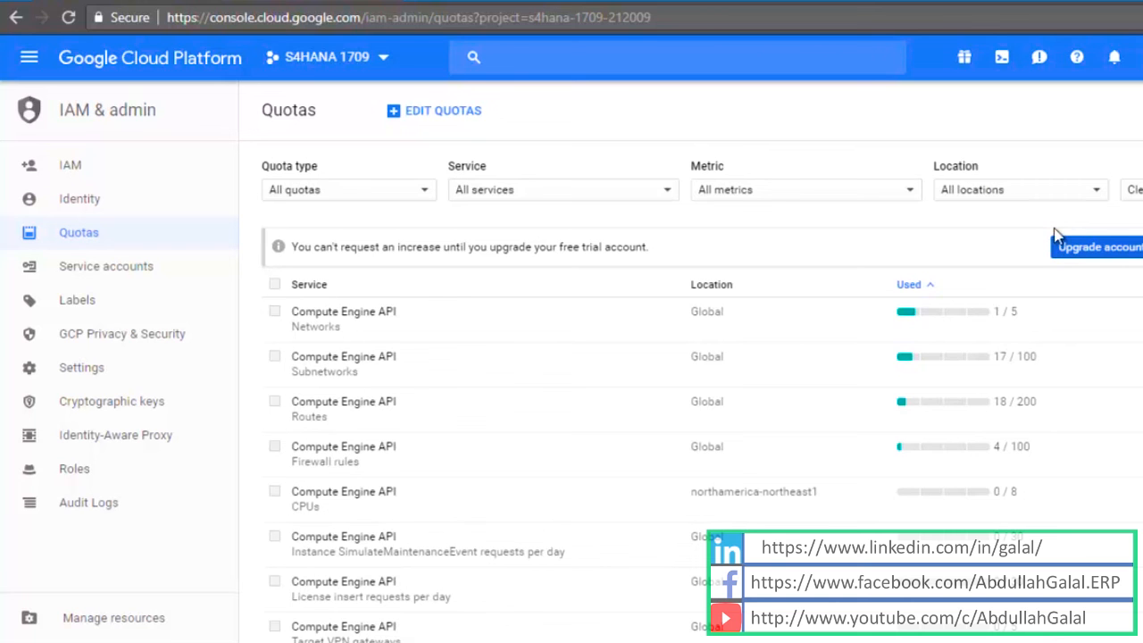
{"action": "left_click", "coordinate": [1096, 247]}
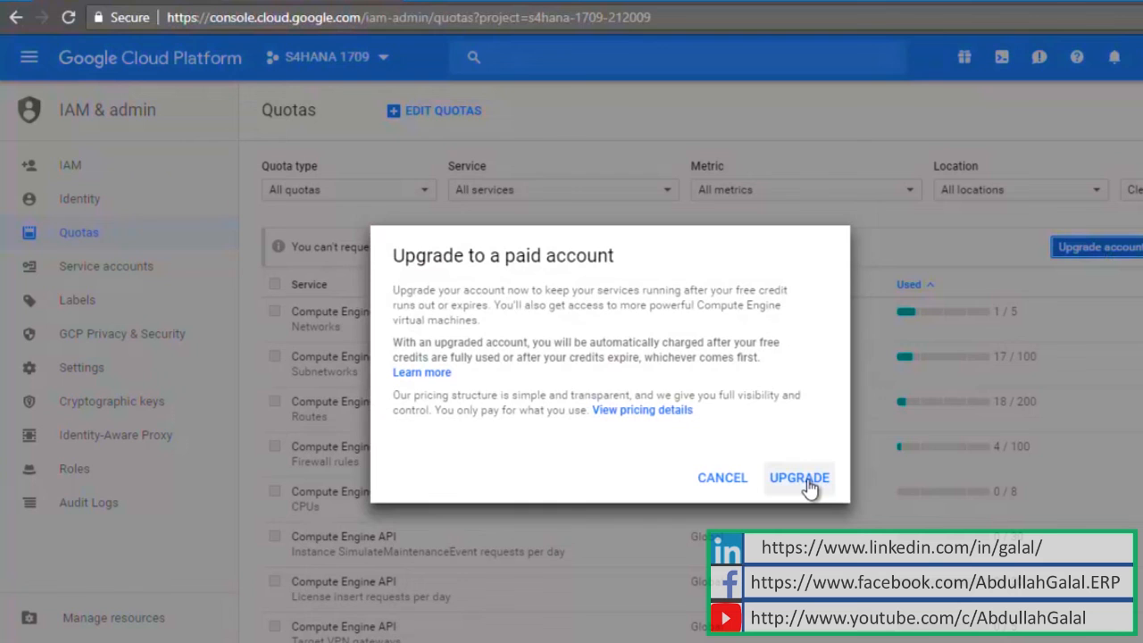
{"action": "mouse_move", "coordinate": [807, 447]}
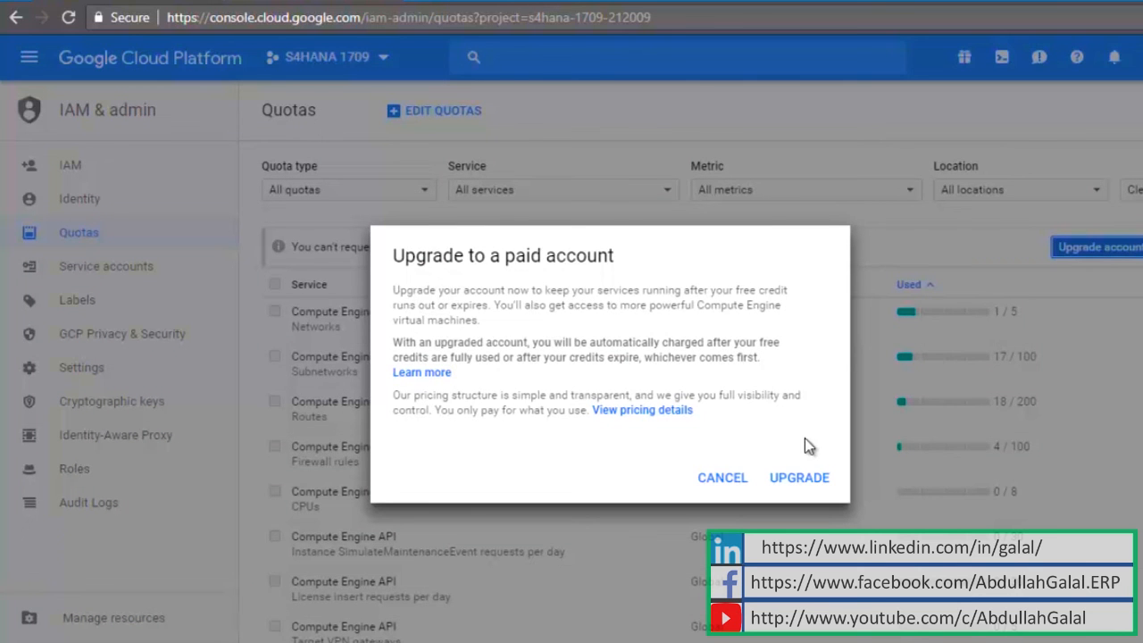
{"action": "left_click", "coordinate": [721, 477]}
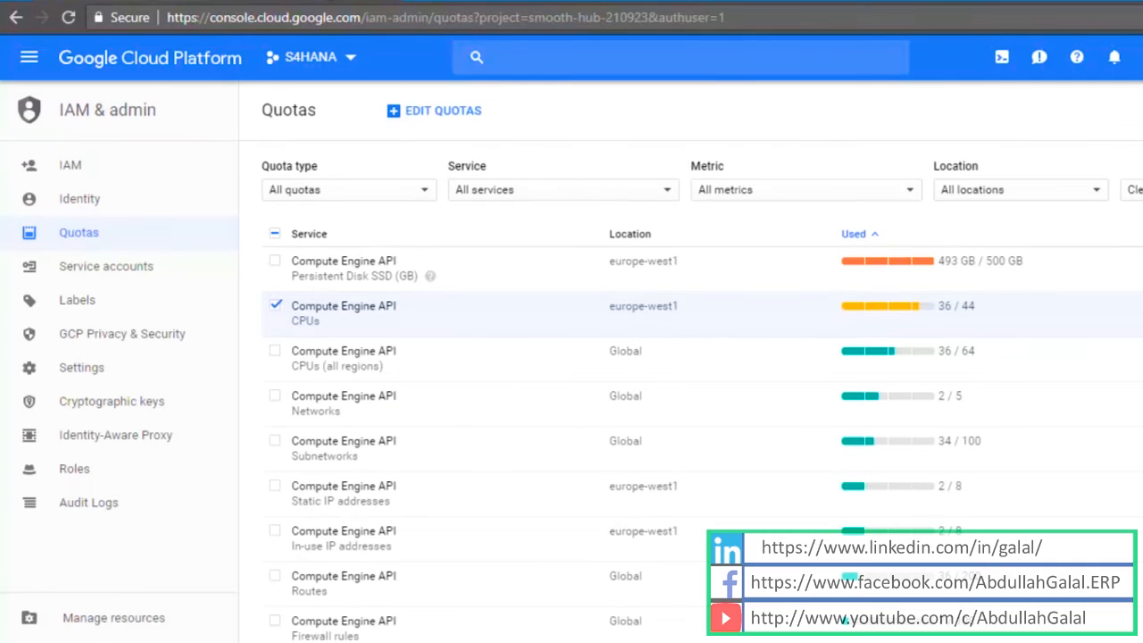
{"action": "mouse_move", "coordinate": [580, 293]}
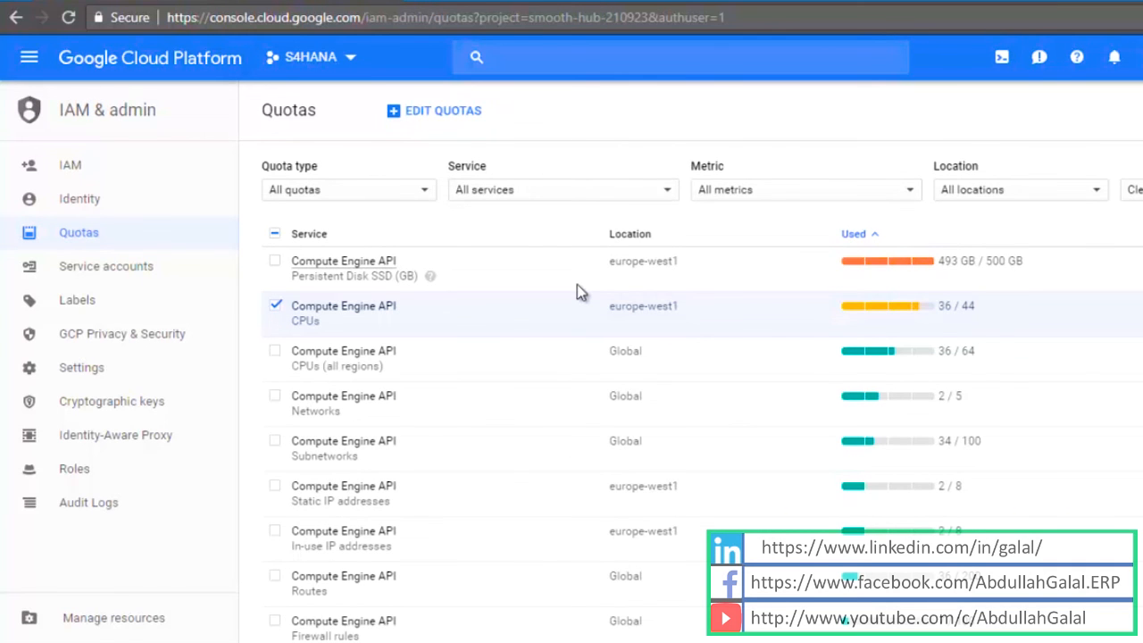
{"action": "mouse_move", "coordinate": [384, 329]}
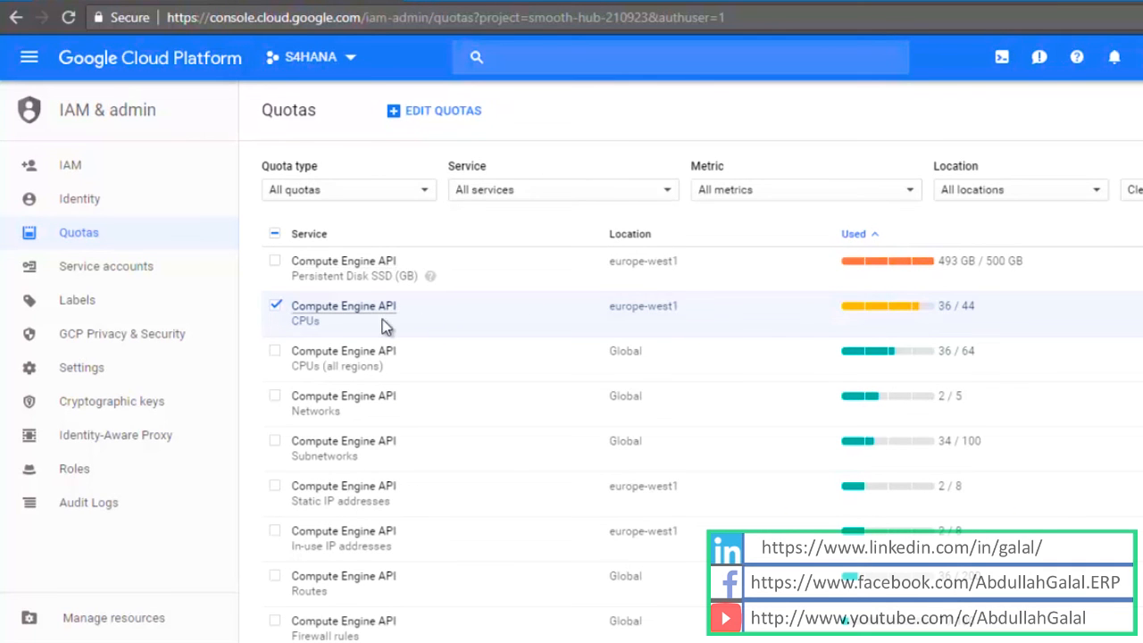
{"action": "mouse_move", "coordinate": [639, 329]}
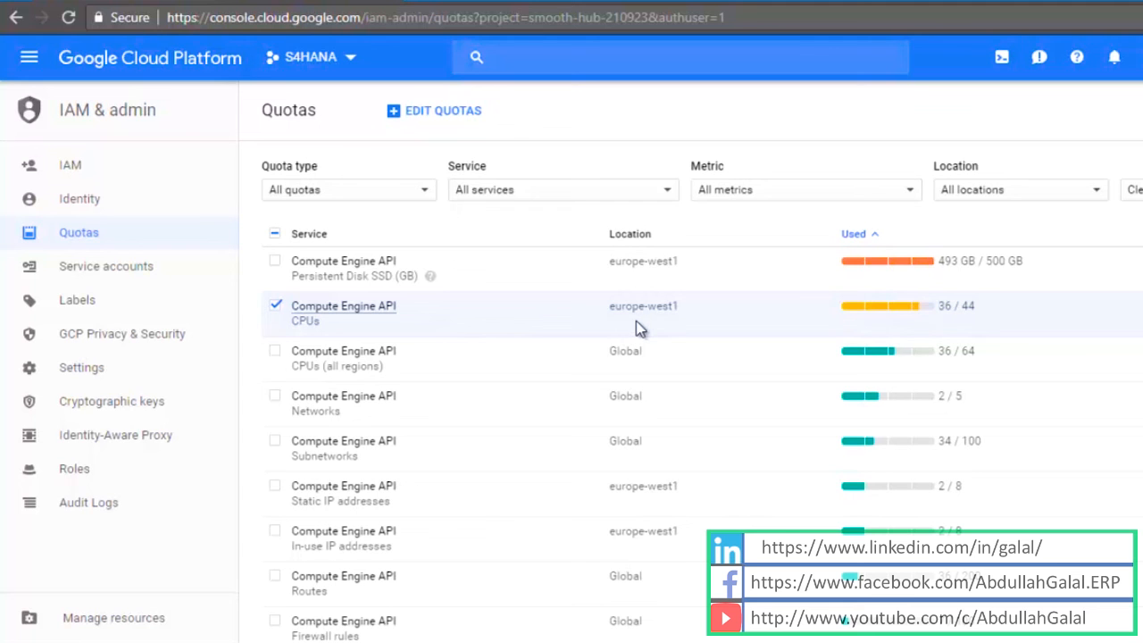
Step: Edit the europe-west1 CPUs quota with new limit 36 and a 'To Activ...' request description
{"action": "left_click", "coordinate": [435, 110]}
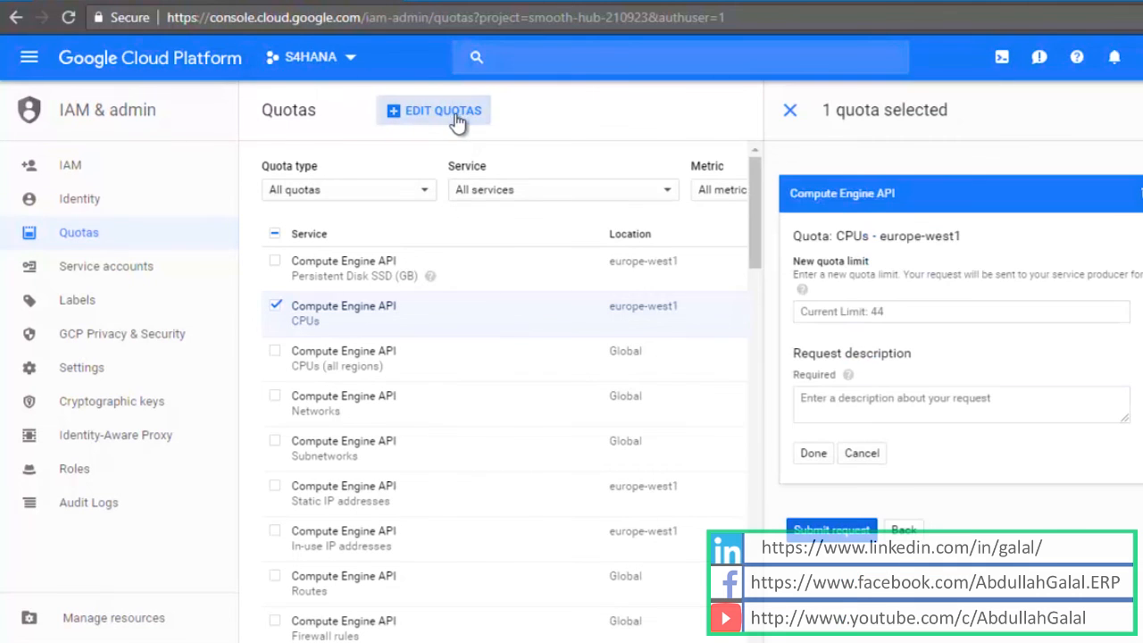
{"action": "left_click", "coordinate": [961, 311]}
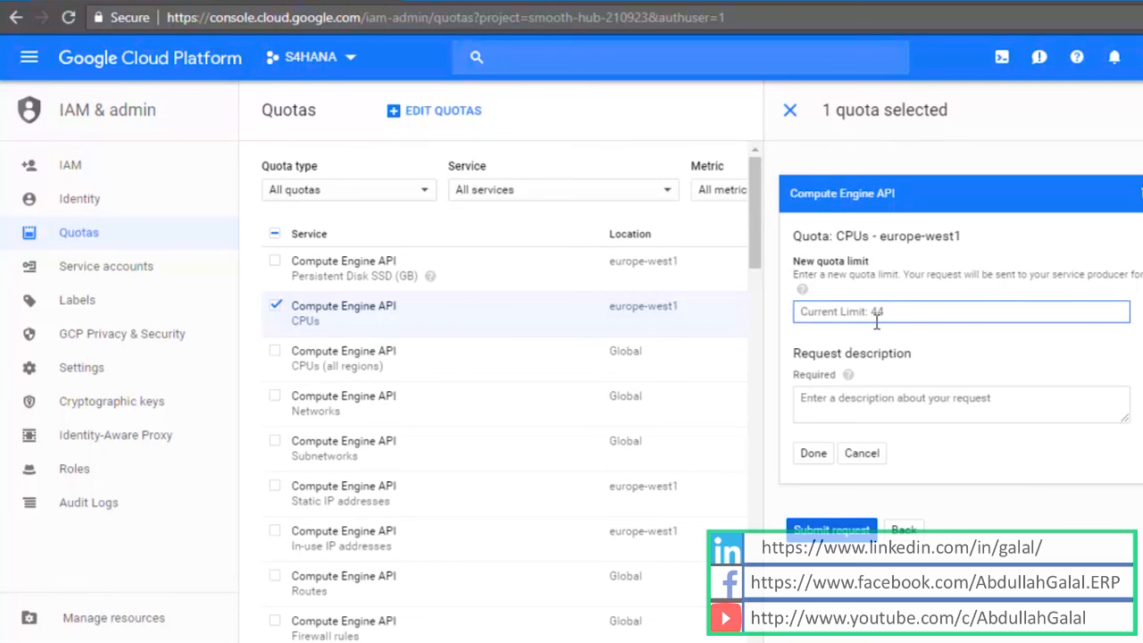
{"action": "type", "text": "36"}
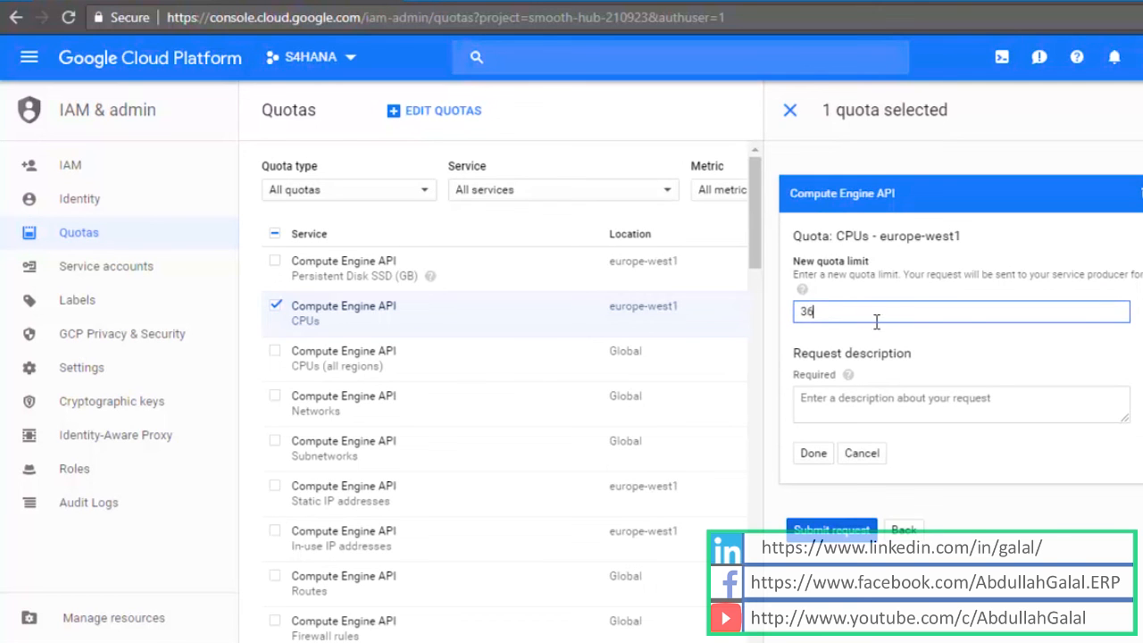
{"action": "left_click", "coordinate": [961, 404]}
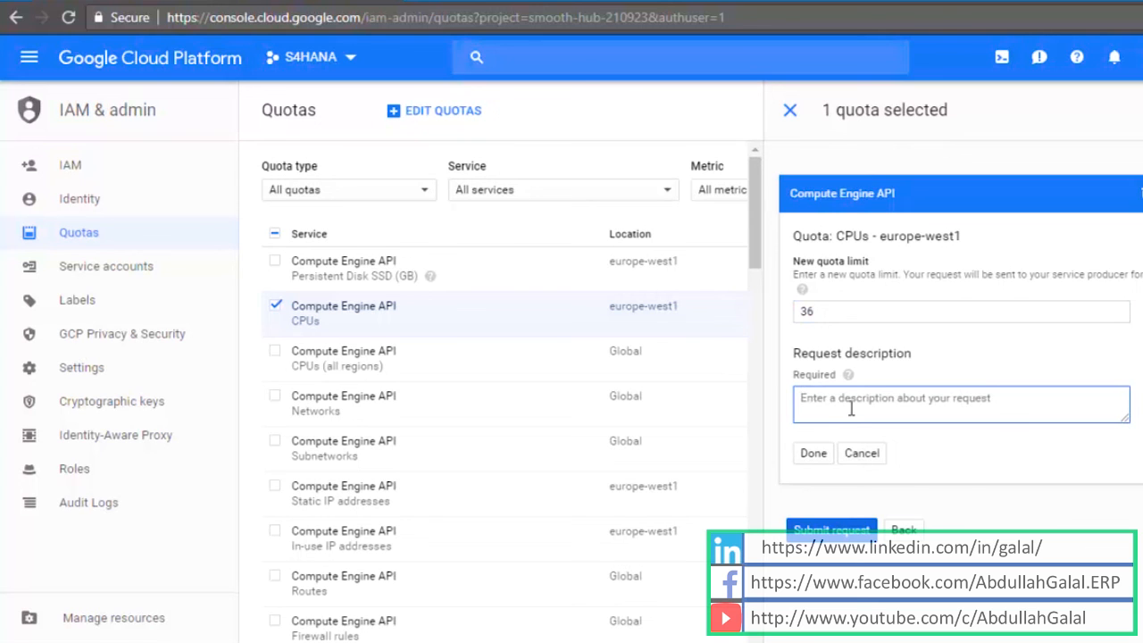
{"action": "type", "text": "To Activ"}
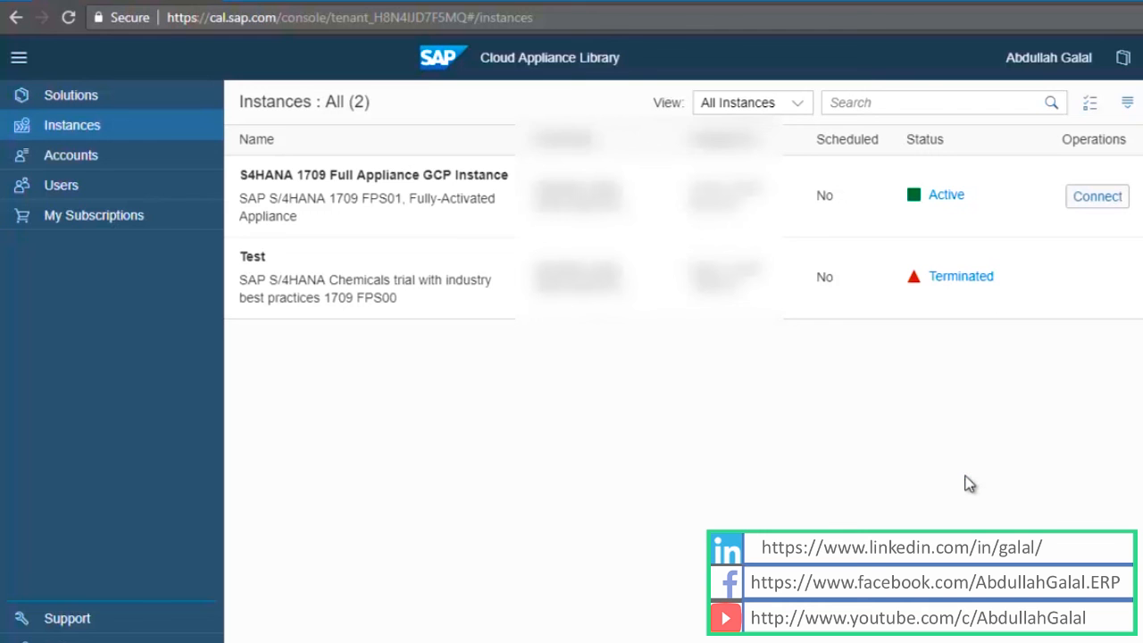
{"action": "mouse_move", "coordinate": [1065, 357]}
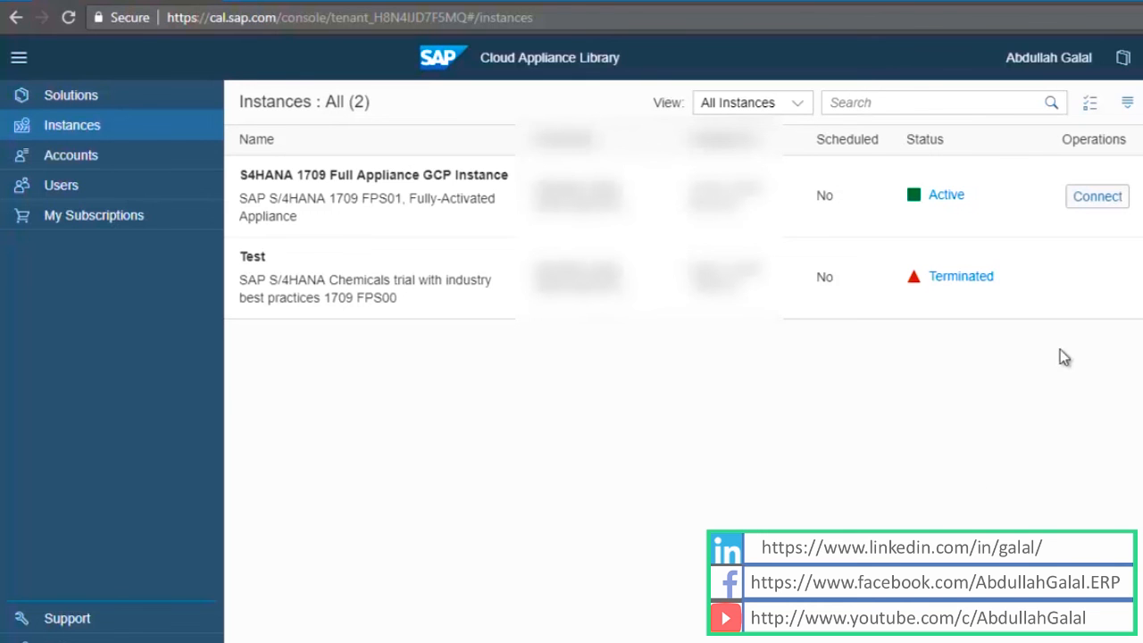
Step: Bring up Connect to the Instance for the active S4HANA 1709 instance (SID S4H, client 100)
{"action": "left_click", "coordinate": [1096, 195]}
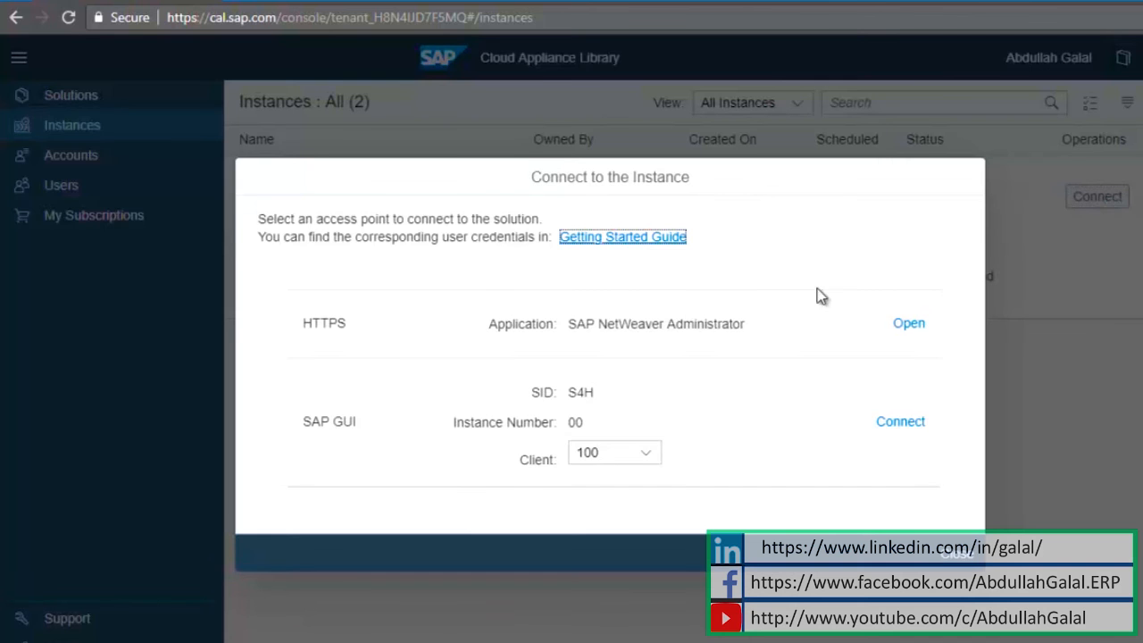
{"action": "mouse_move", "coordinate": [765, 319]}
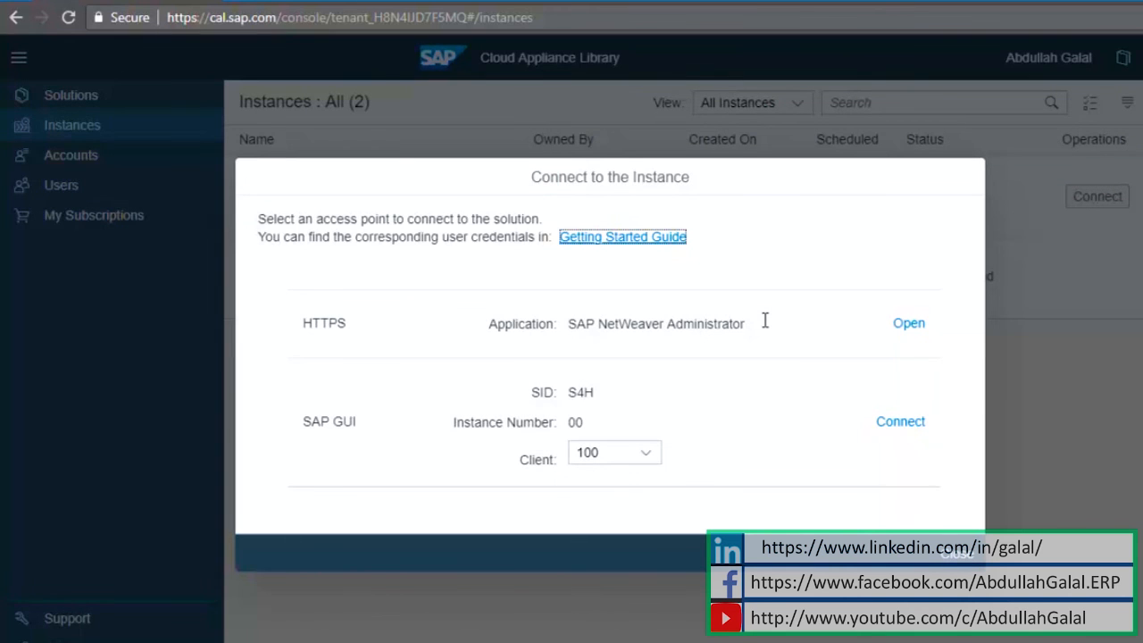
{"action": "mouse_move", "coordinate": [900, 421]}
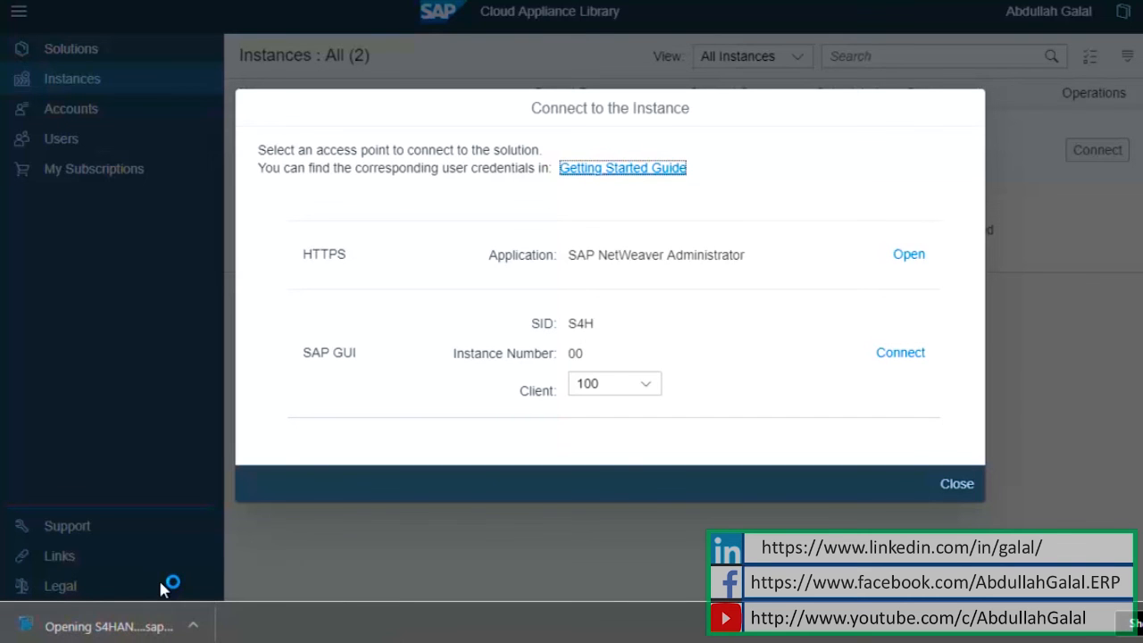
Step: Launch the downloaded SAP GUI shortcut and log on to S4H client 100 to reach SAP Easy Access
{"action": "left_click", "coordinate": [900, 351]}
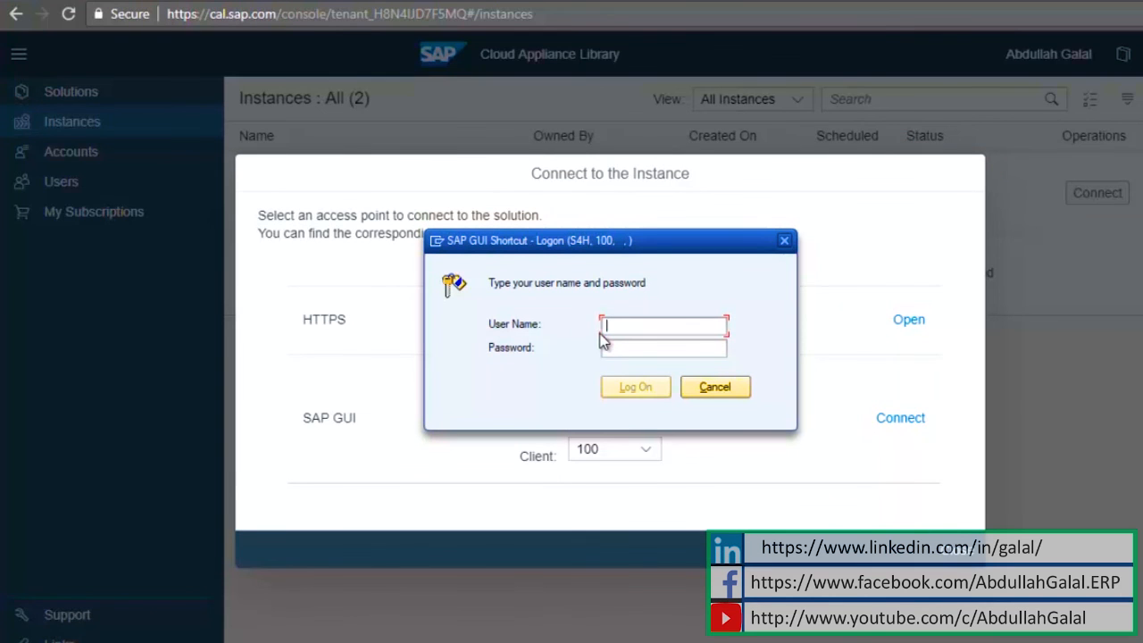
{"action": "type", "text": "S4H_FIN"}
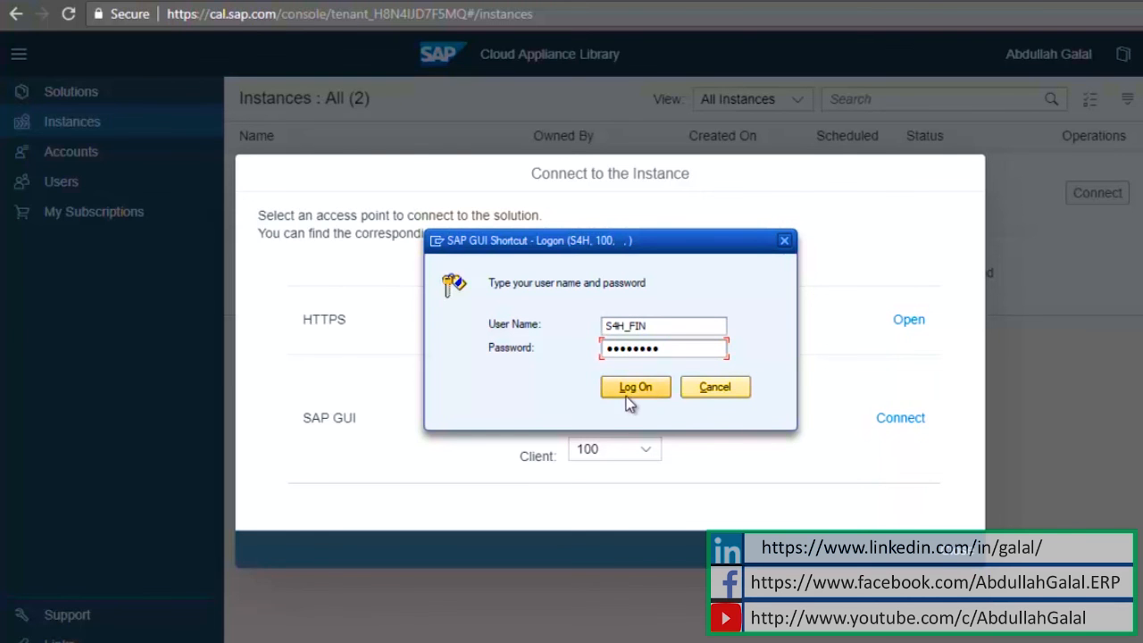
{"action": "left_click", "coordinate": [636, 386]}
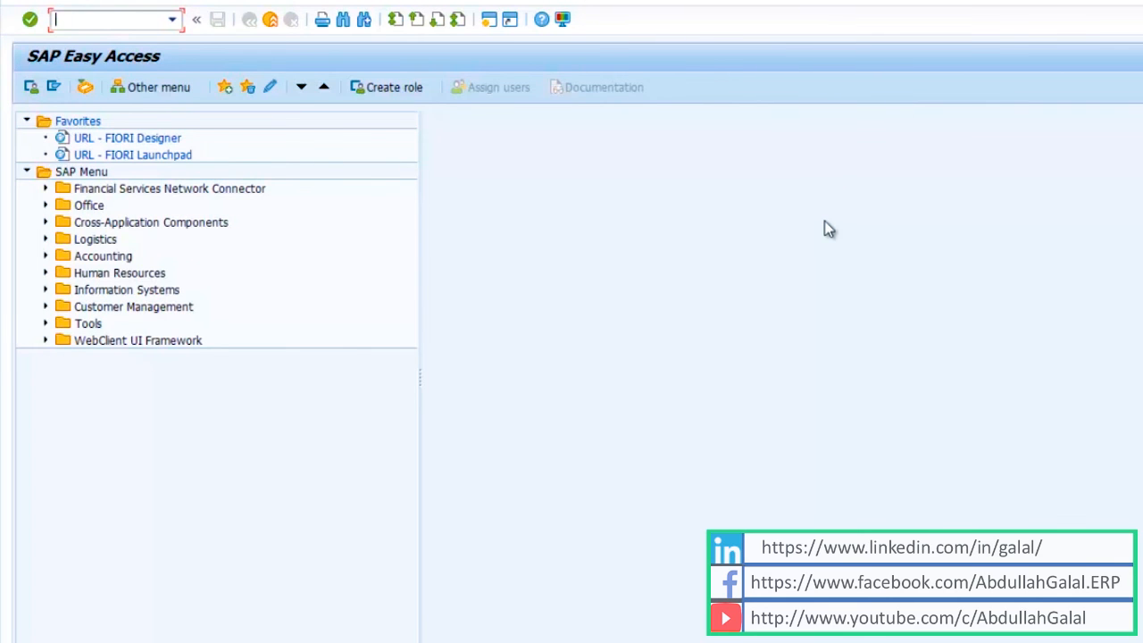